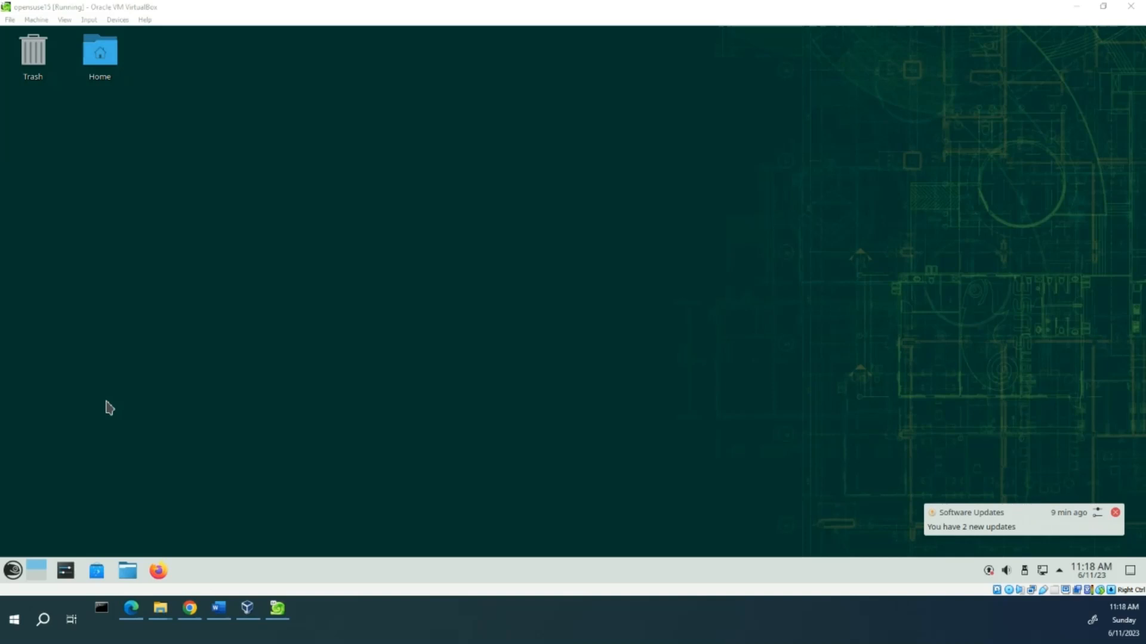
Step: Switch the guest to the tty2 text console and log in as root
left_click(276, 608)
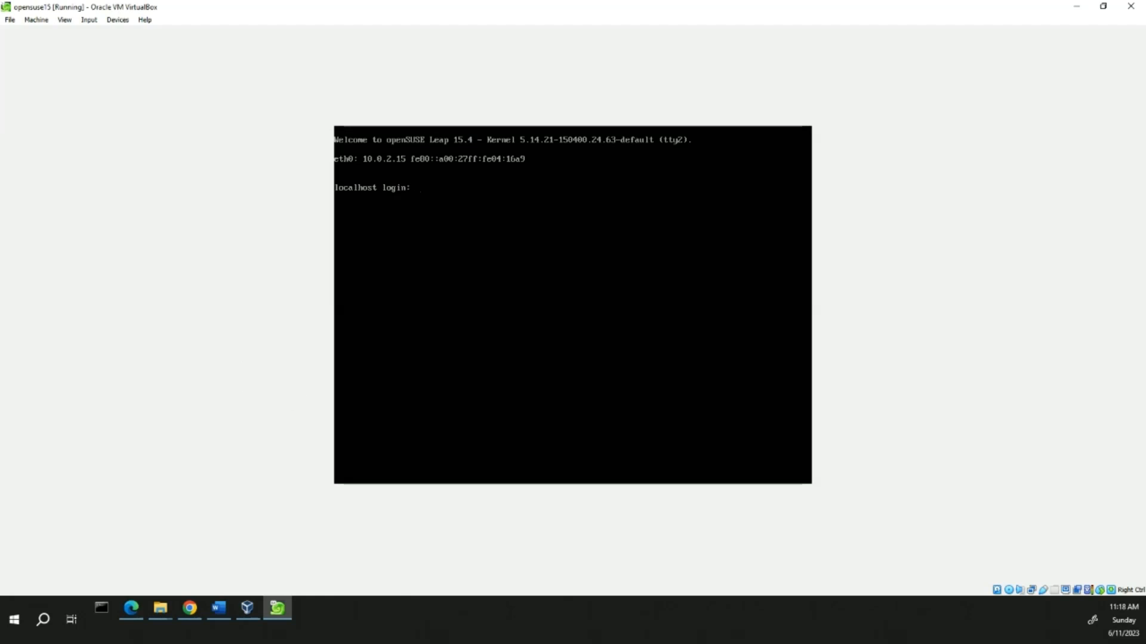
mouse_move(888, 305)
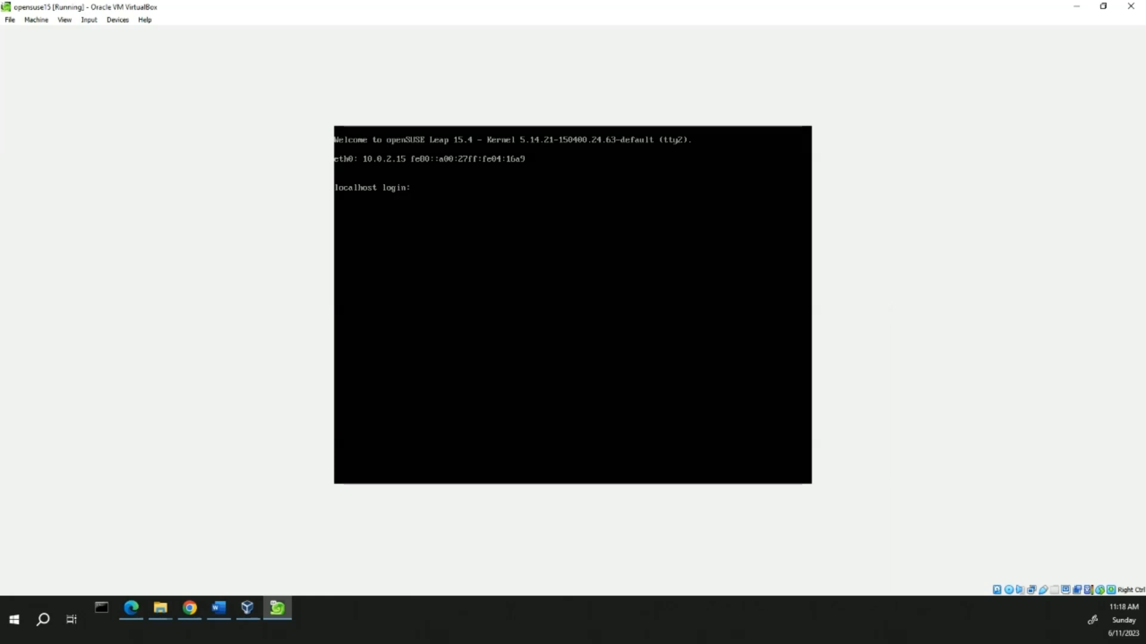
type("root")
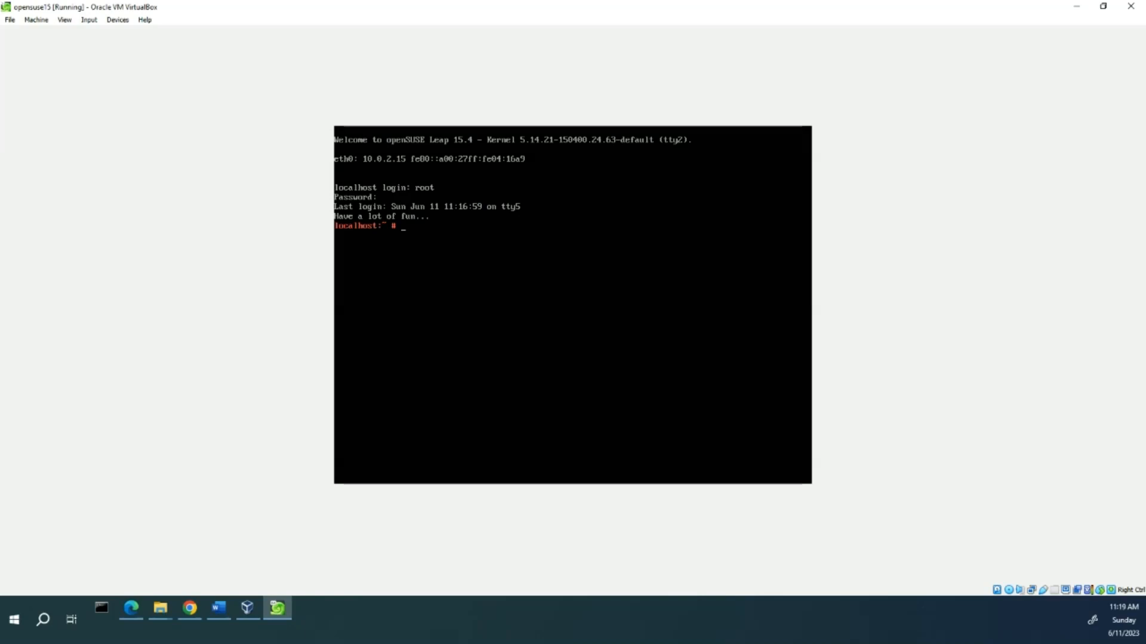
Step: Run date on the root console, then try the capitalized Date command
type("date")
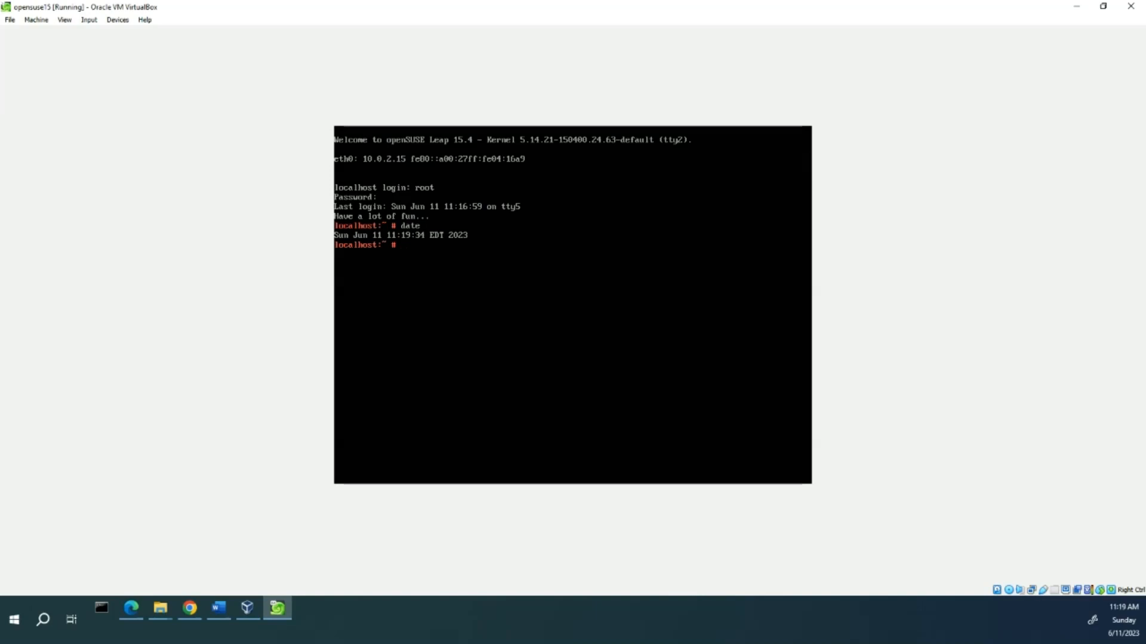
type("D")
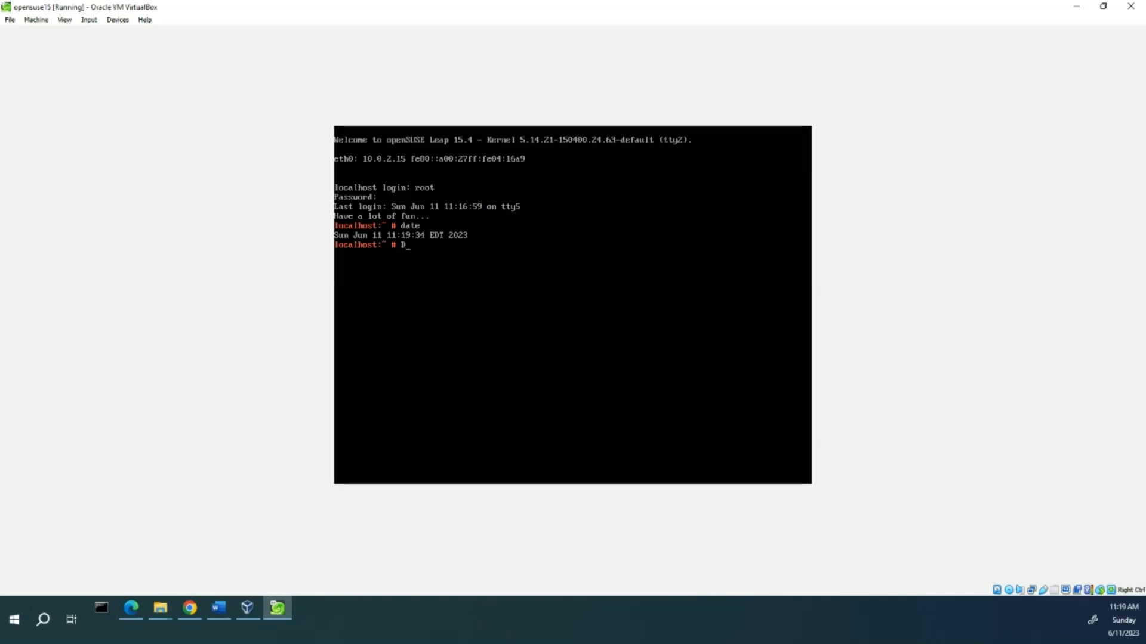
type("ate")
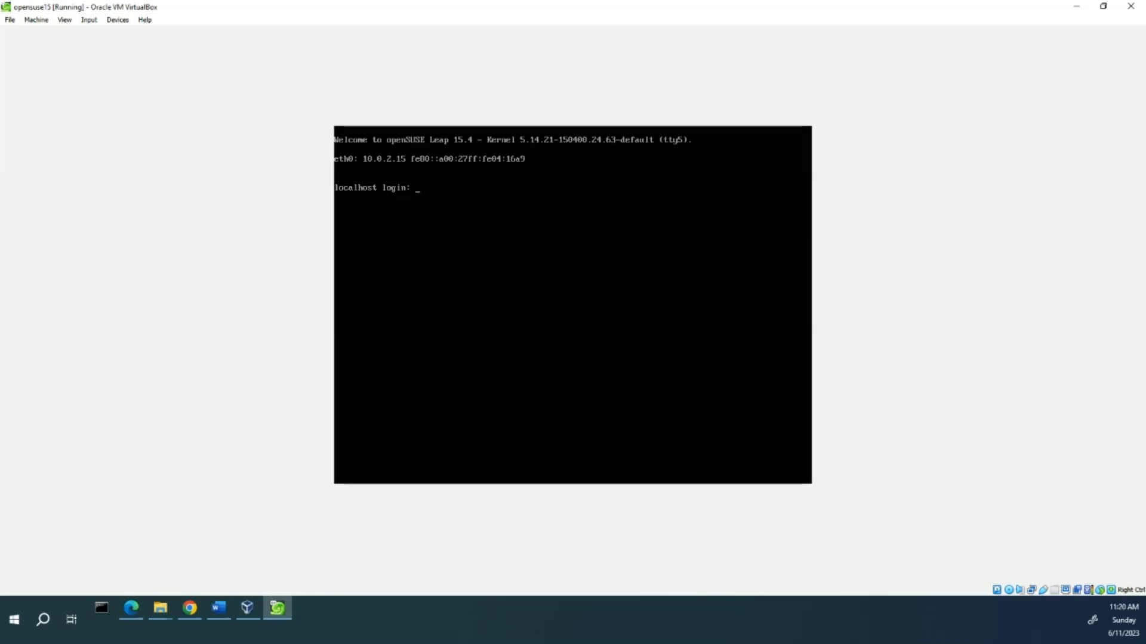
Step: Log in as somedude on tty5 and run who to list current logins
type("somedude")
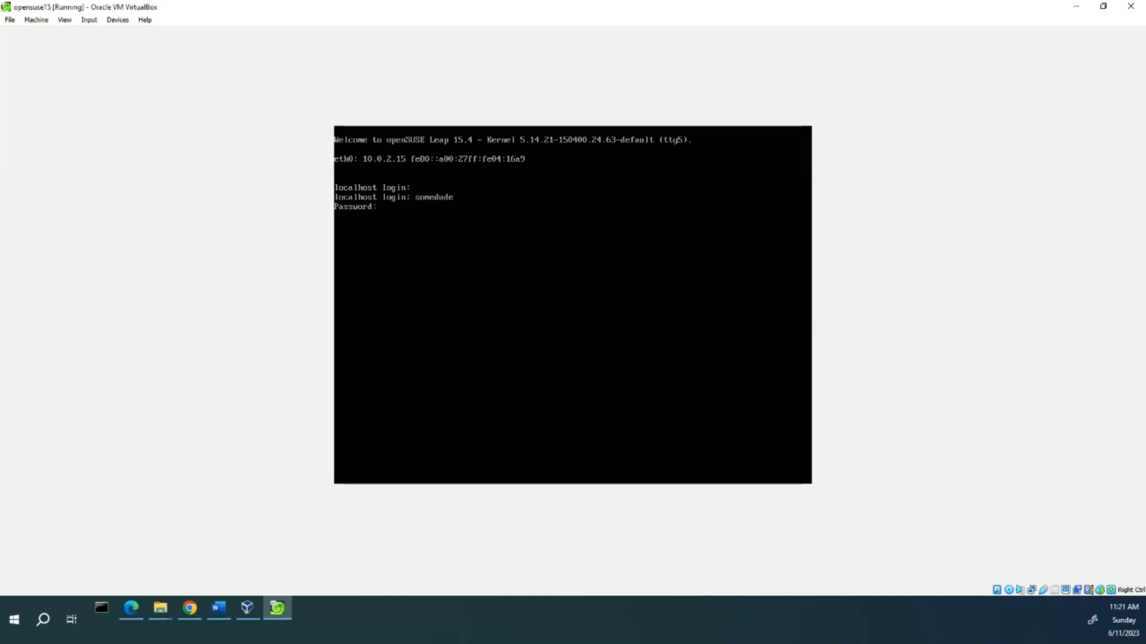
key("Enter")
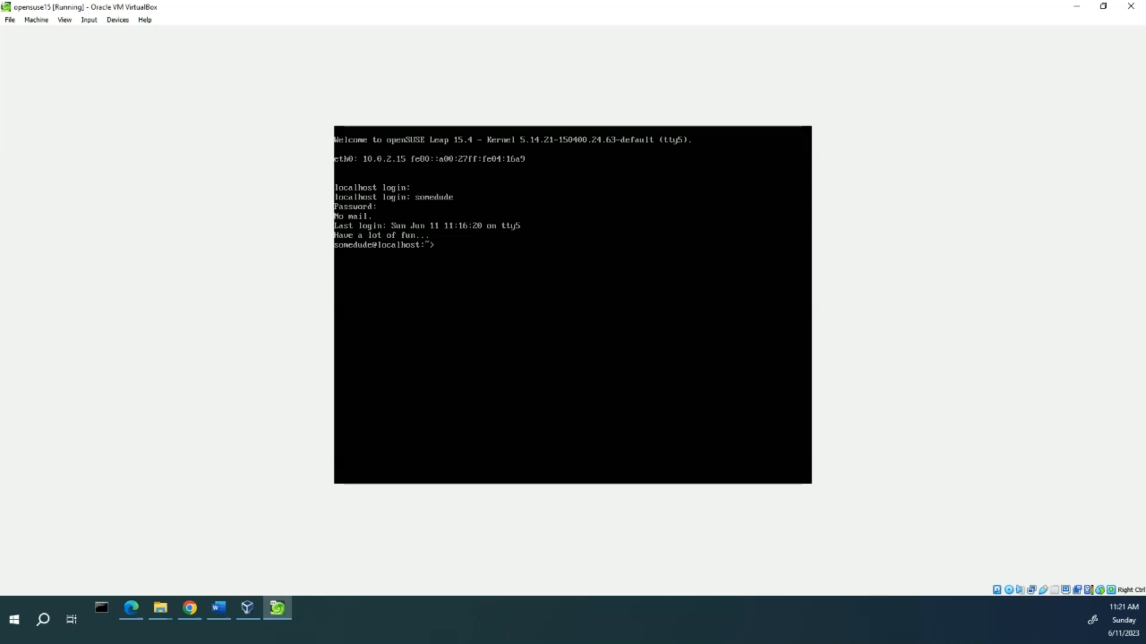
type("who")
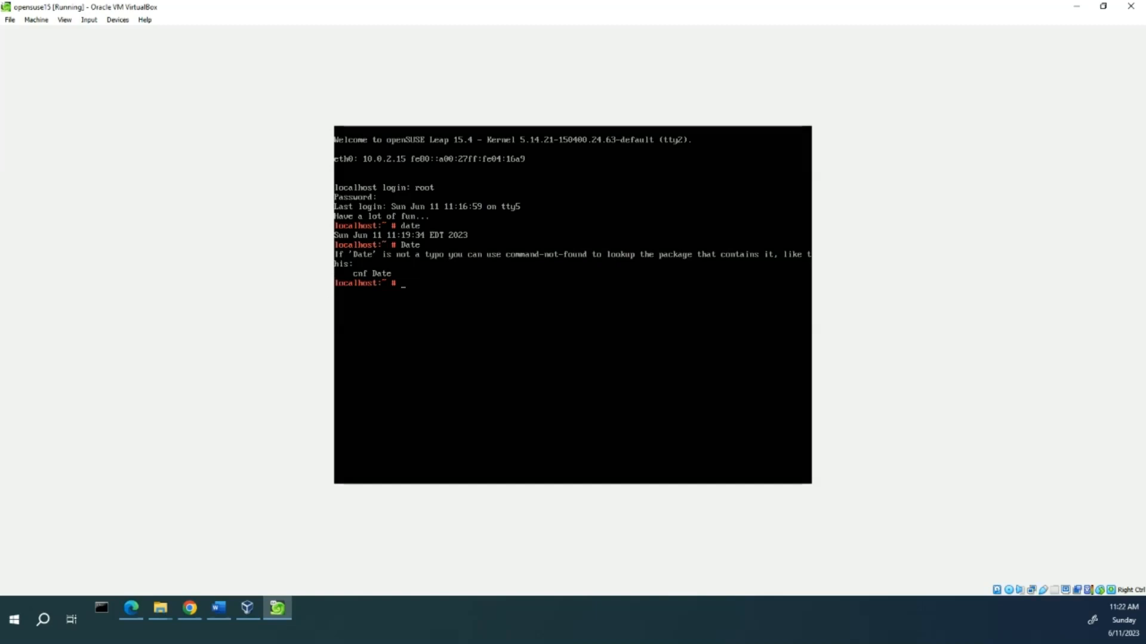
mouse_move(18, 306)
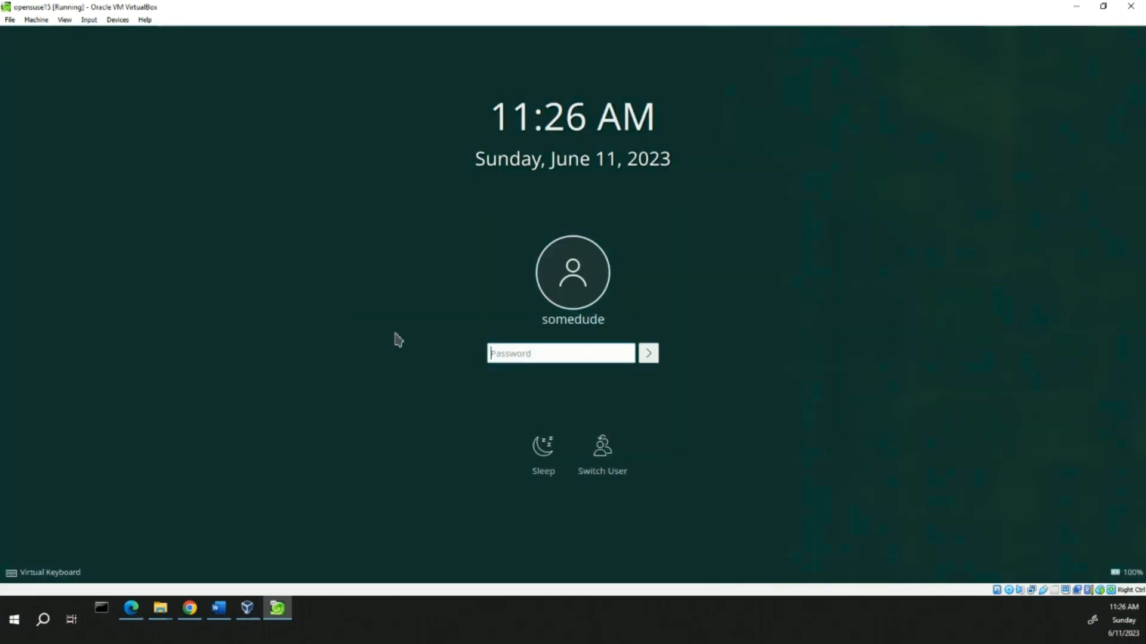
mouse_move(418, 338)
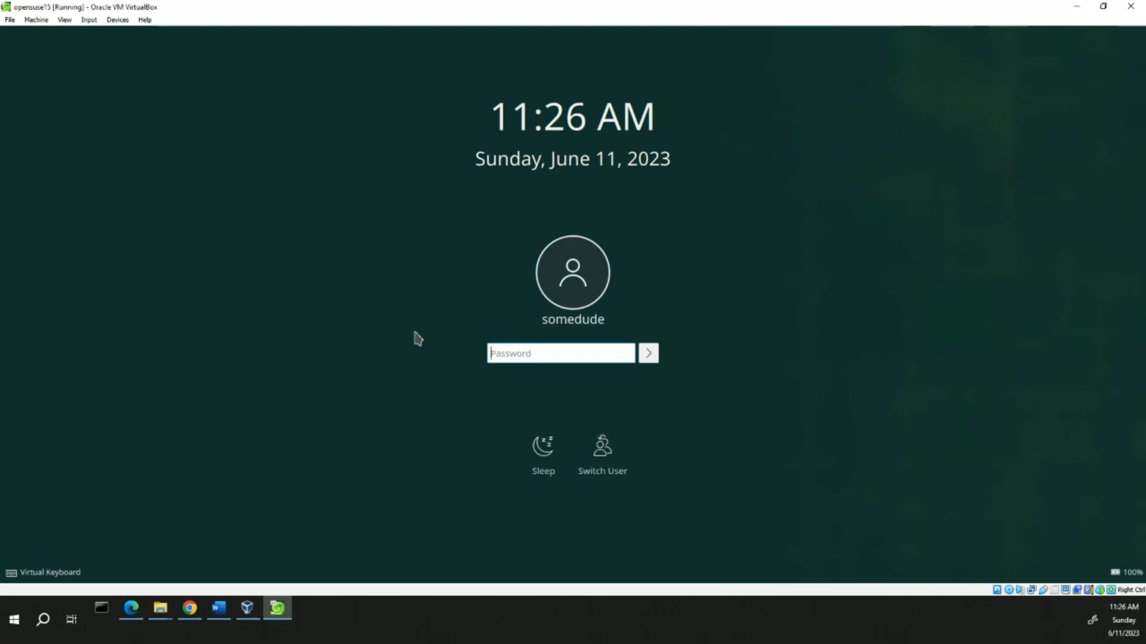
Step: Enter the password on the lock screen and unlock the openSUSE desktop
type("password")
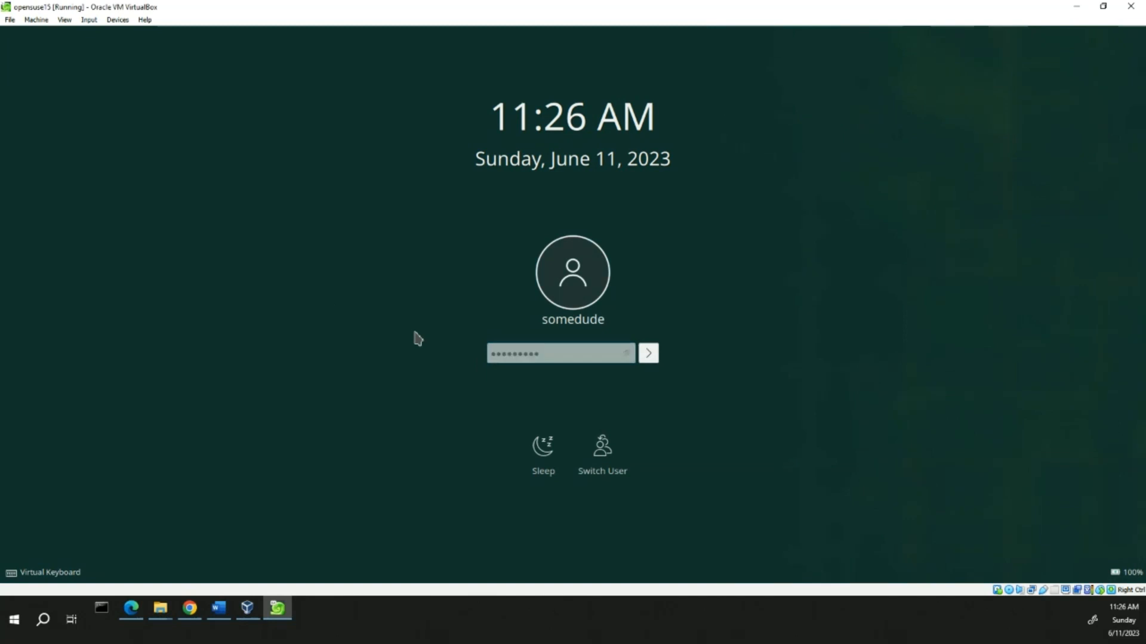
left_click(647, 353)
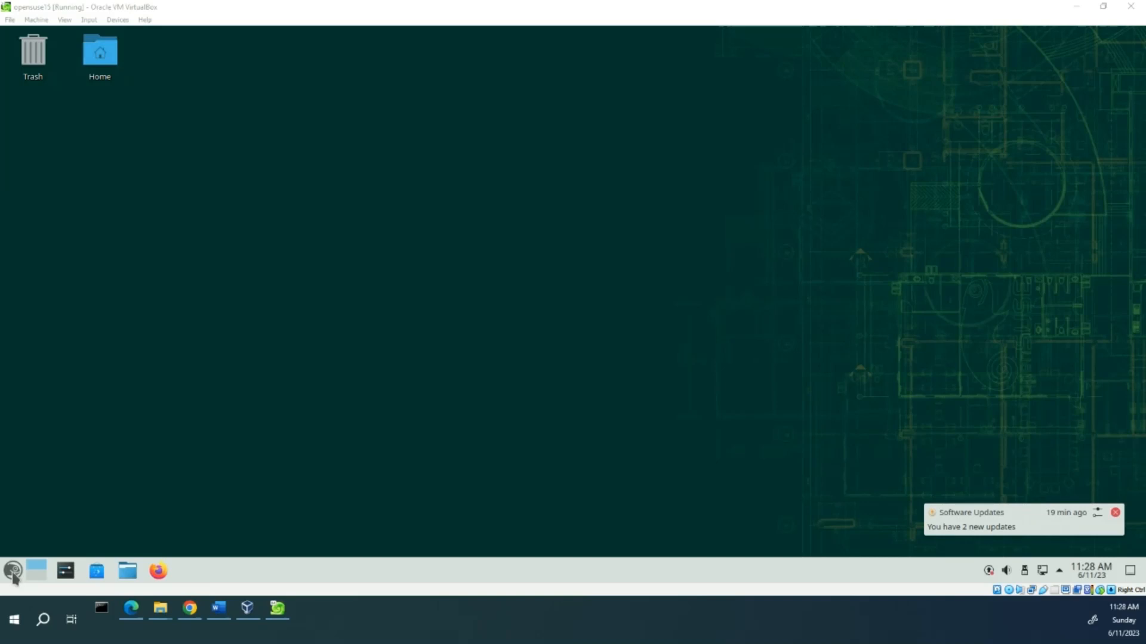
Step: Search the application launcher's Utilities for 'term' to list terminal programs
left_click(12, 571)
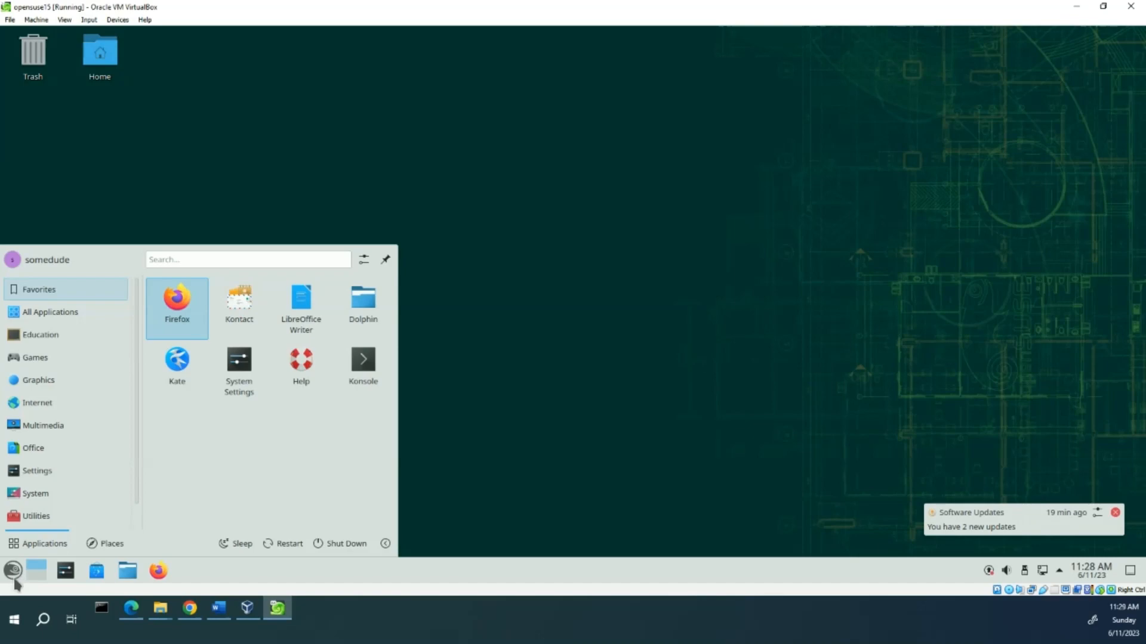
left_click(36, 515)
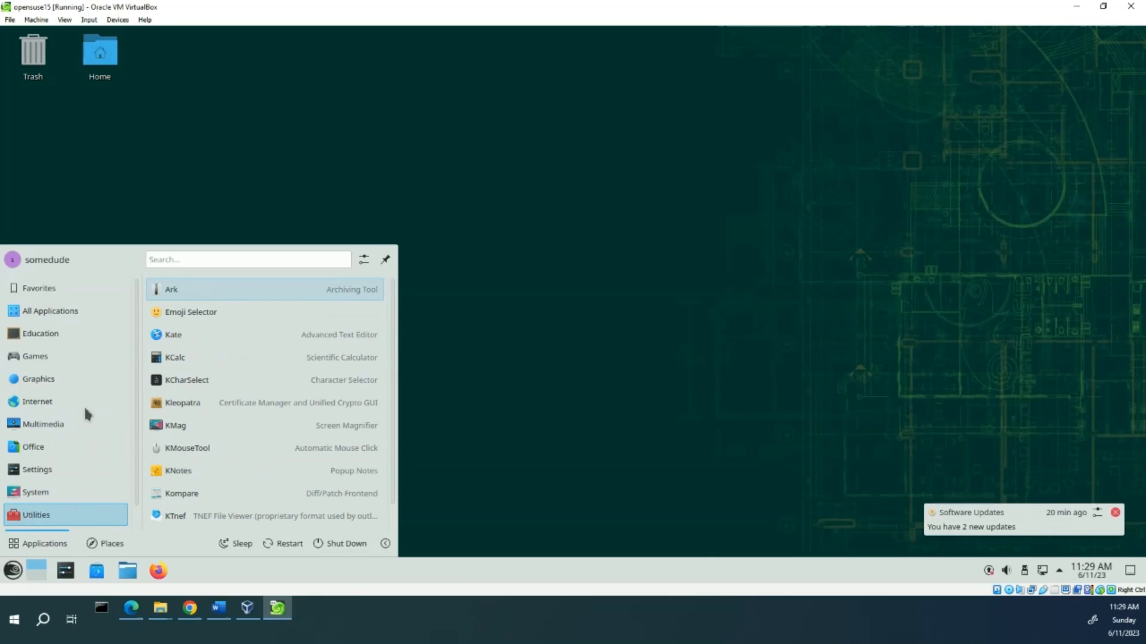
left_click(37, 401)
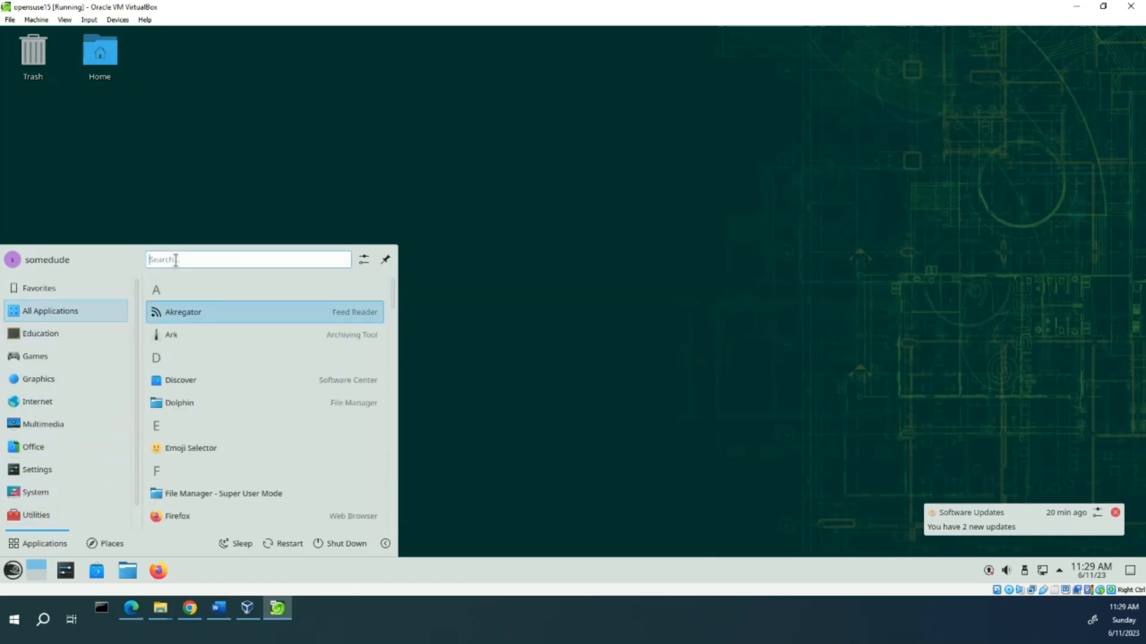
type("term")
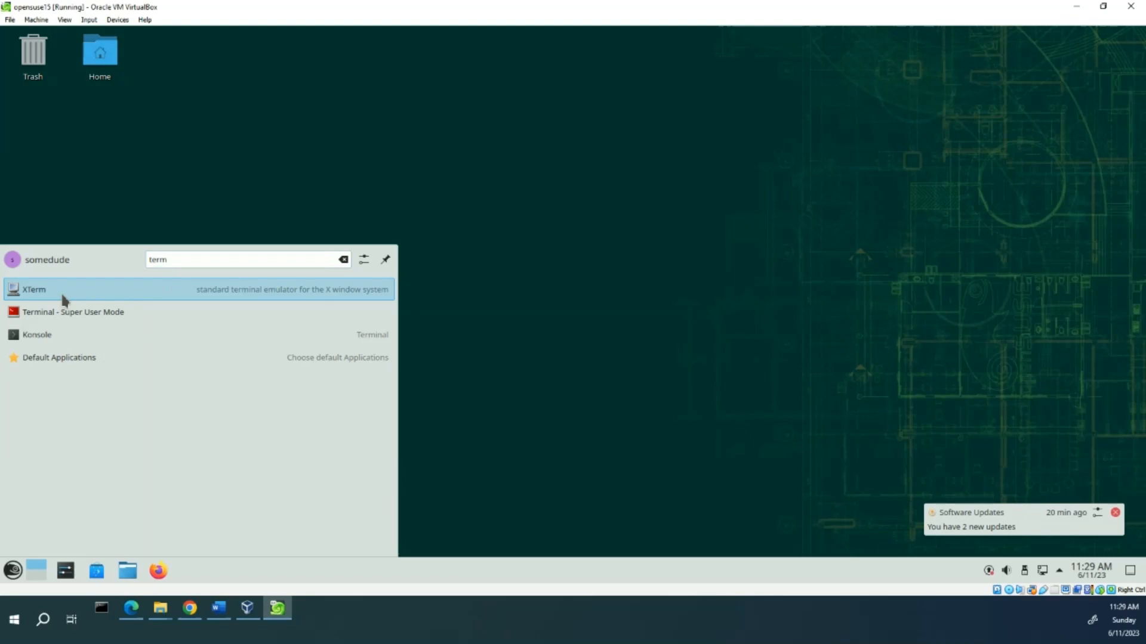
mouse_move(66, 315)
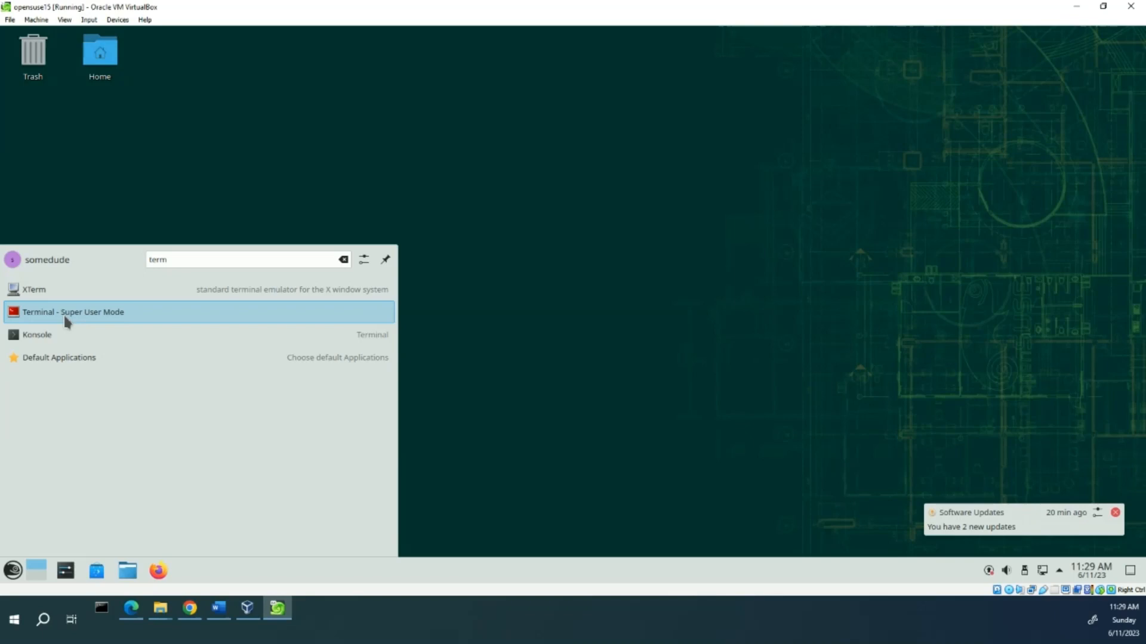
mouse_move(64, 339)
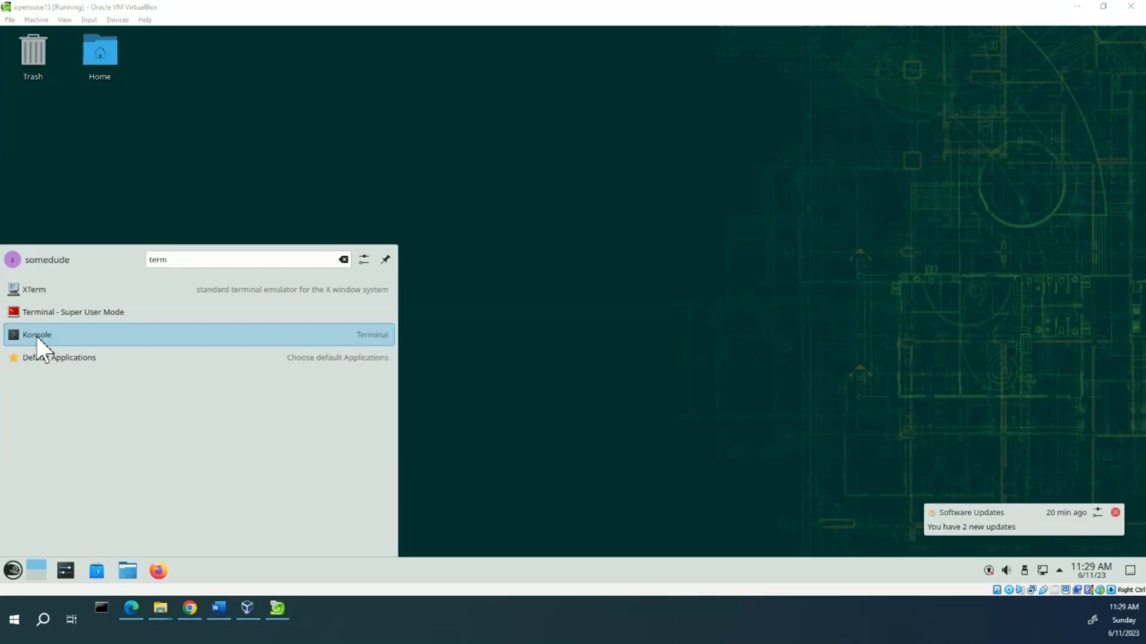
Step: Launch Konsole and run who to list the logged-in users
left_click(37, 334)
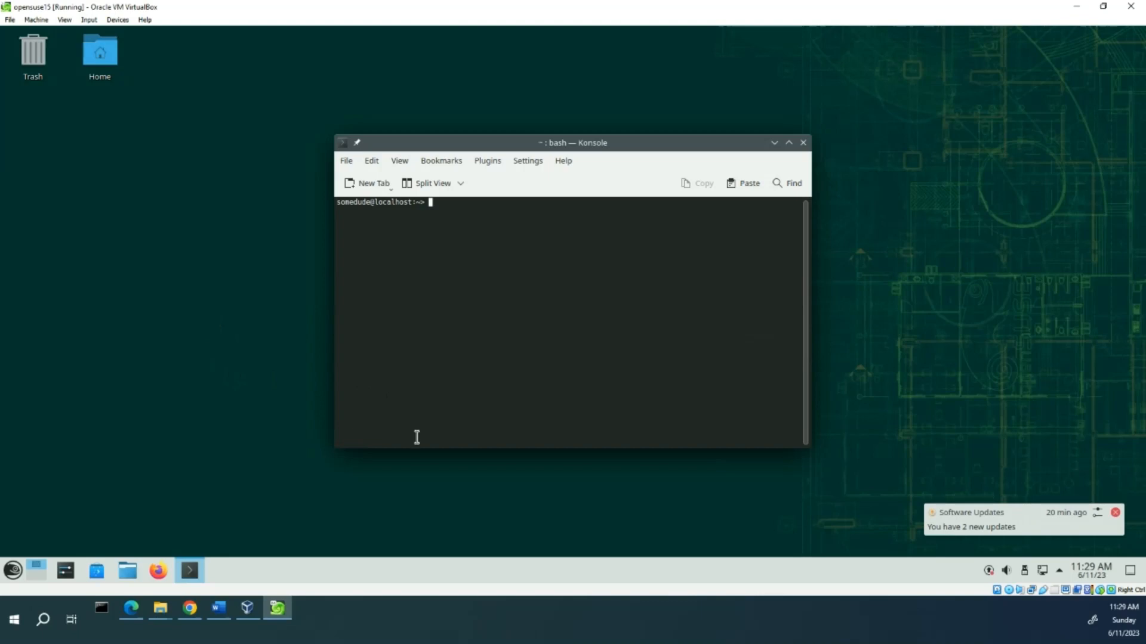
mouse_move(399, 447)
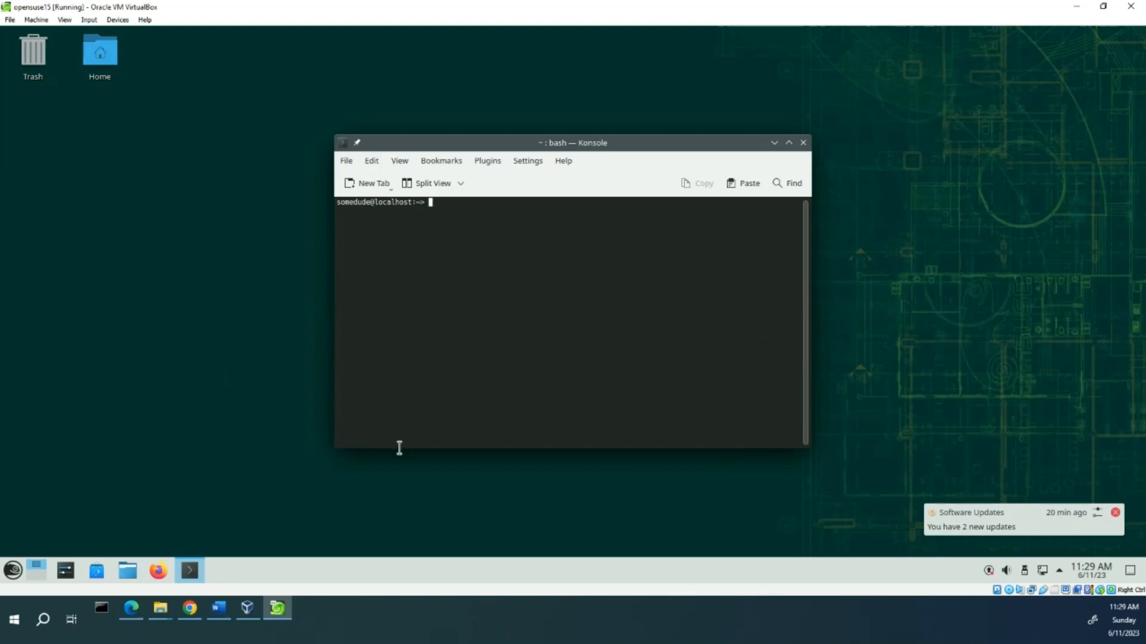
mouse_move(489, 399)
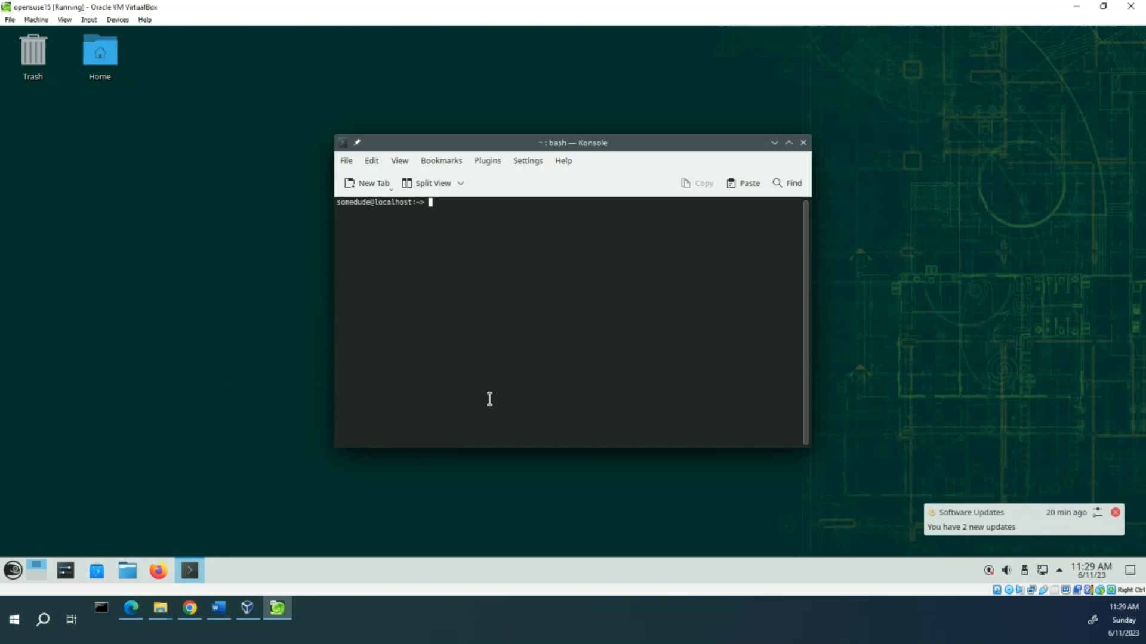
type("who")
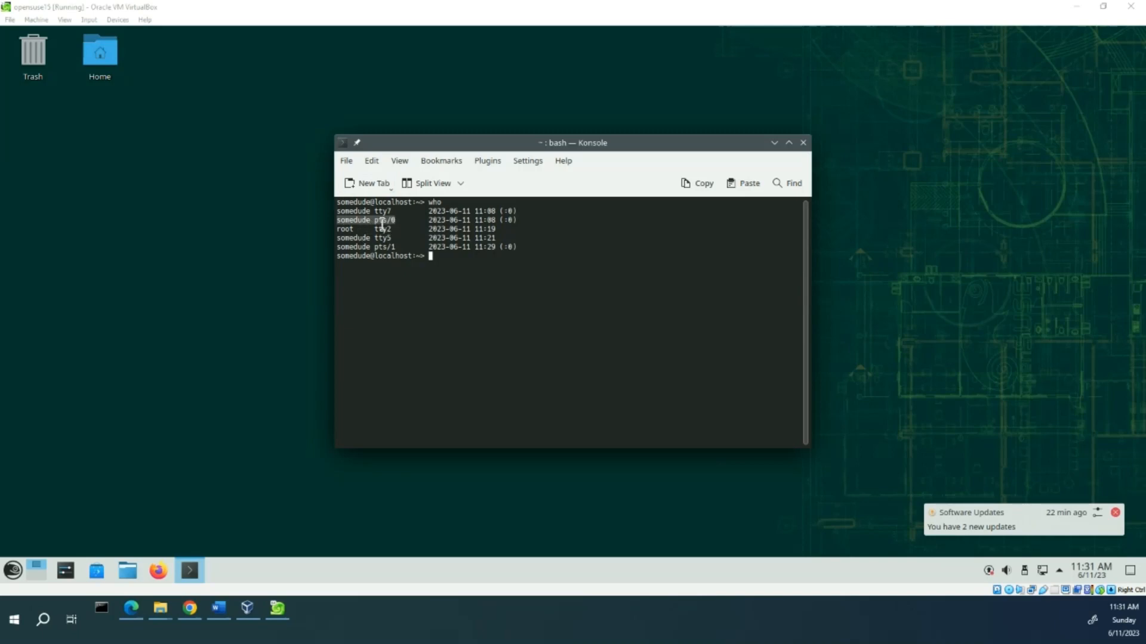
mouse_move(10, 315)
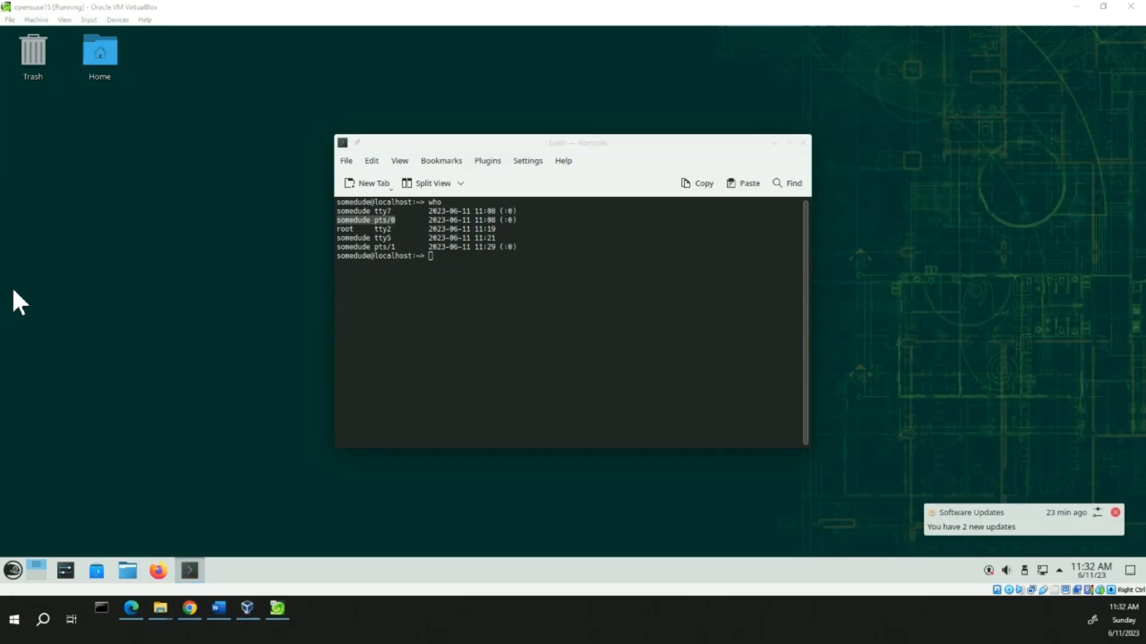
mouse_move(157, 334)
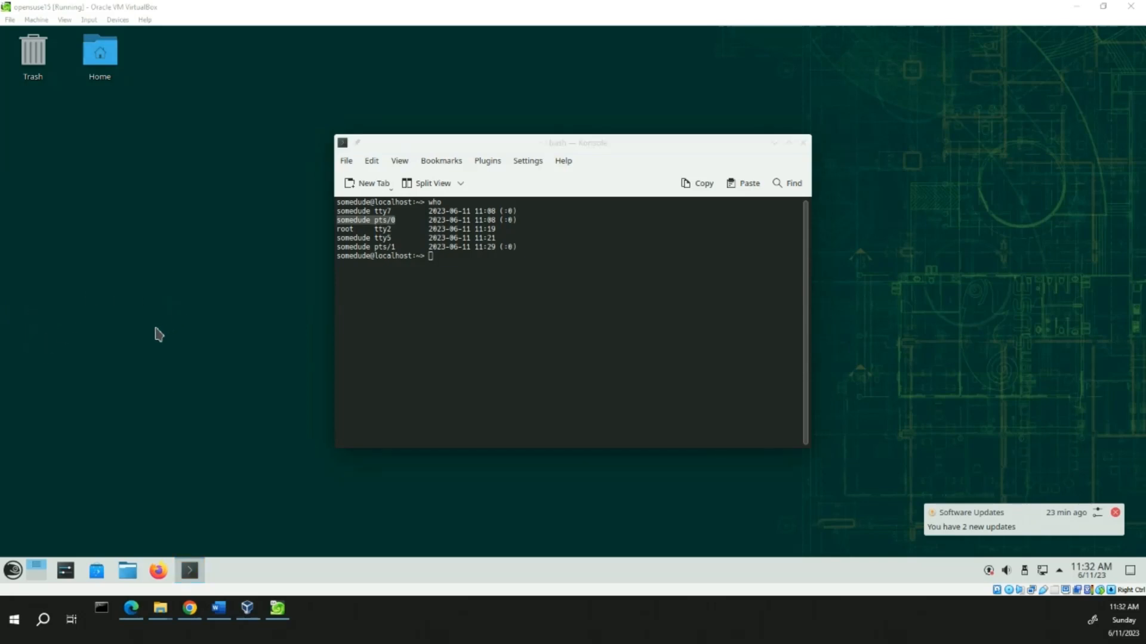
mouse_move(12, 571)
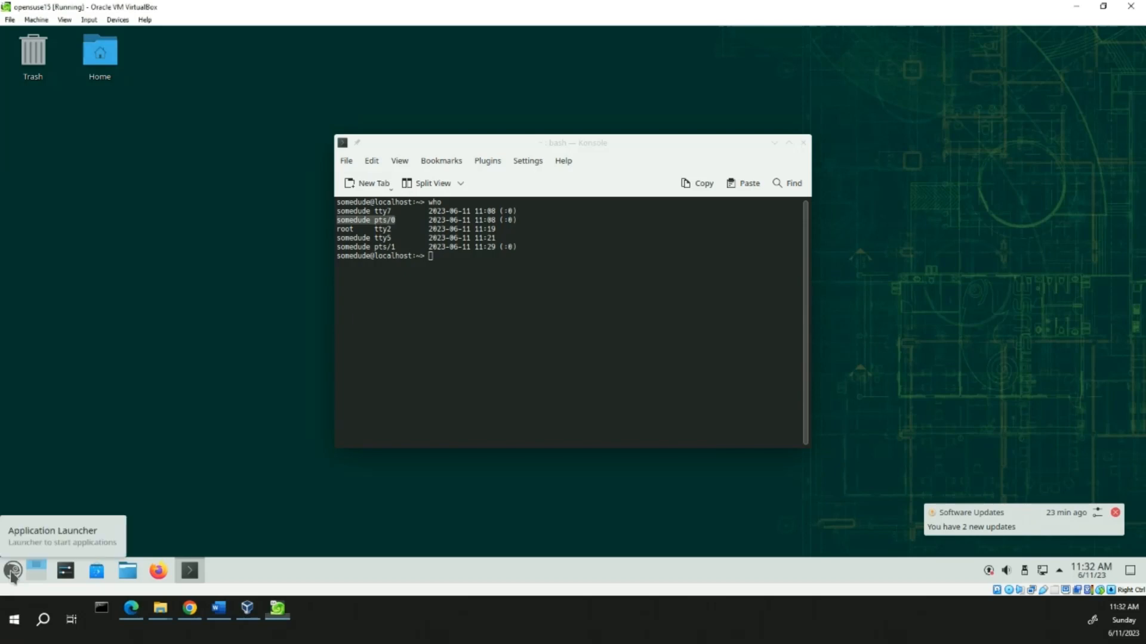
Step: Browse the launcher's System category, then return to Favorites
left_click(12, 570)
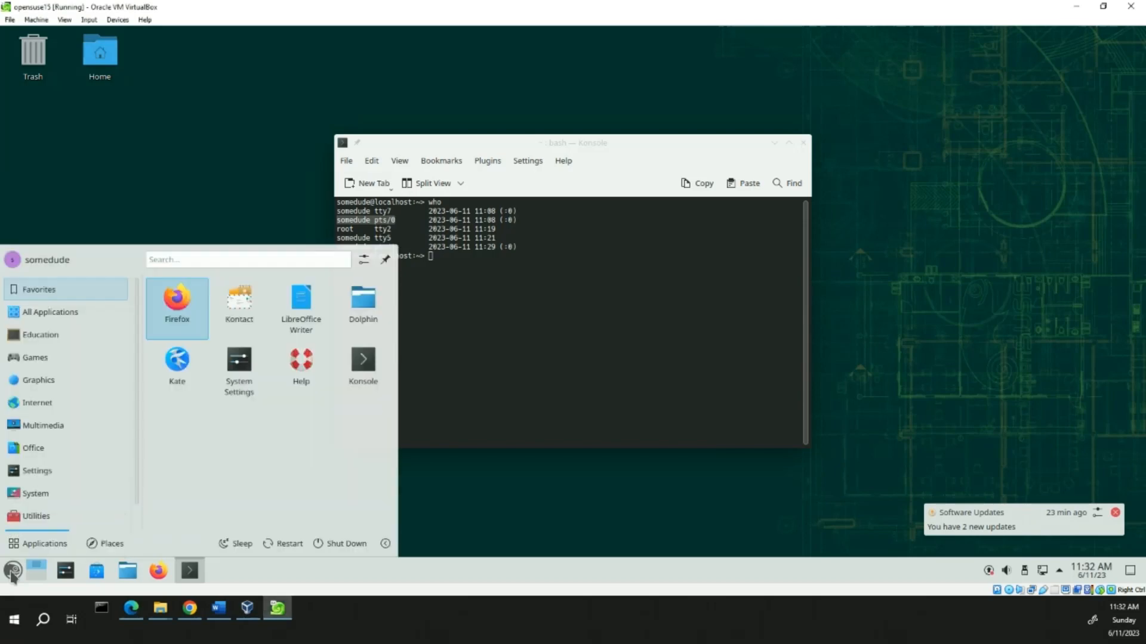
mouse_move(282, 445)
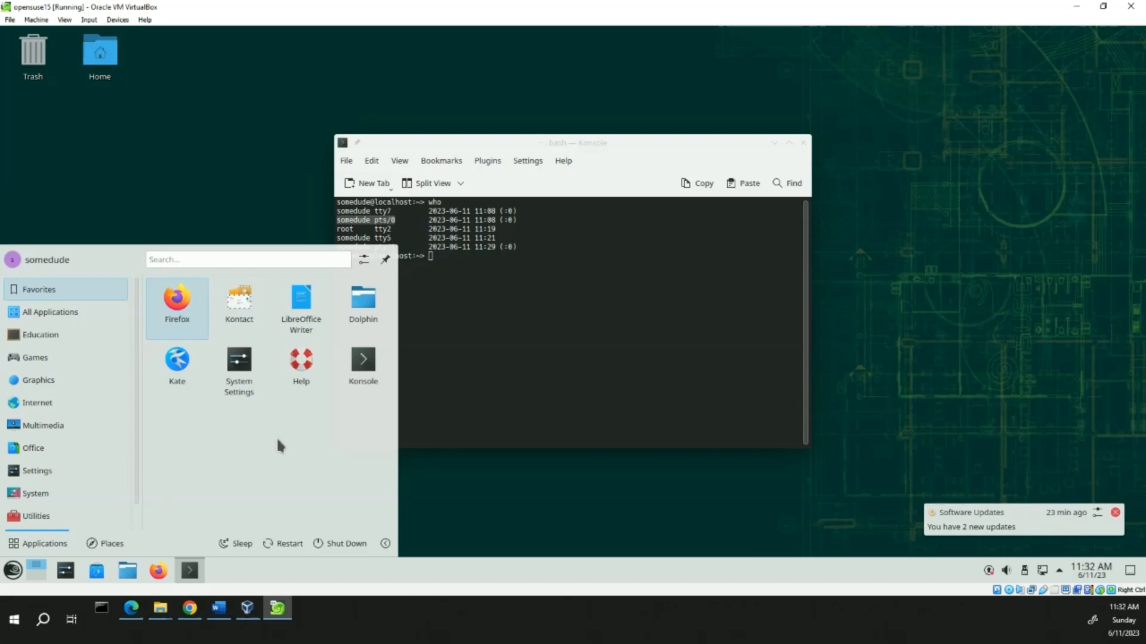
left_click(34, 492)
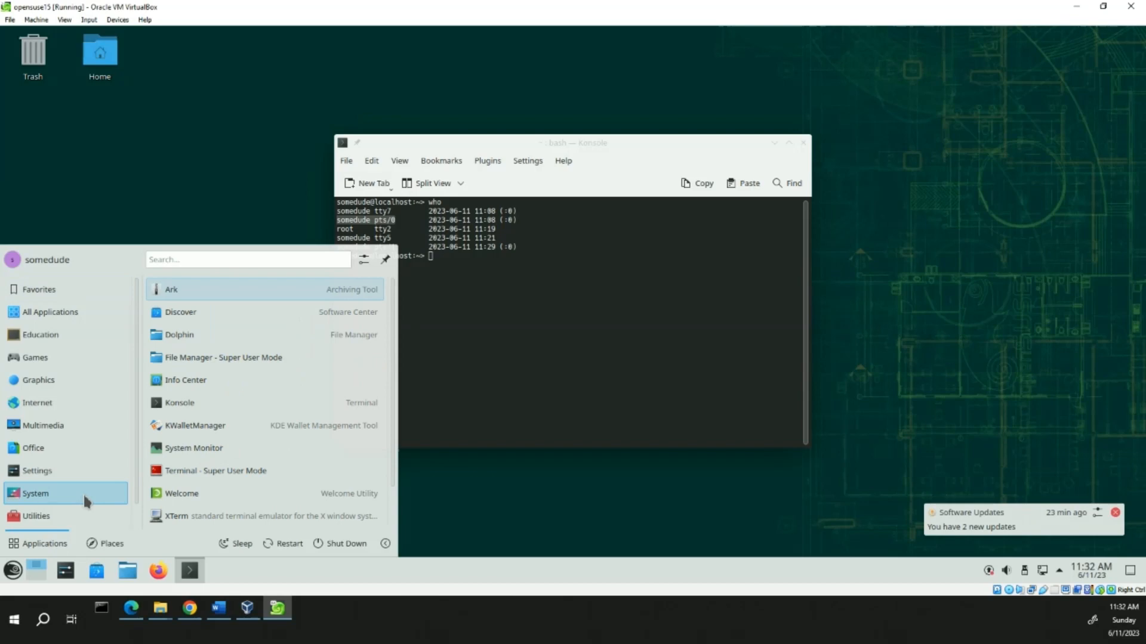
mouse_move(151, 438)
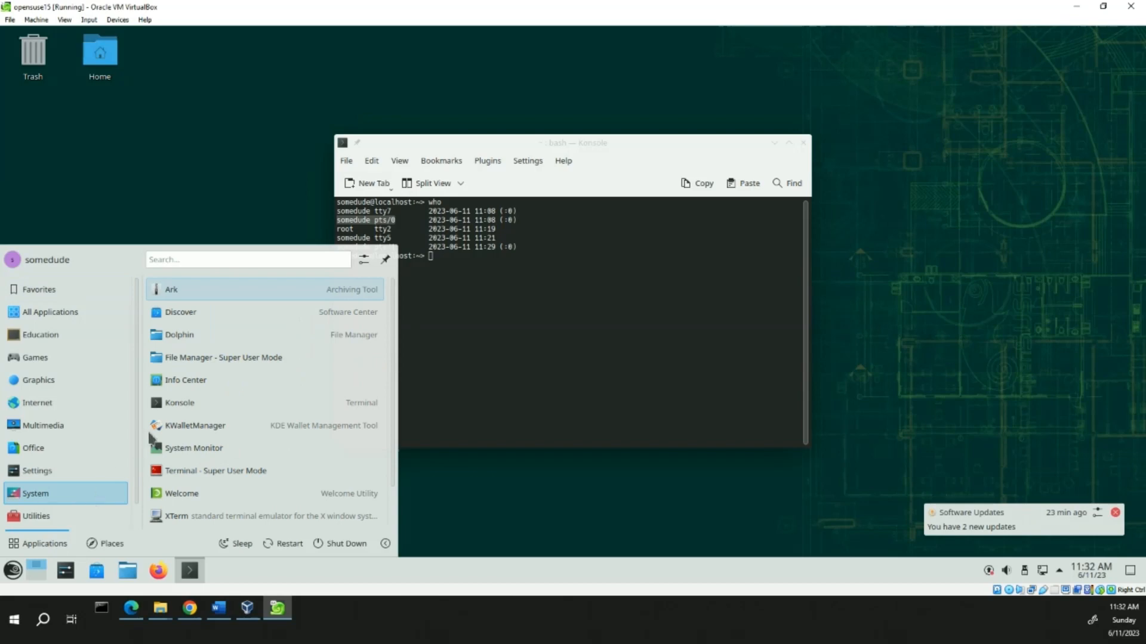
mouse_move(194, 425)
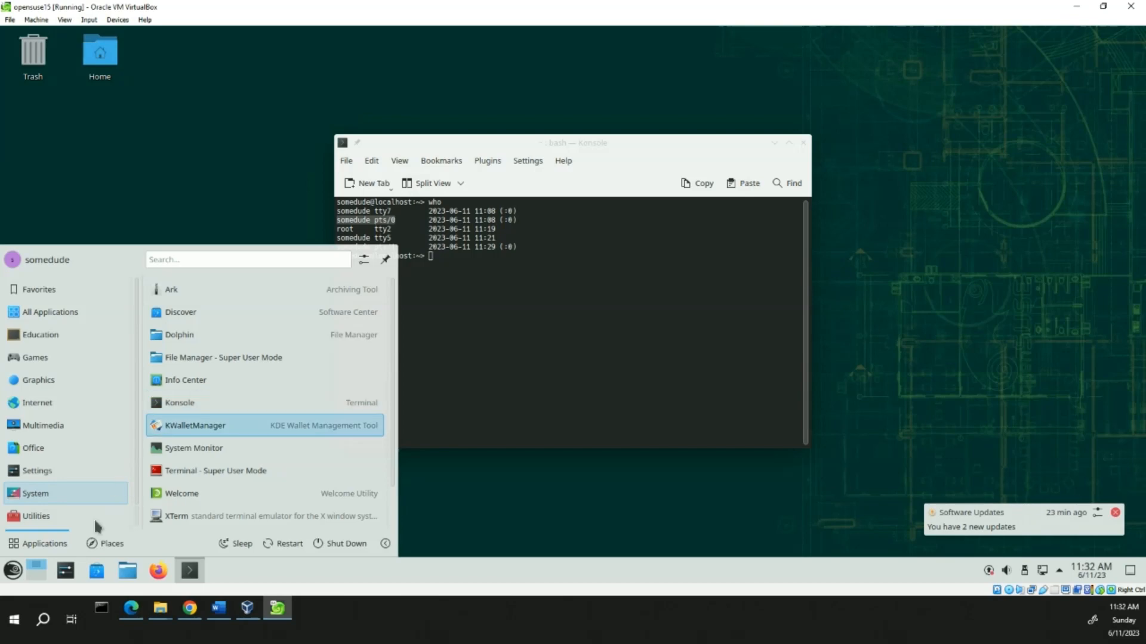
left_click(38, 288)
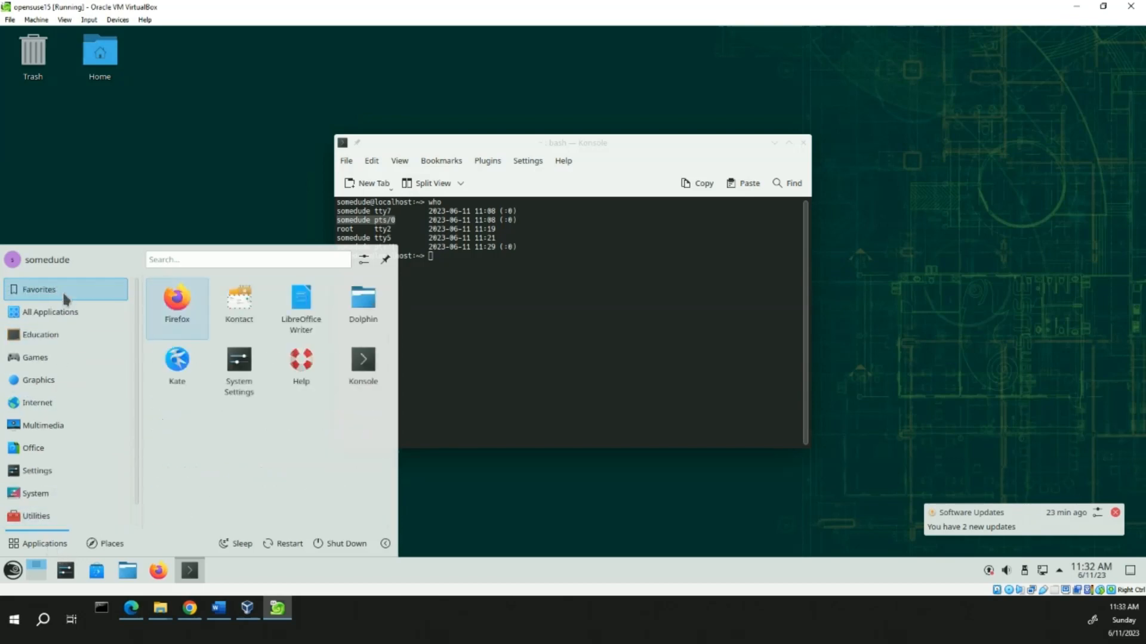
mouse_move(363, 365)
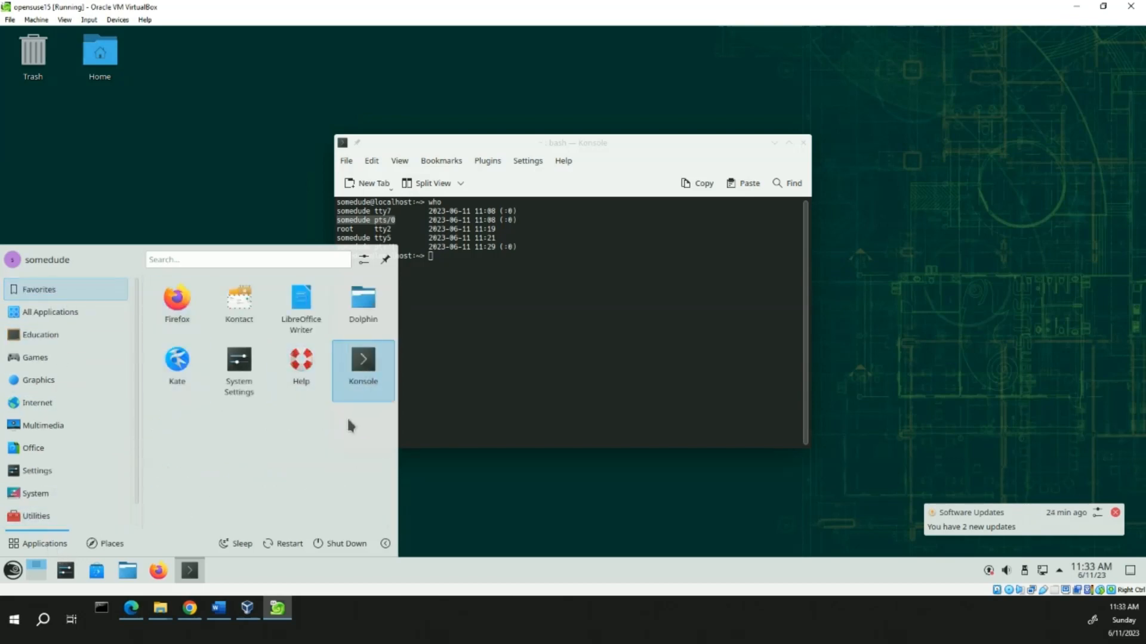
mouse_move(310, 419)
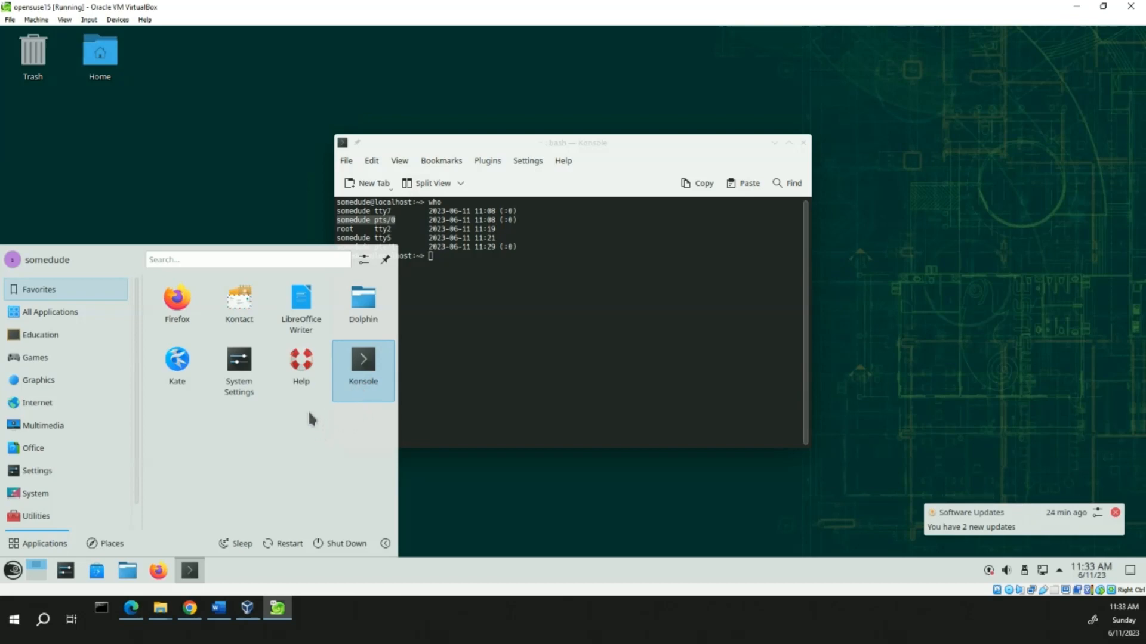
mouse_move(291, 478)
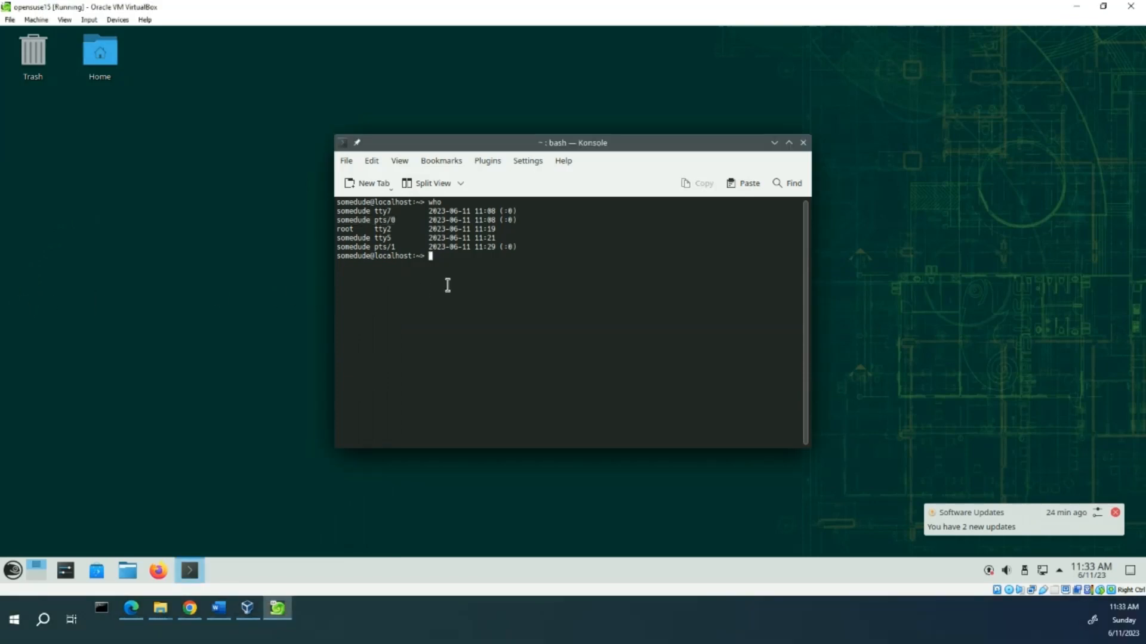
Step: Begin an echo command with $ variable references at the Konsole prompt
type("echo")
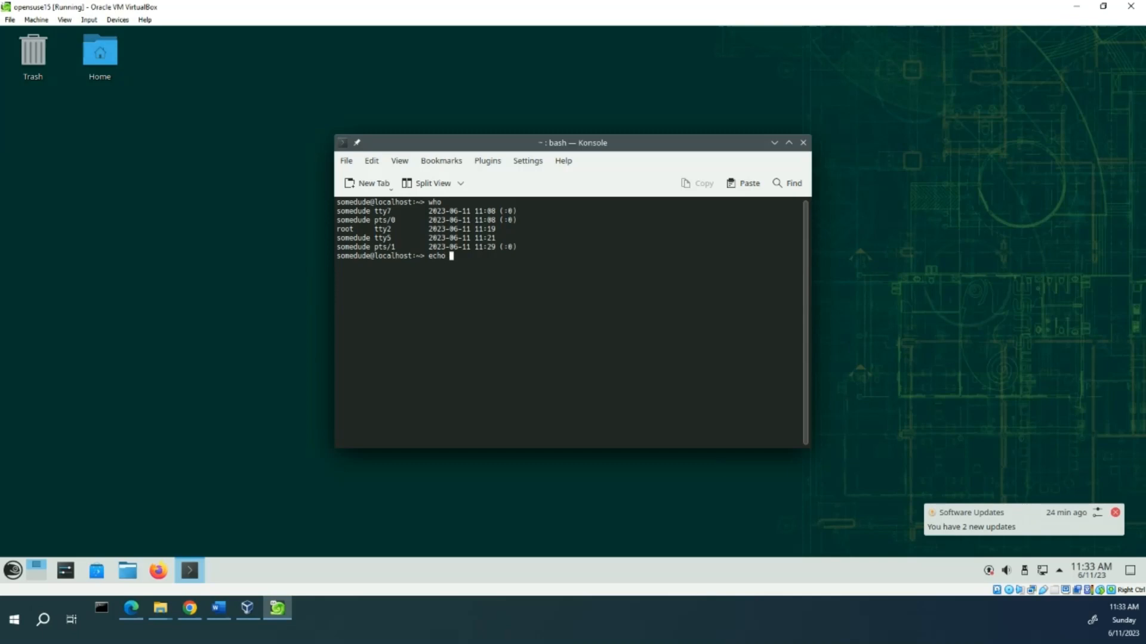
type("$")
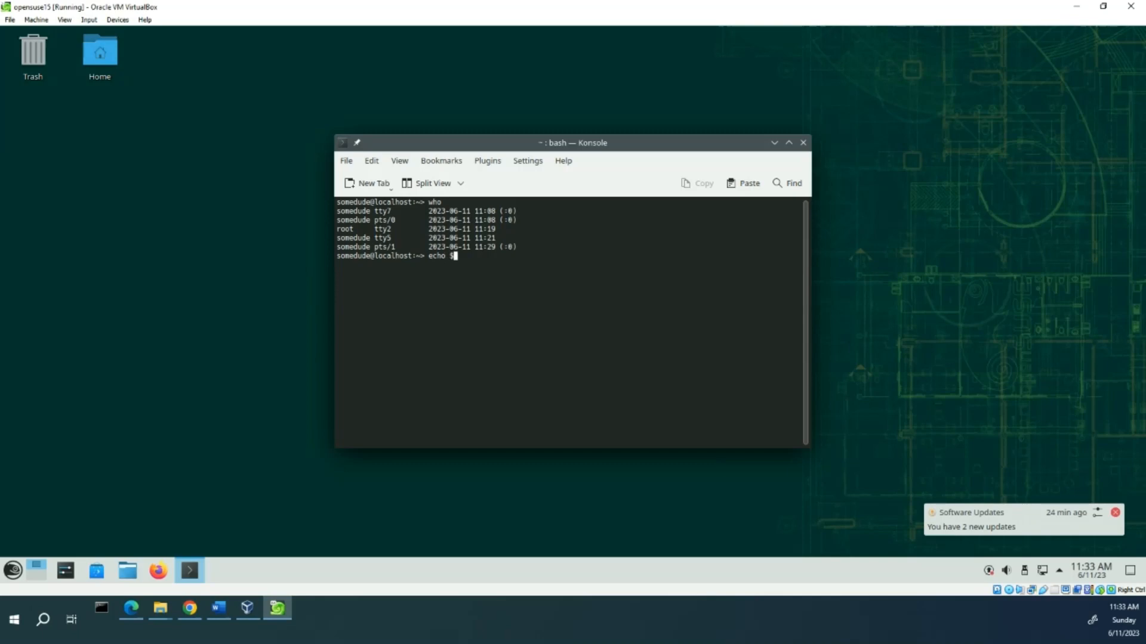
type("$")
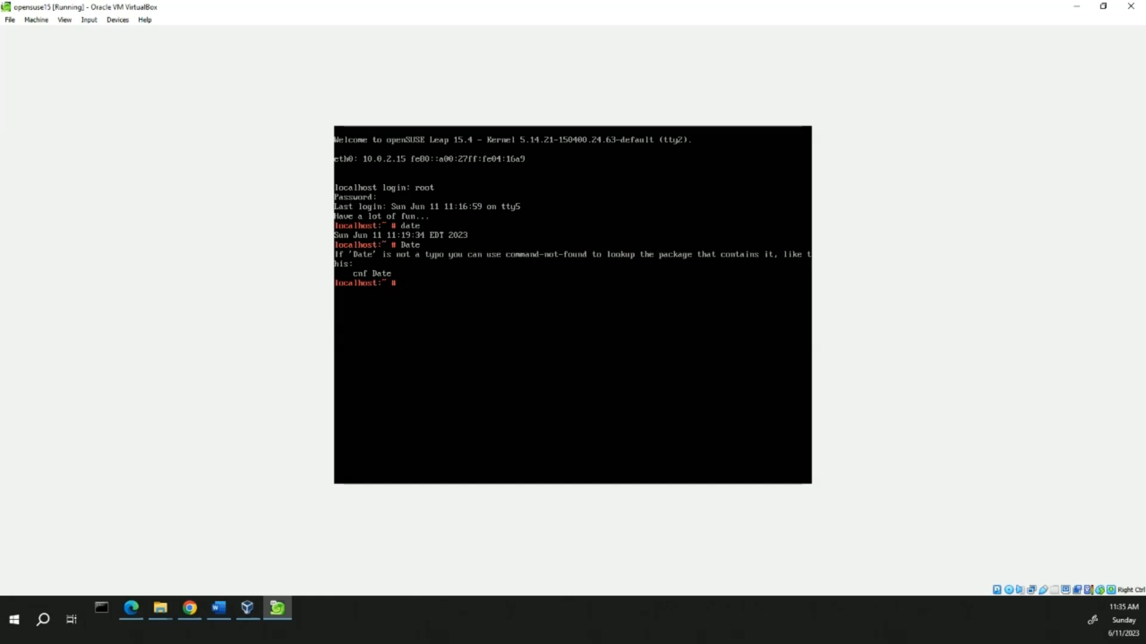
Step: Run date;who in one line on the tty2 root console
type("date;")
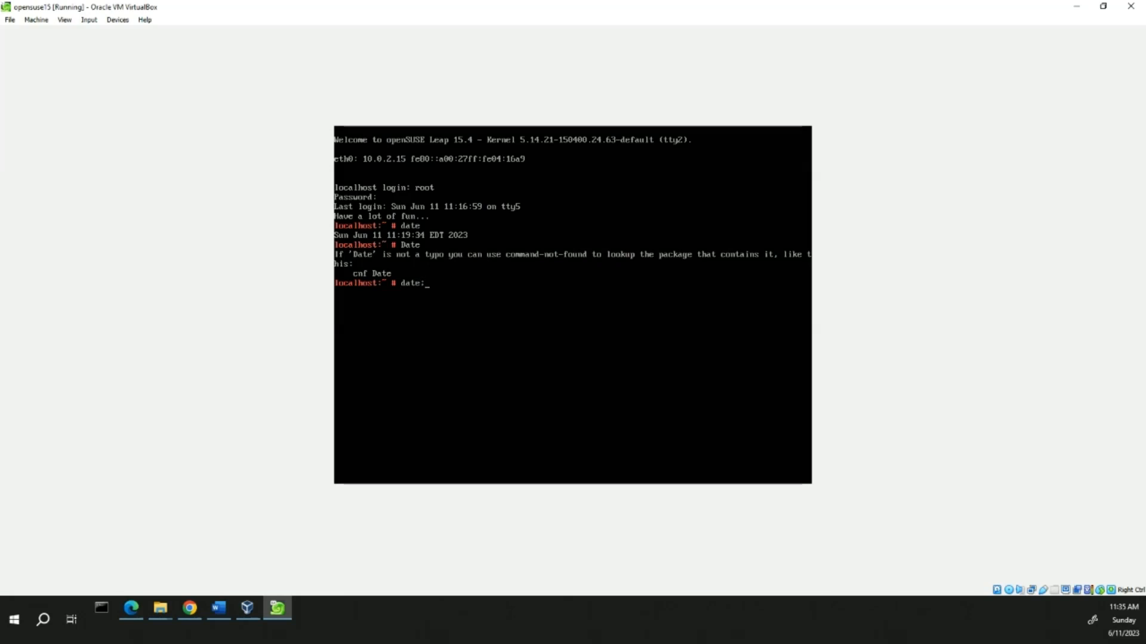
type("who")
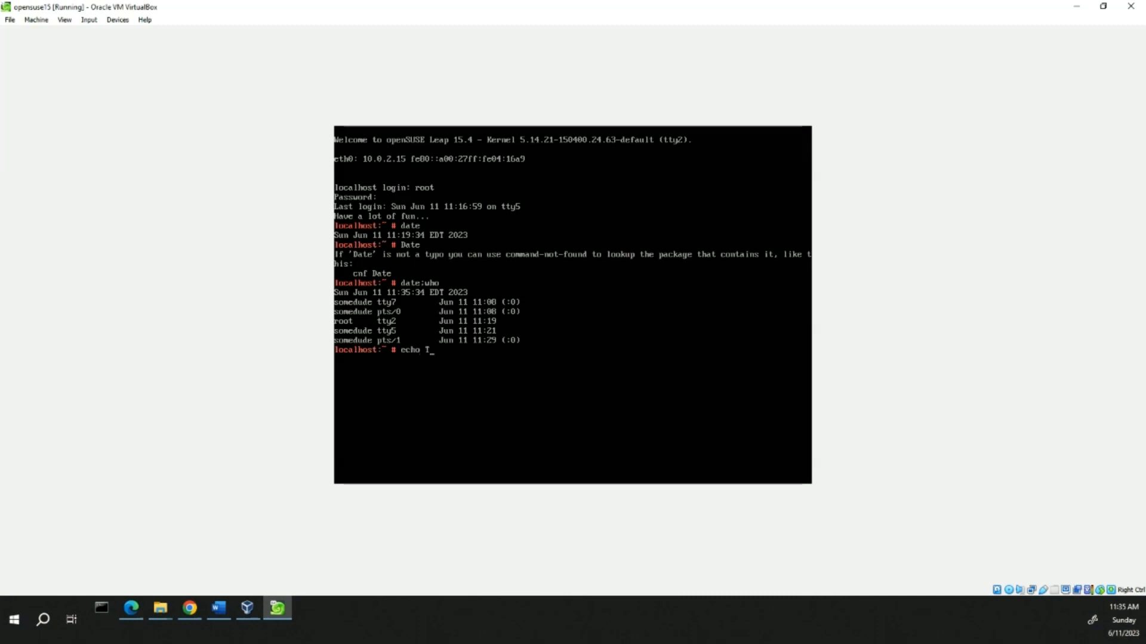
Step: Echo This is OK, then echo Don't do this, leaving an unmatched apostrophe awaiting input
type("his is OK")
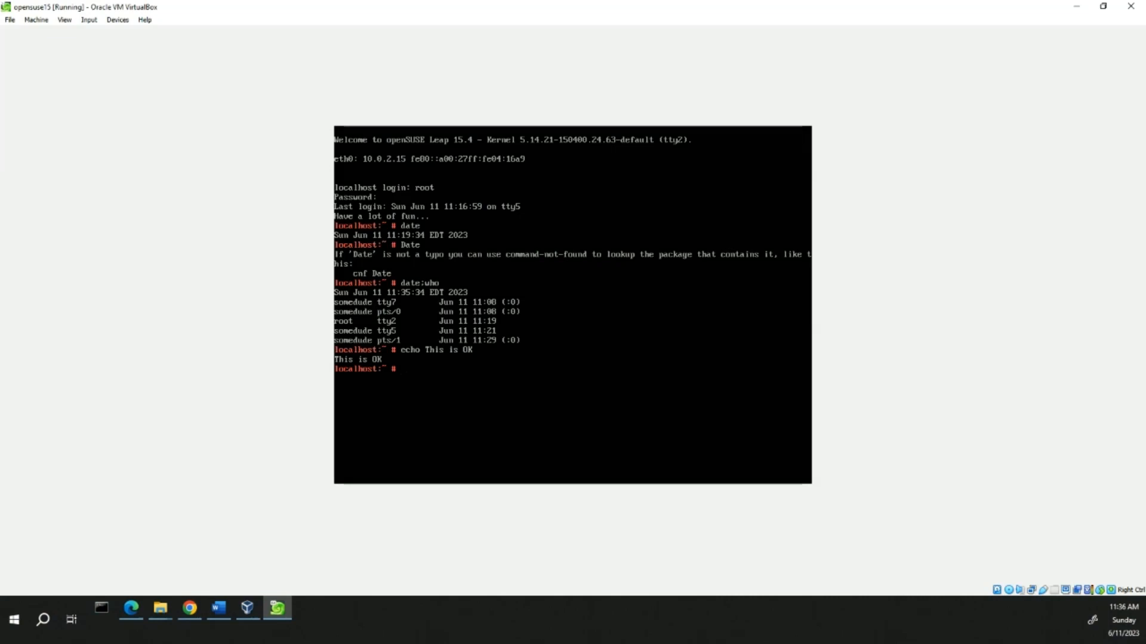
type("echo")
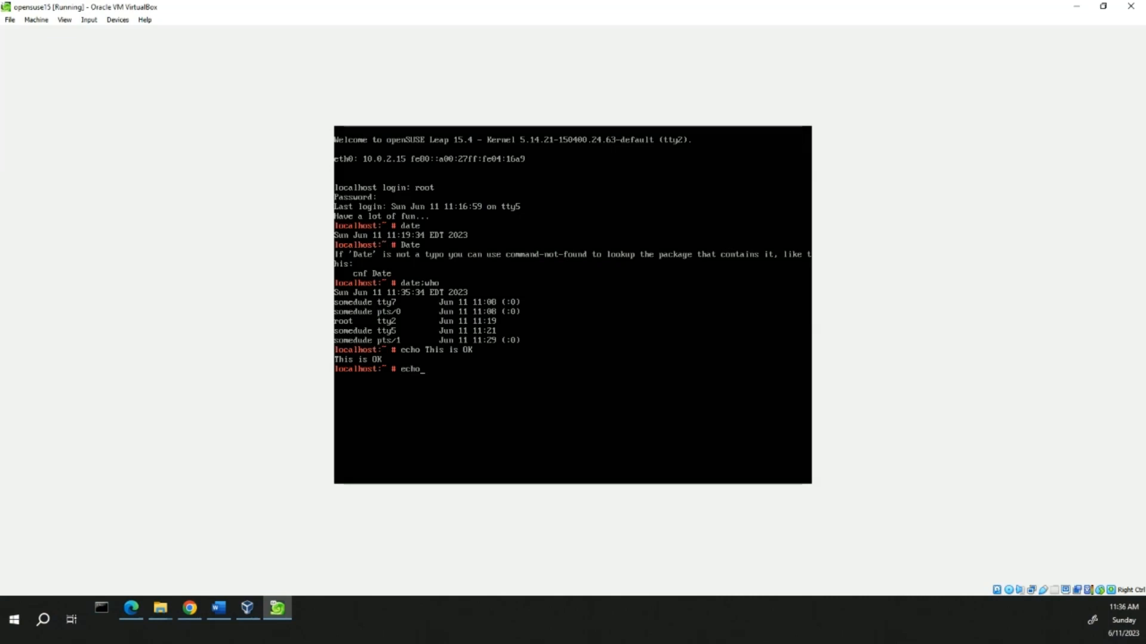
type("Don't")
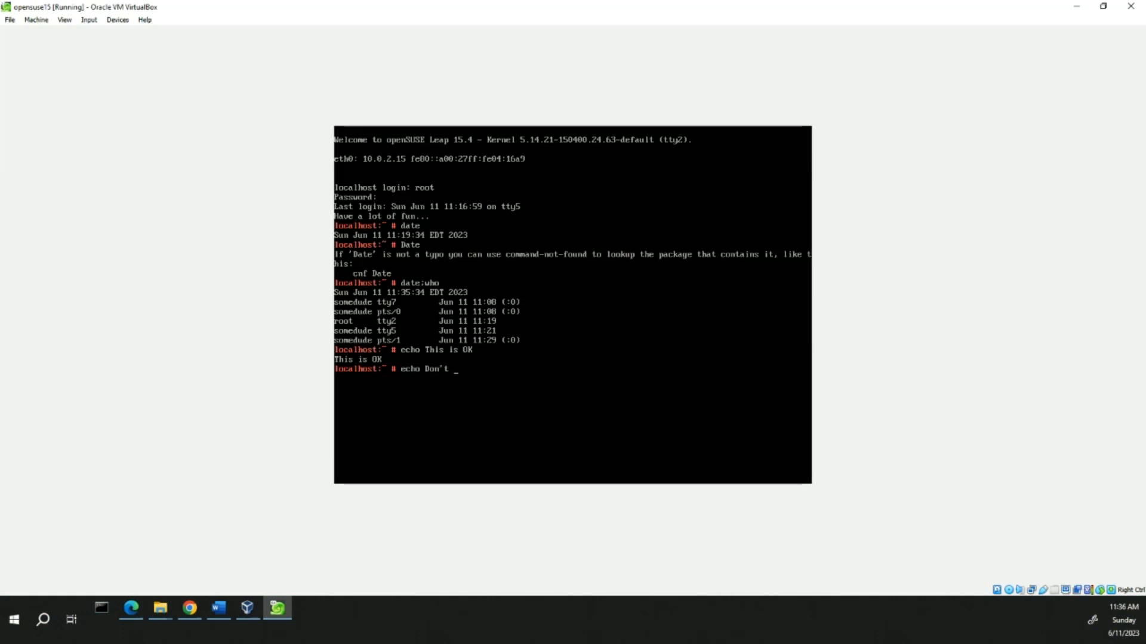
type("do this")
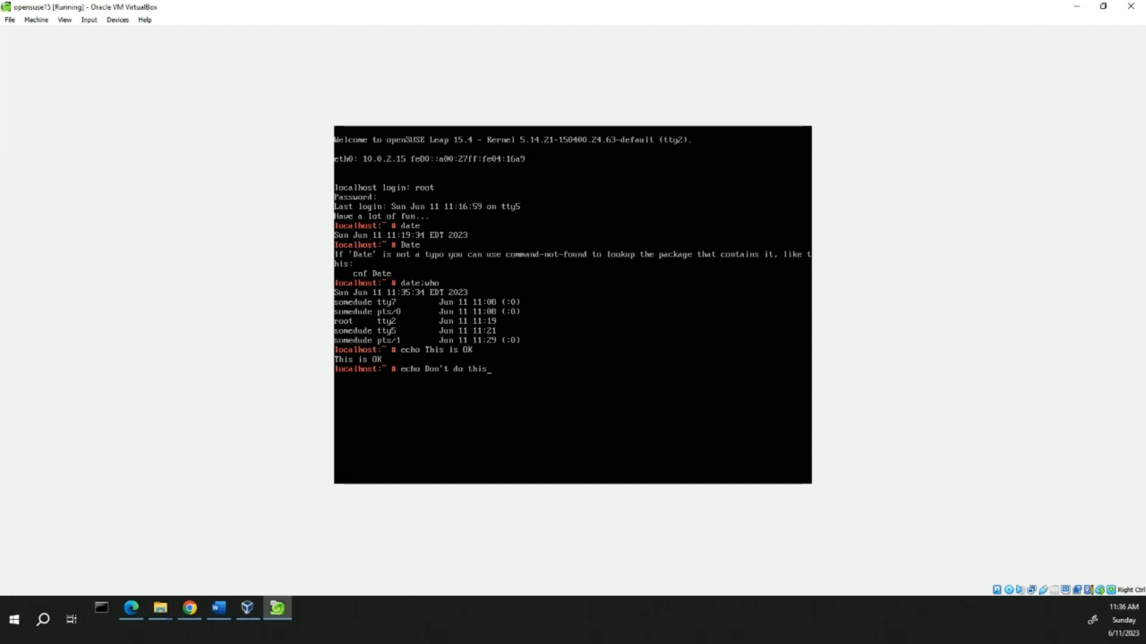
key("enter")
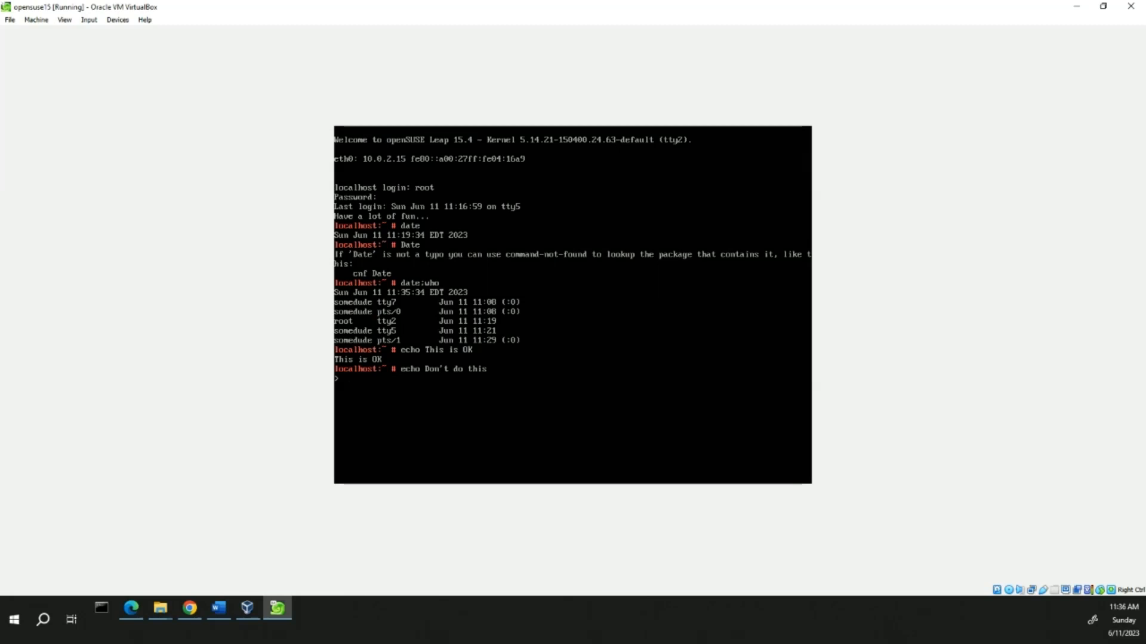
Step: Cancel the stuck continuation with Ctrl+C and echo "Don't do this" in double quotes
key("ctrl+c")
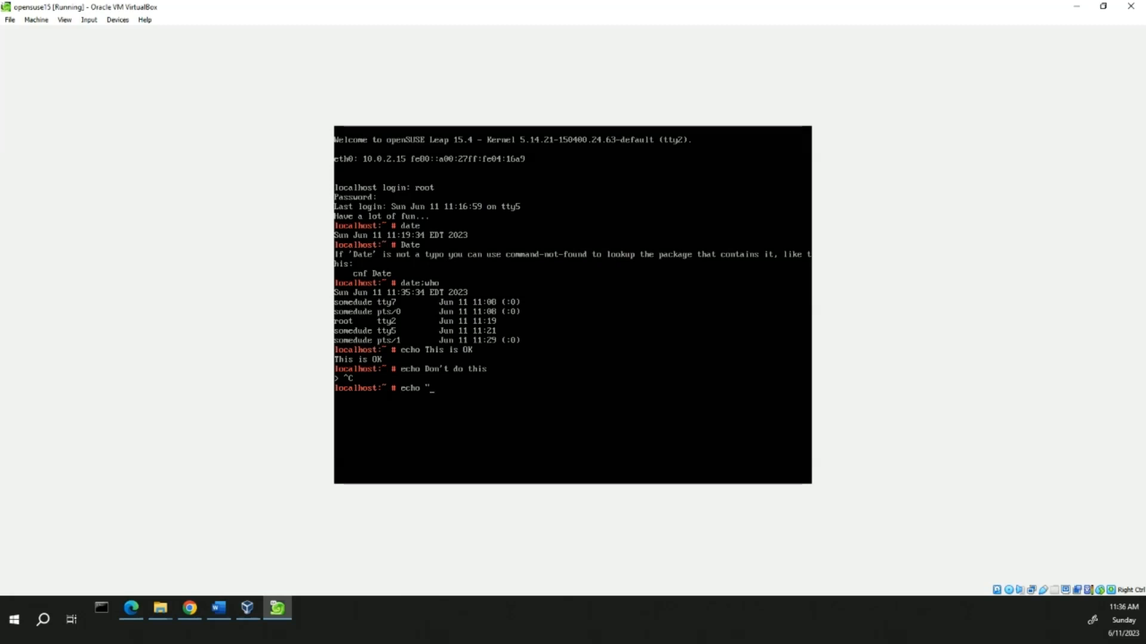
type("Don't do thi")
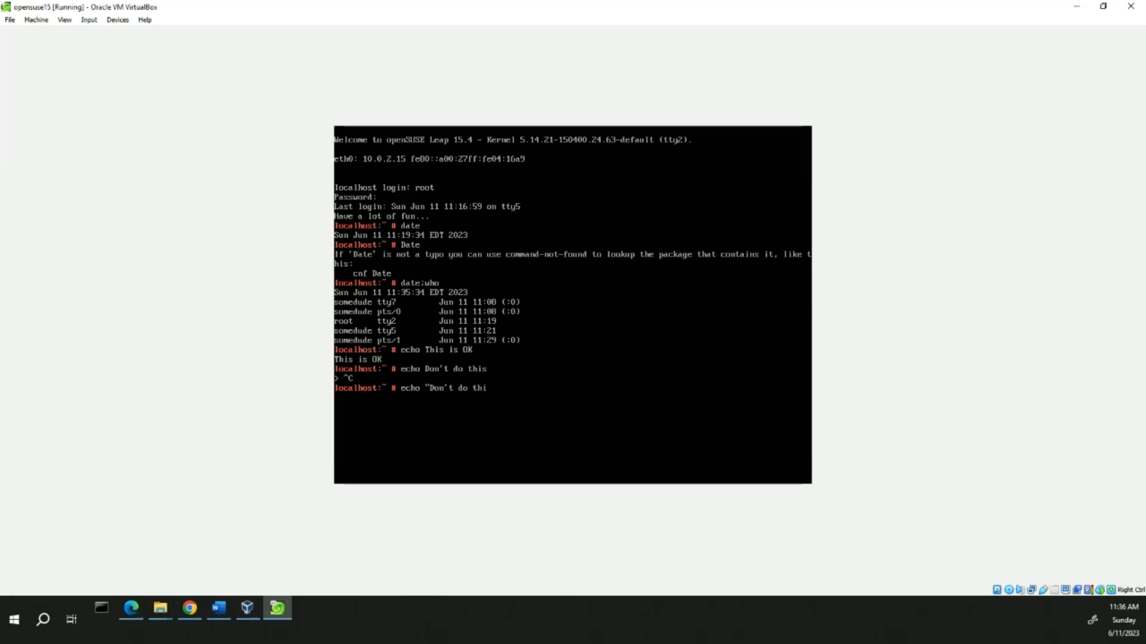
type("s")
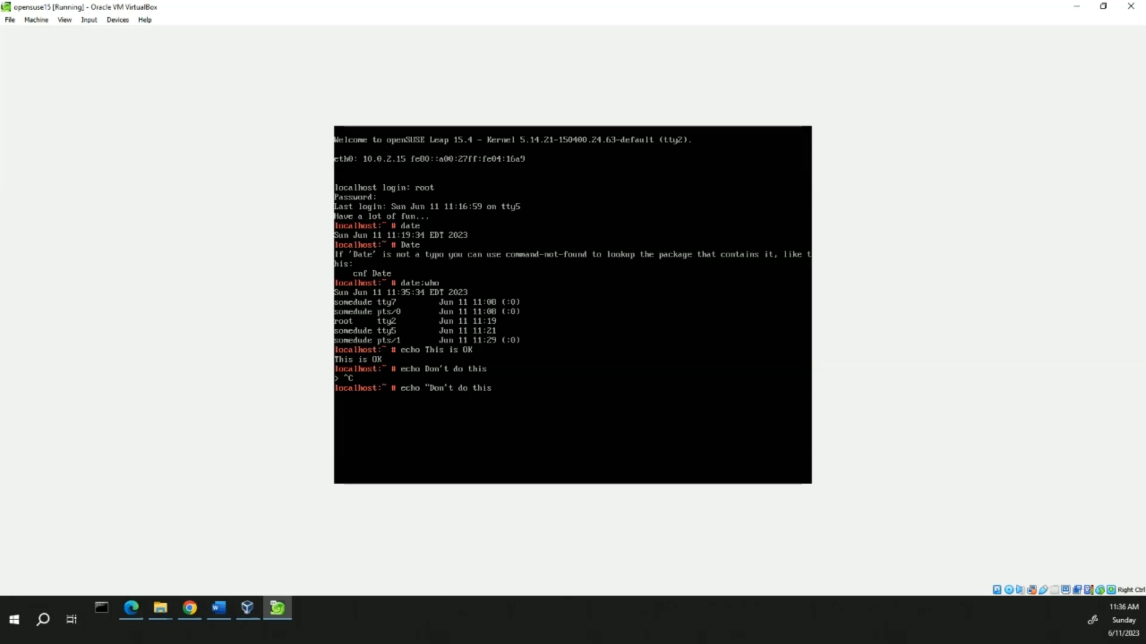
type("\"")
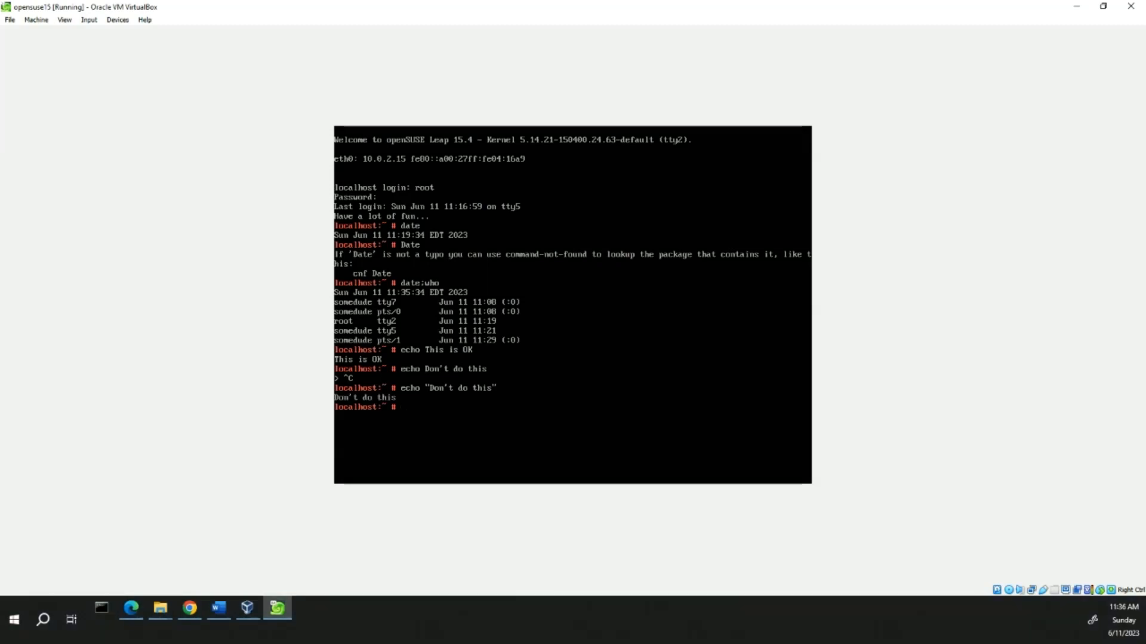
Step: Run echo Don\'t do this so the backslash-escaped apostrophe prints Don't do this
type("e")
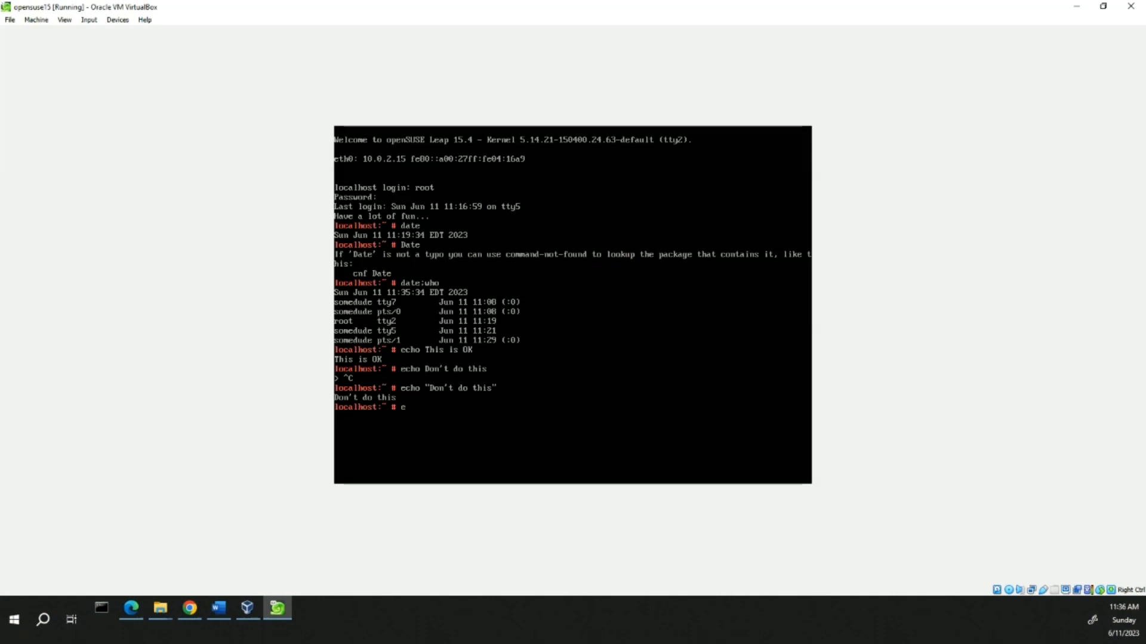
type("cho")
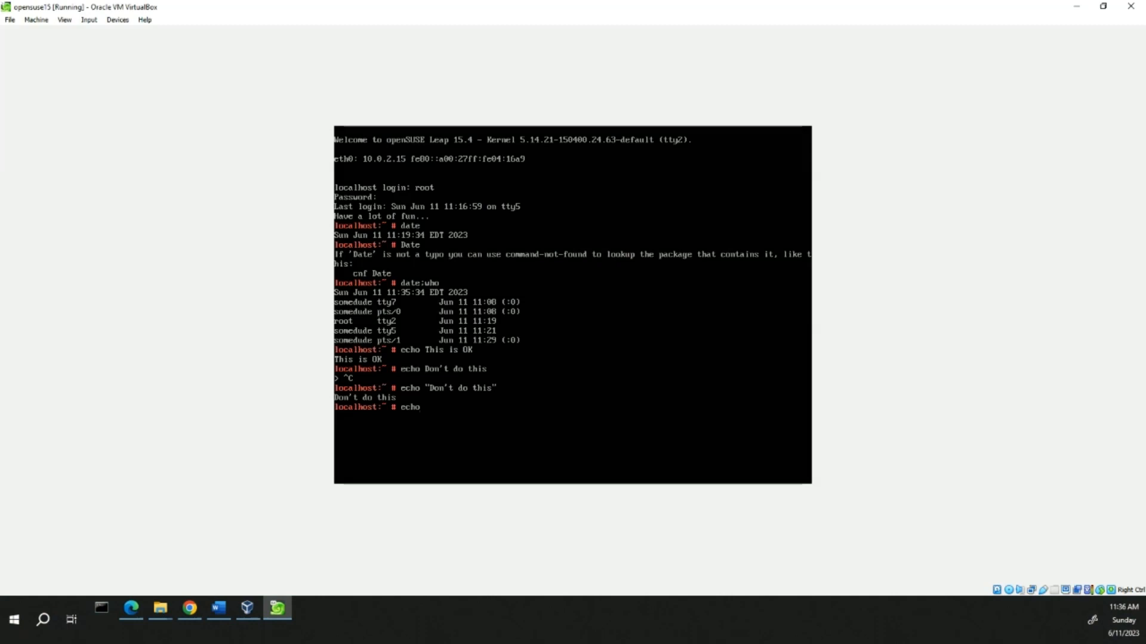
type("D")
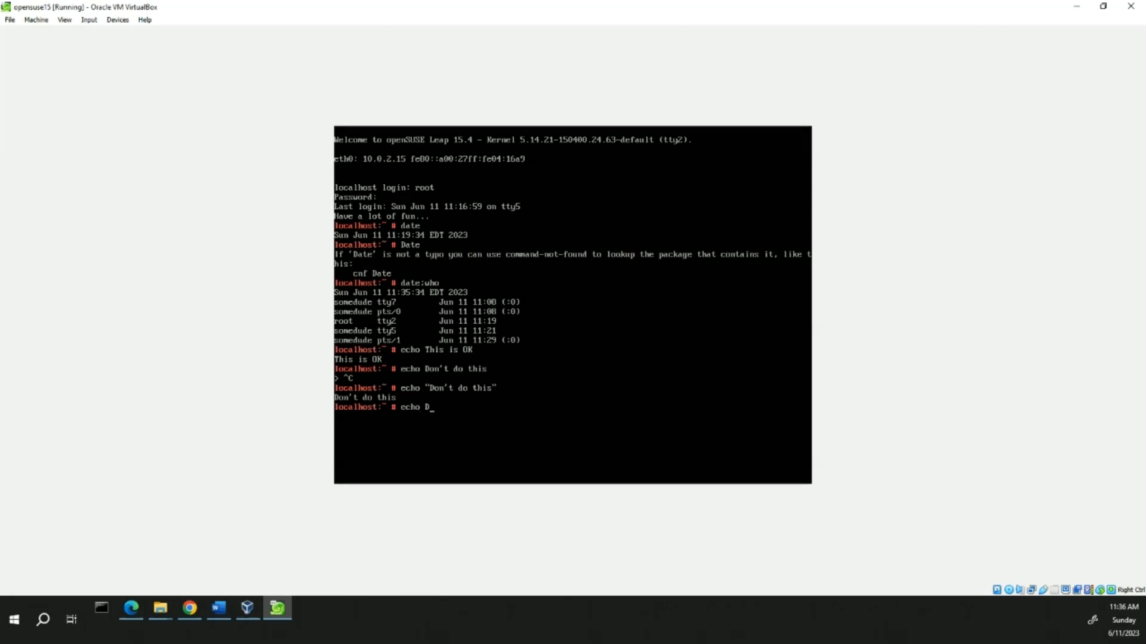
type("on\\")
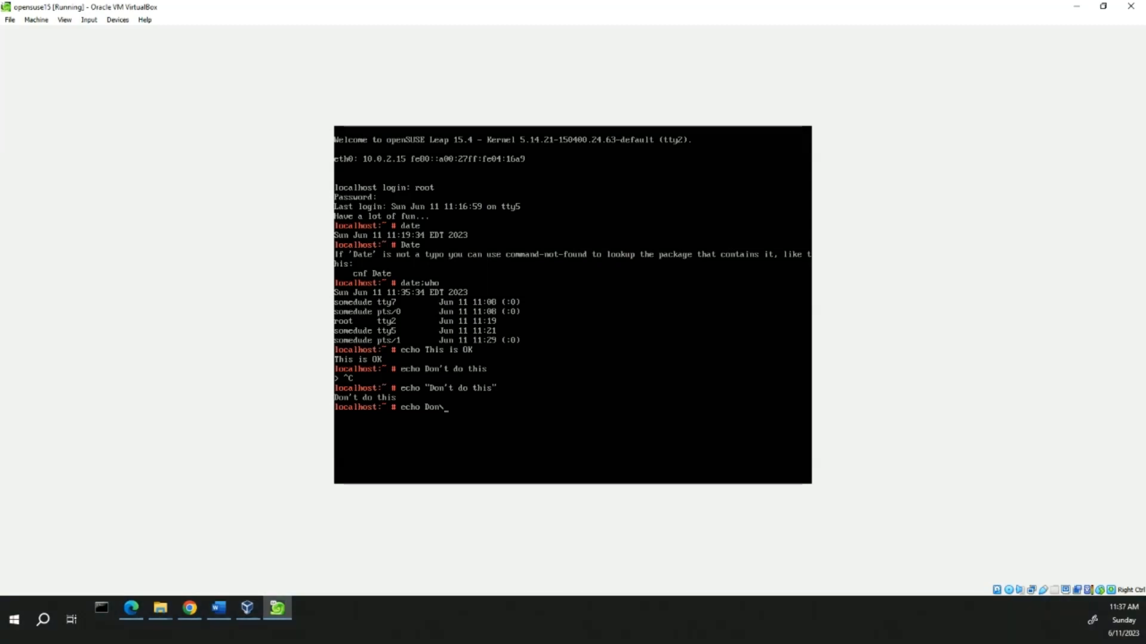
type("'t d")
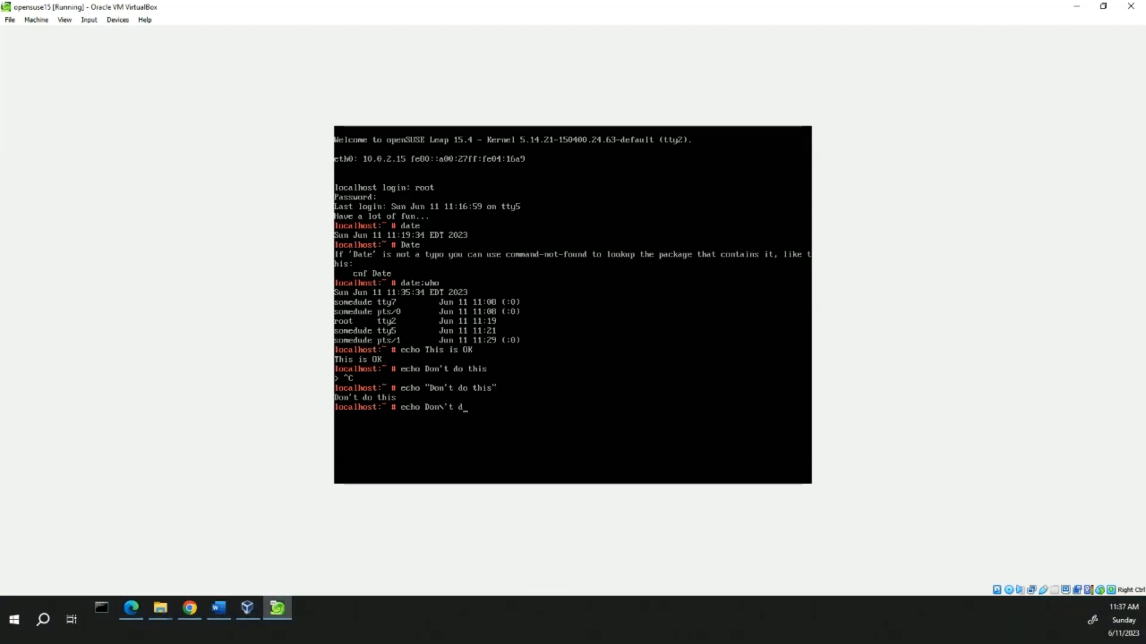
type("o this")
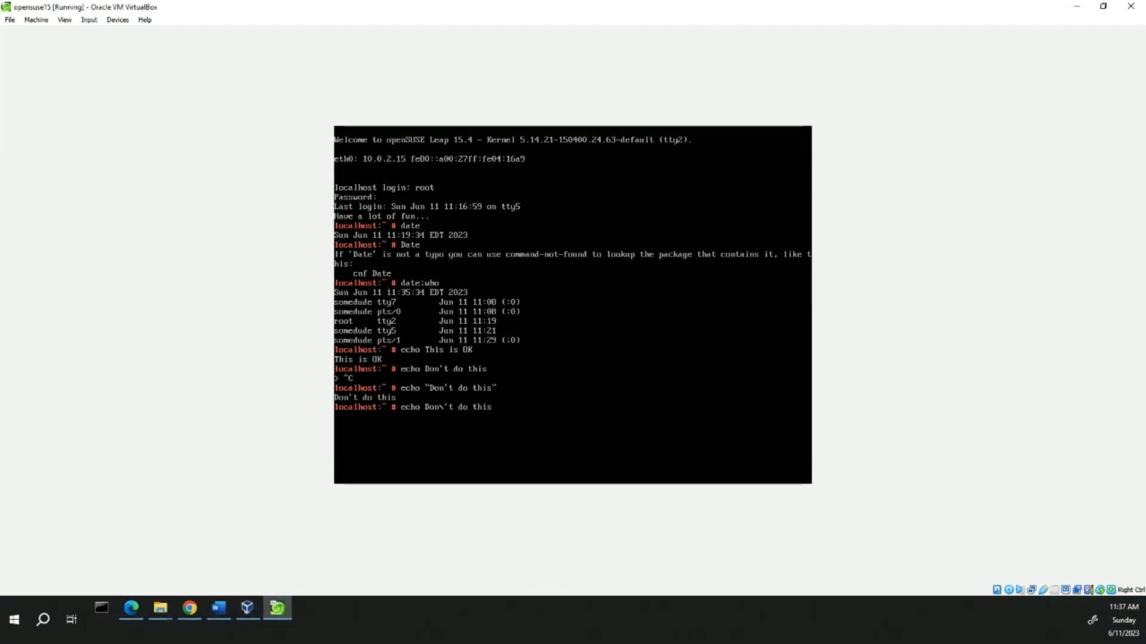
key("enter")
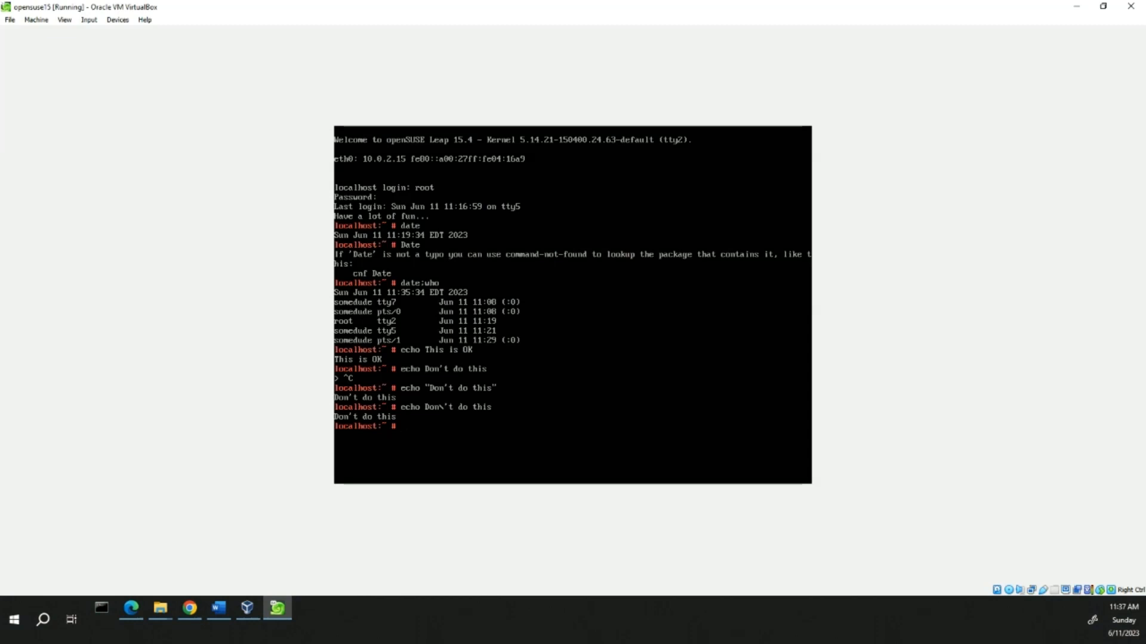
Step: Run echo $SHELL to show the login shell is /bin/bash
type("echo")
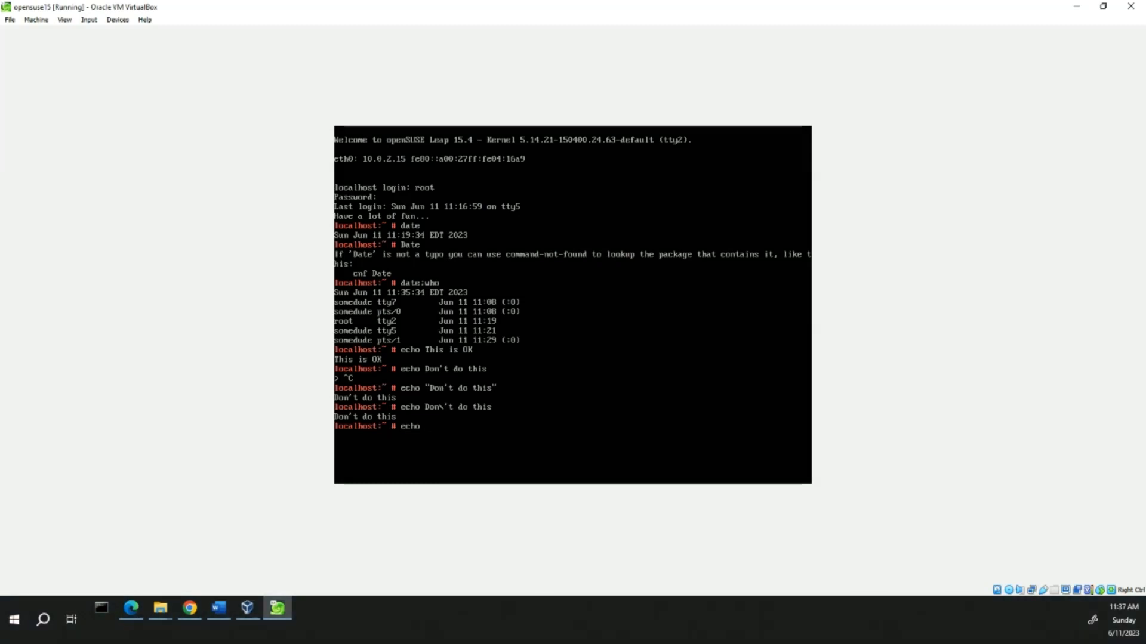
type("$SH")
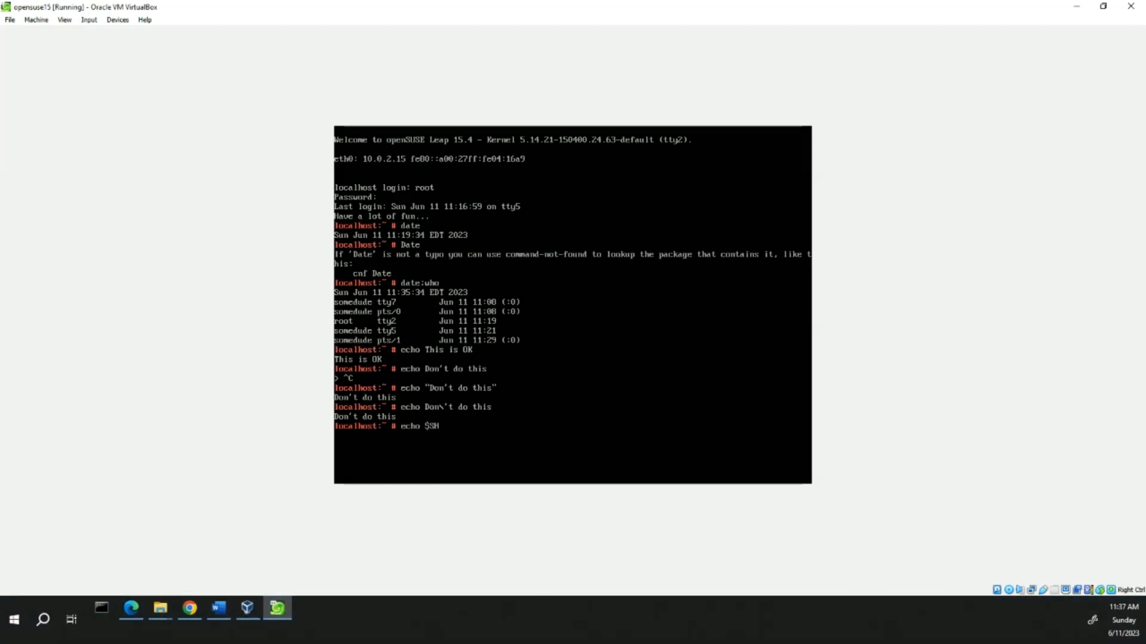
type("ELL")
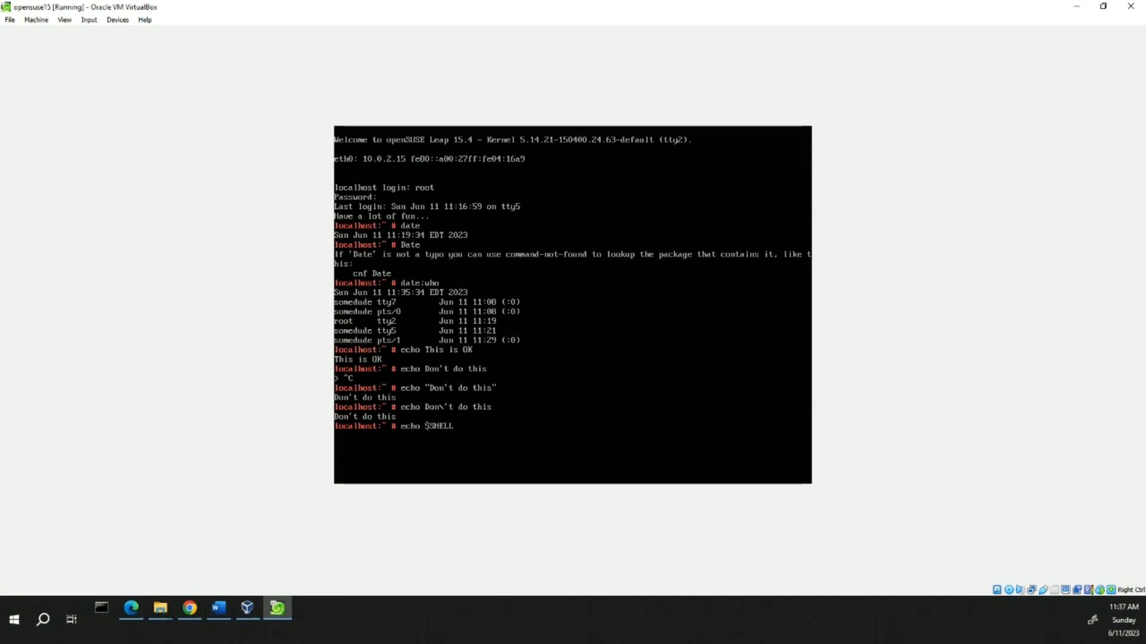
key("Return")
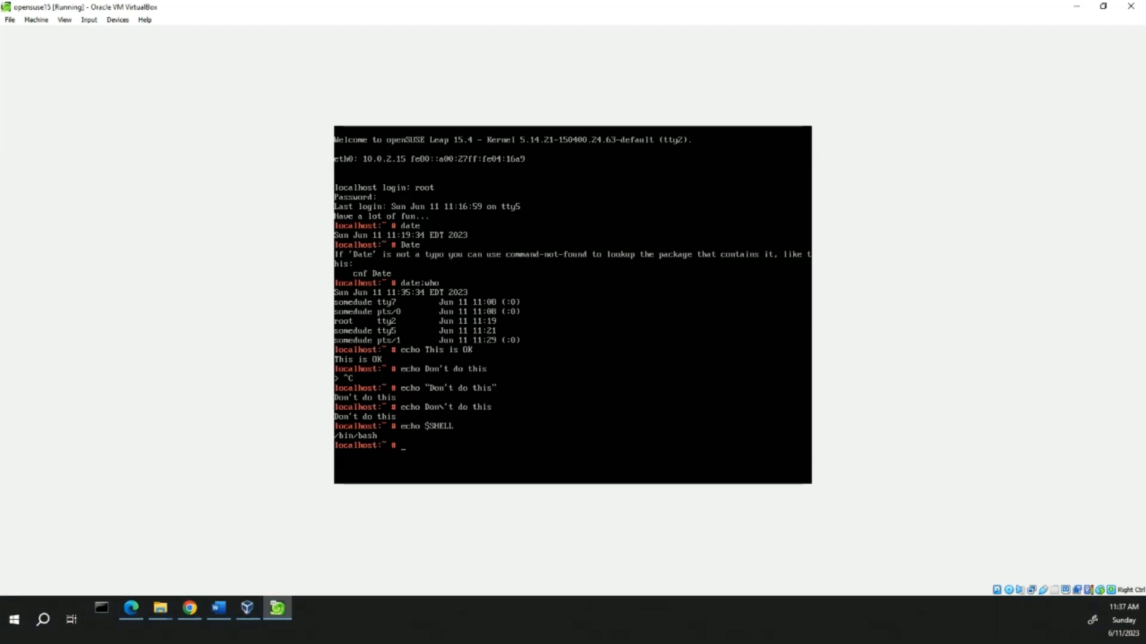
mouse_move(16, 302)
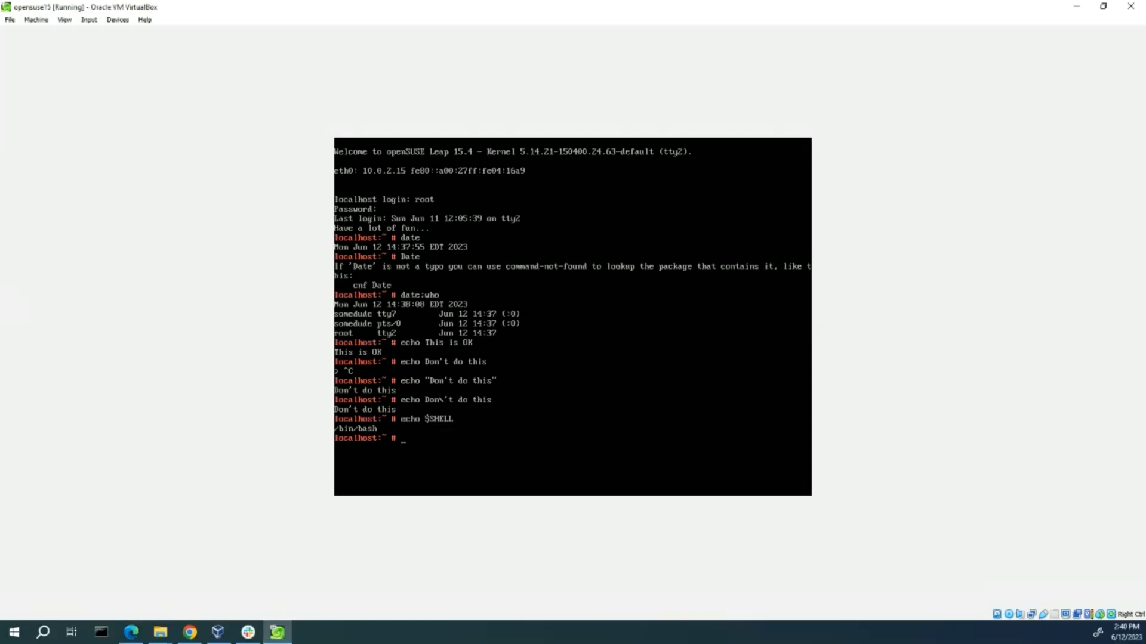
Step: Run the capitalised Echo $SHELL to show it fails as an unknown command
type("cho")
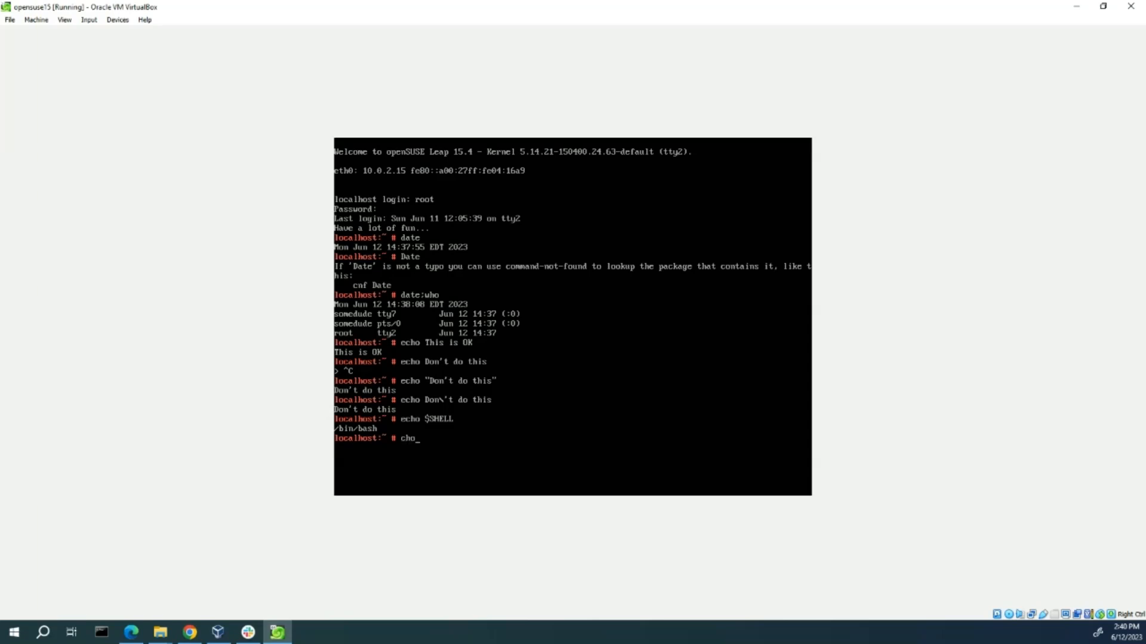
type("Echo")
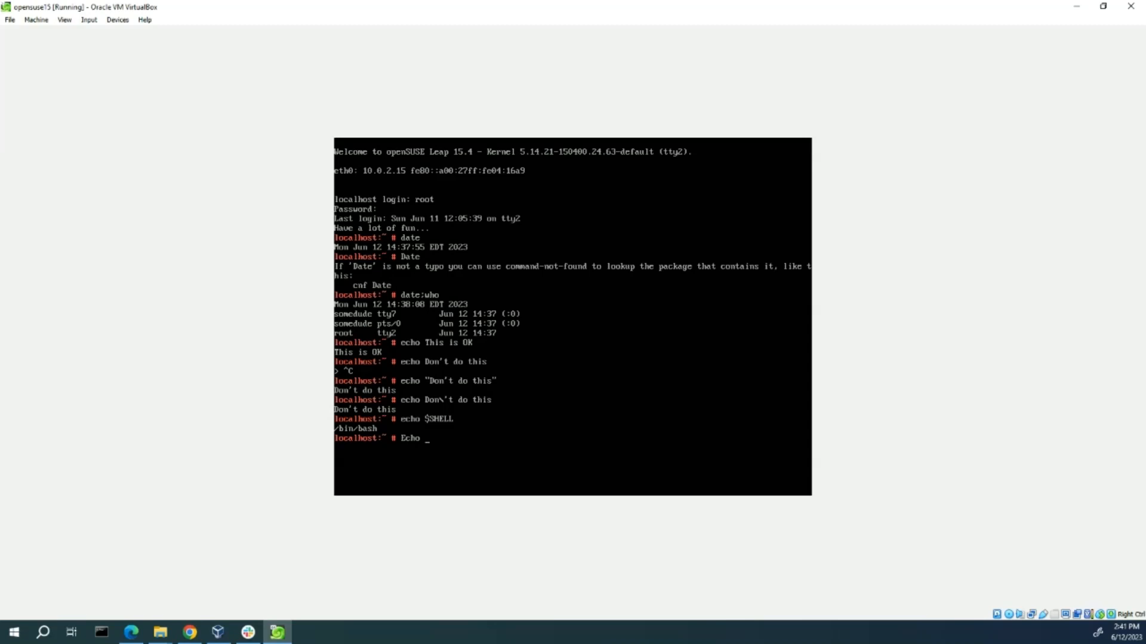
type("$")
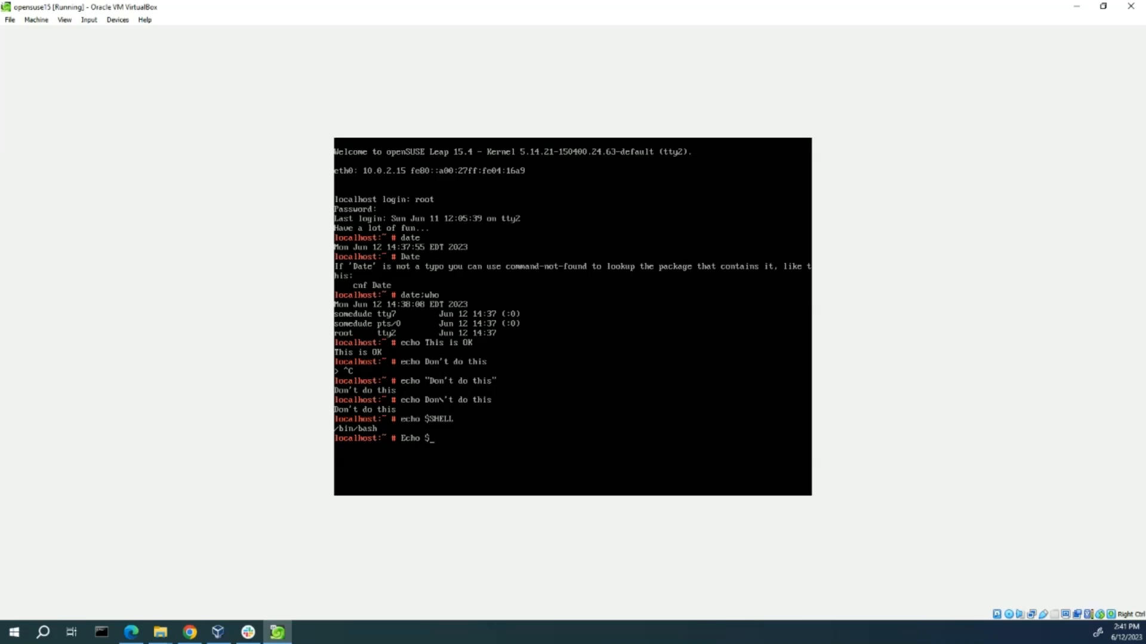
type("S")
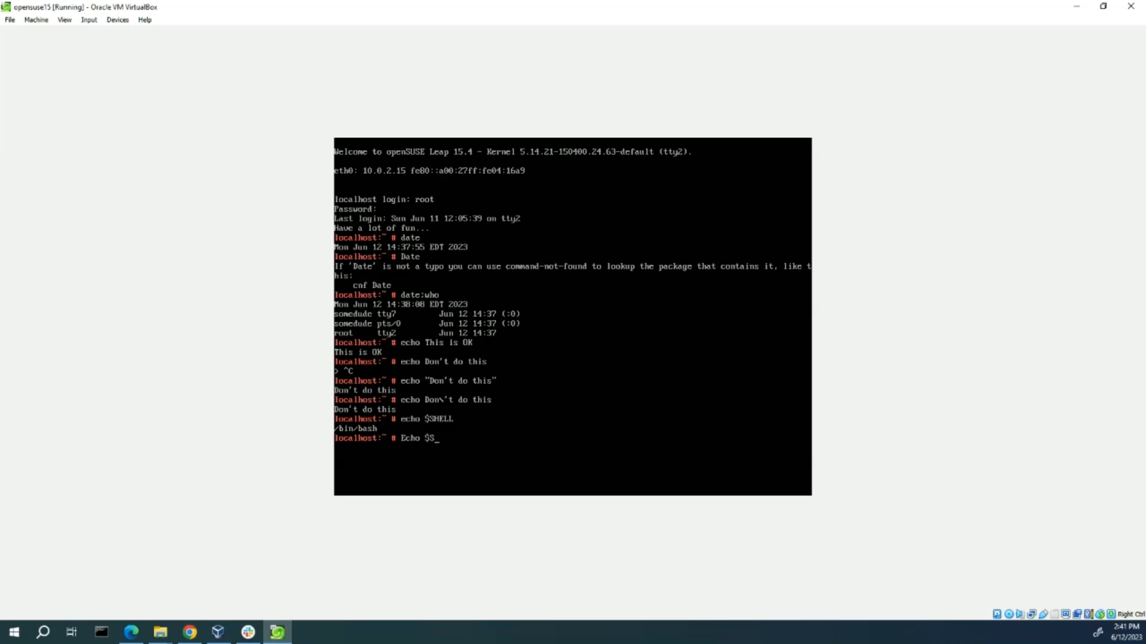
type("HELL")
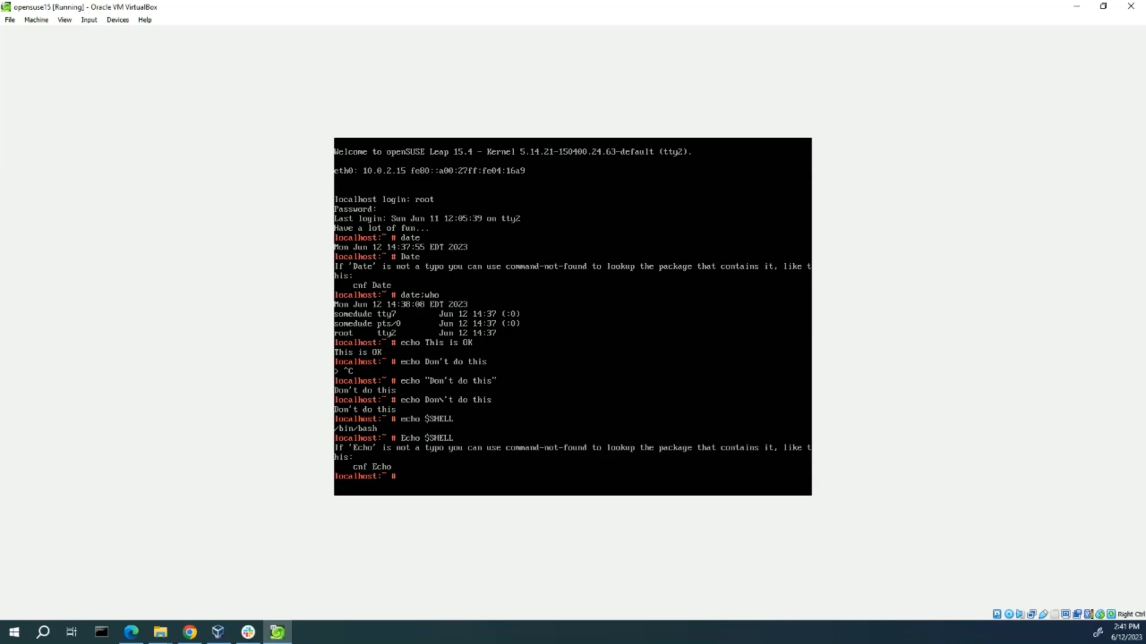
type("Echo $SHELL")
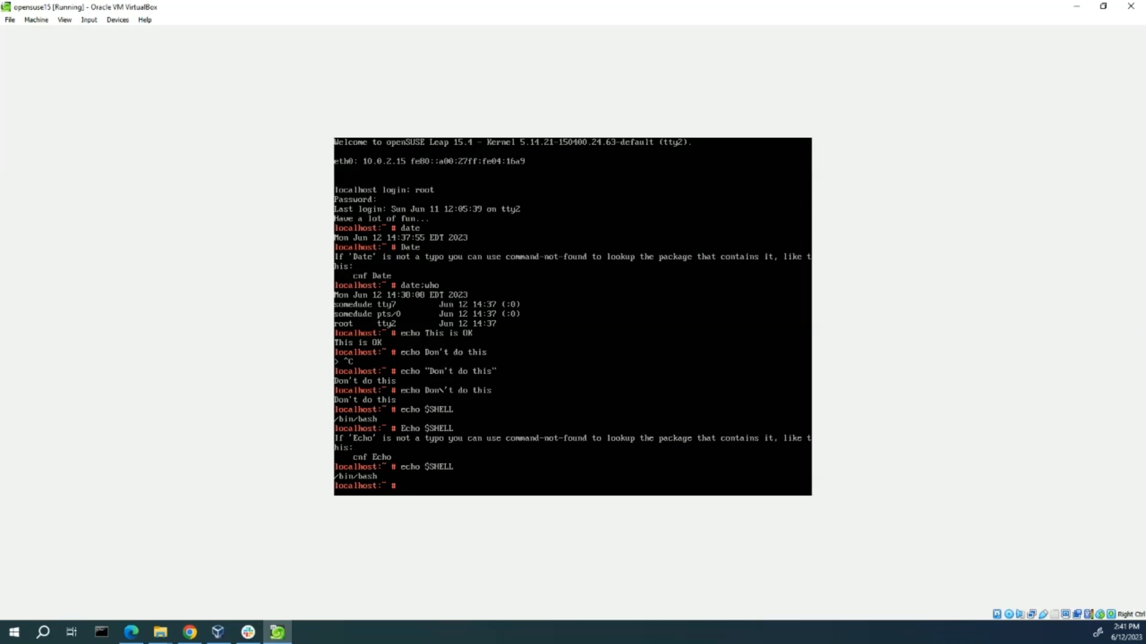
Step: Compare lowercase echo and capitalised Echo $TEST, the latter returning command not found
type("echo")
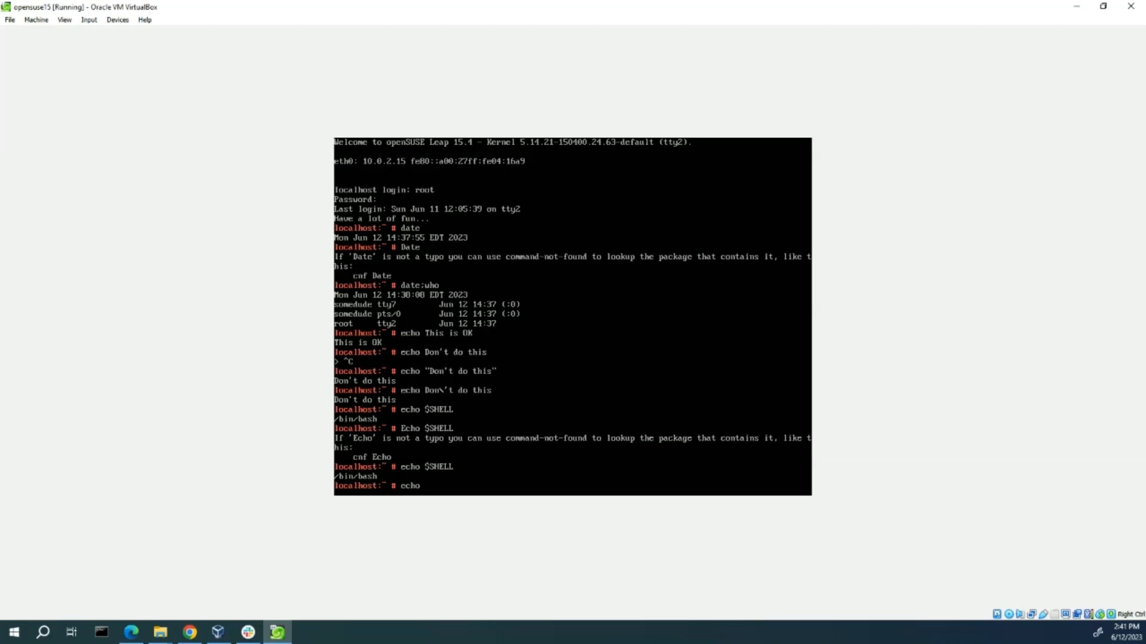
type("$")
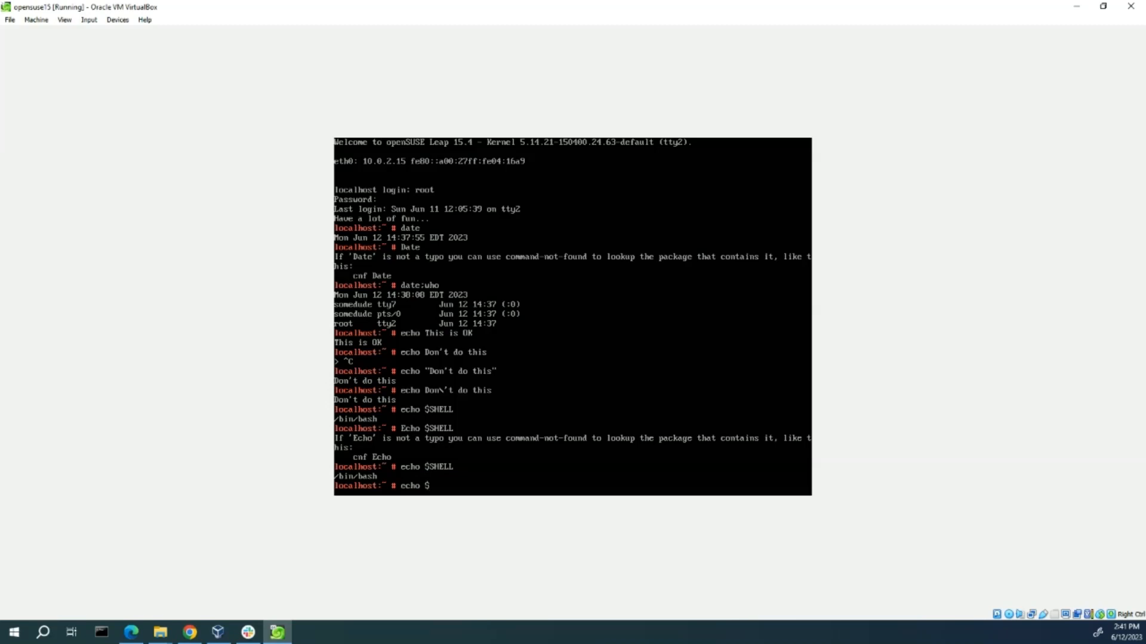
type("te")
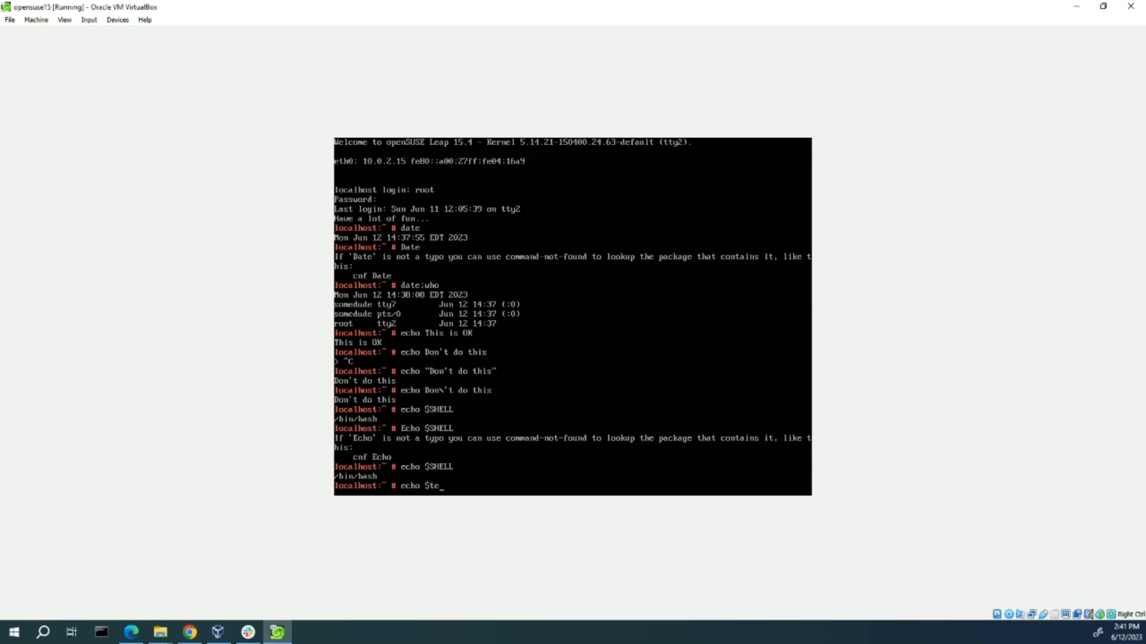
type("EST")
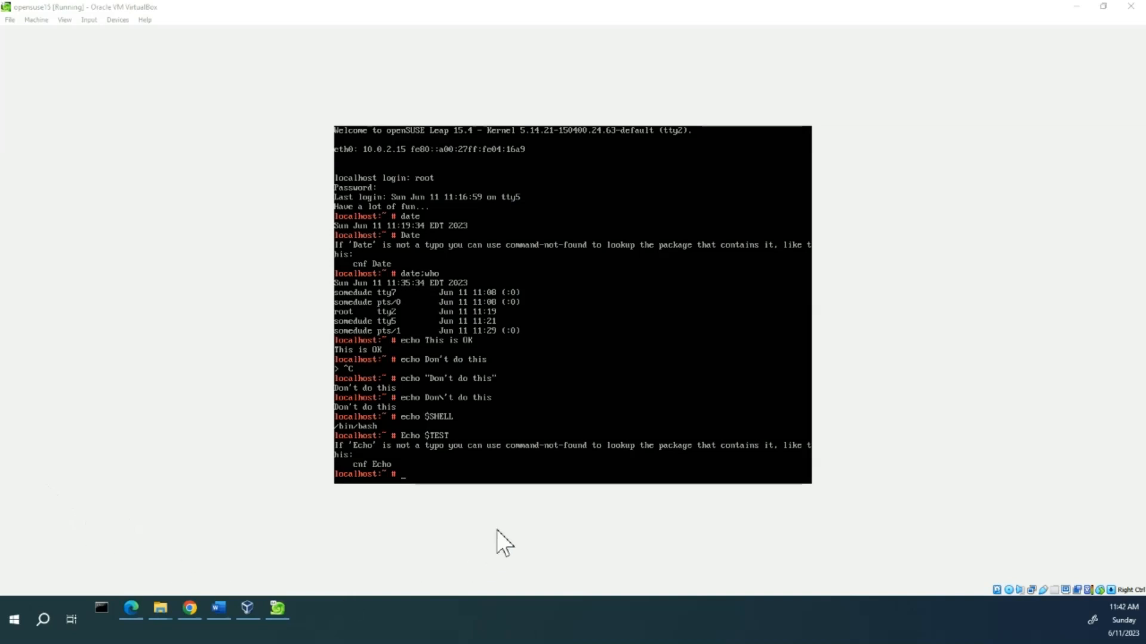
mouse_move(495, 513)
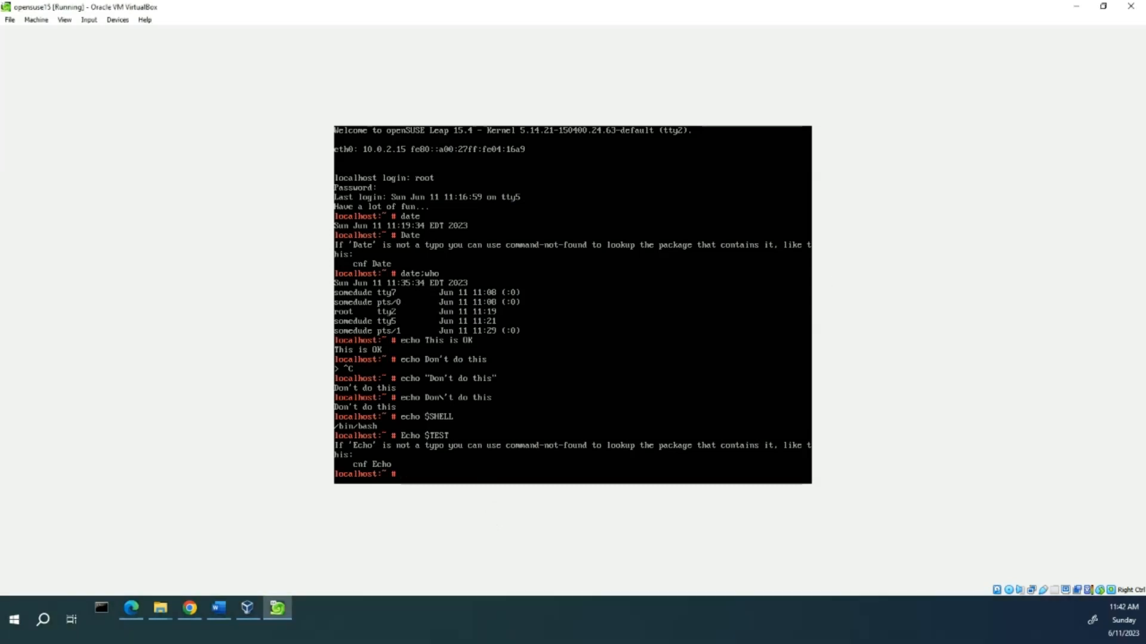
Step: Run man -k cron to list cron, crond, cronnext and crontab manual entries
type("man -k")
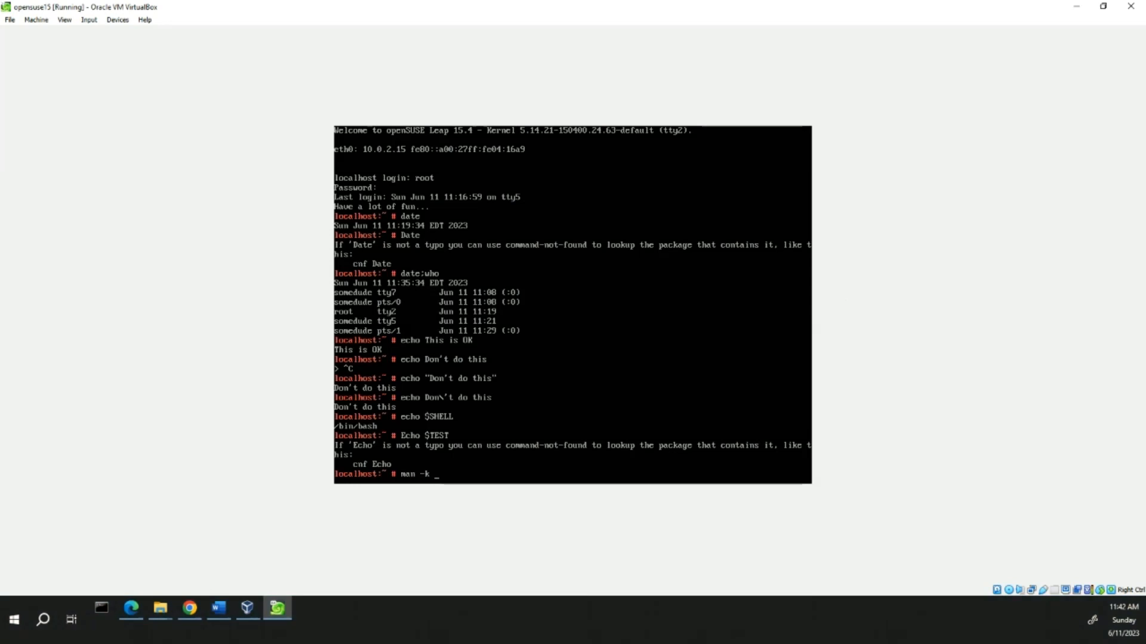
type("cron")
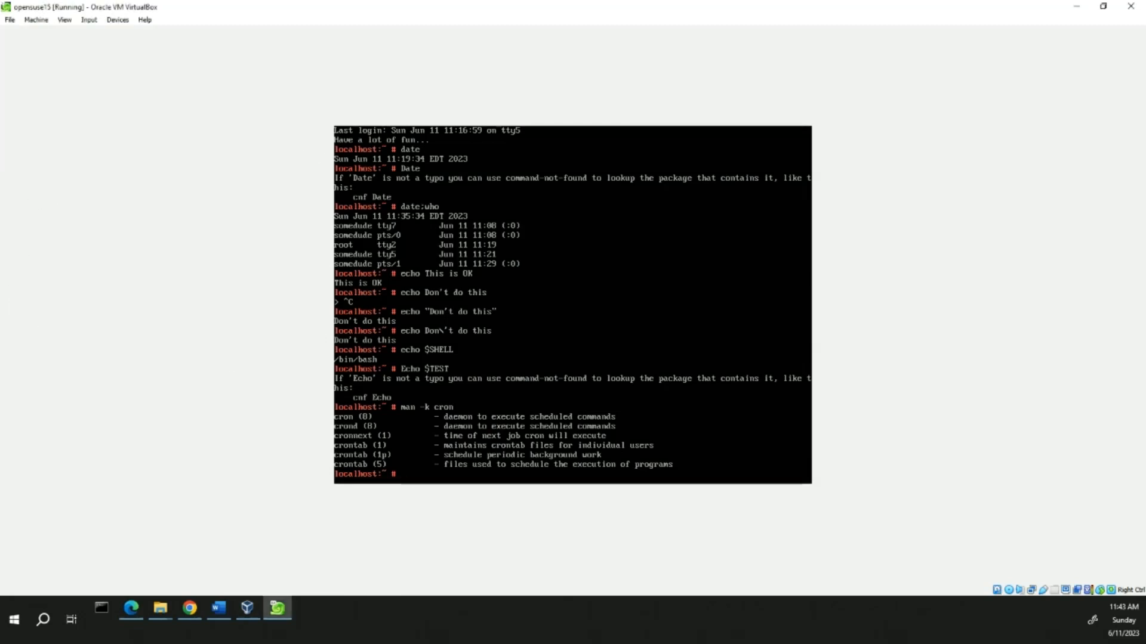
Step: Read man crontab down to its OPTIONS section, then quit back to the root prompt
type("ma")
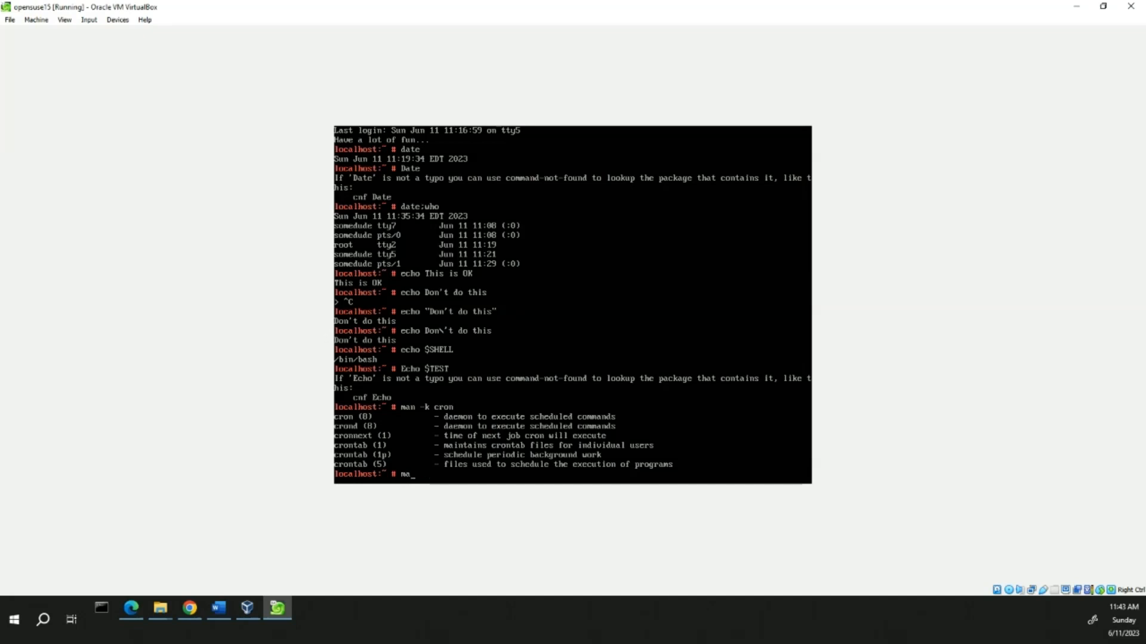
type("an cront")
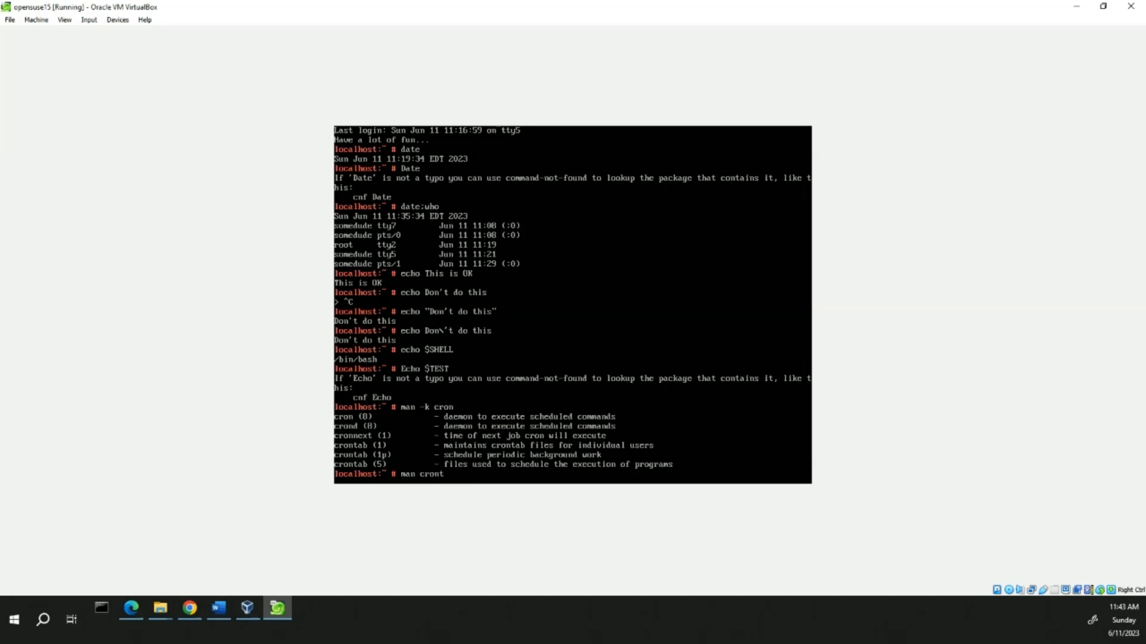
type("ab")
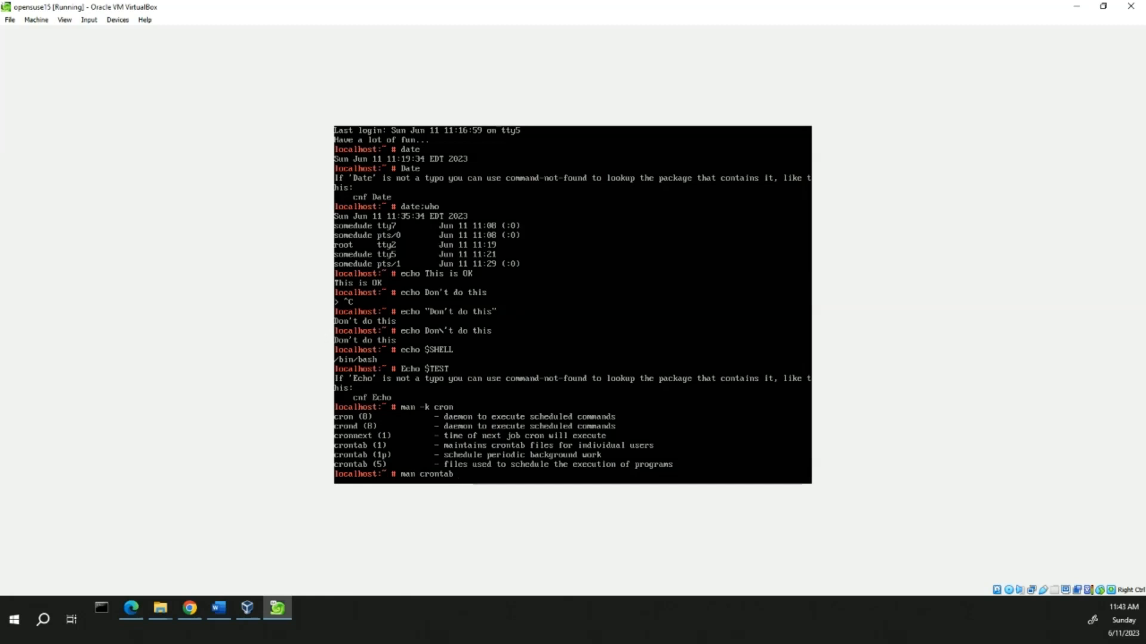
key("Return")
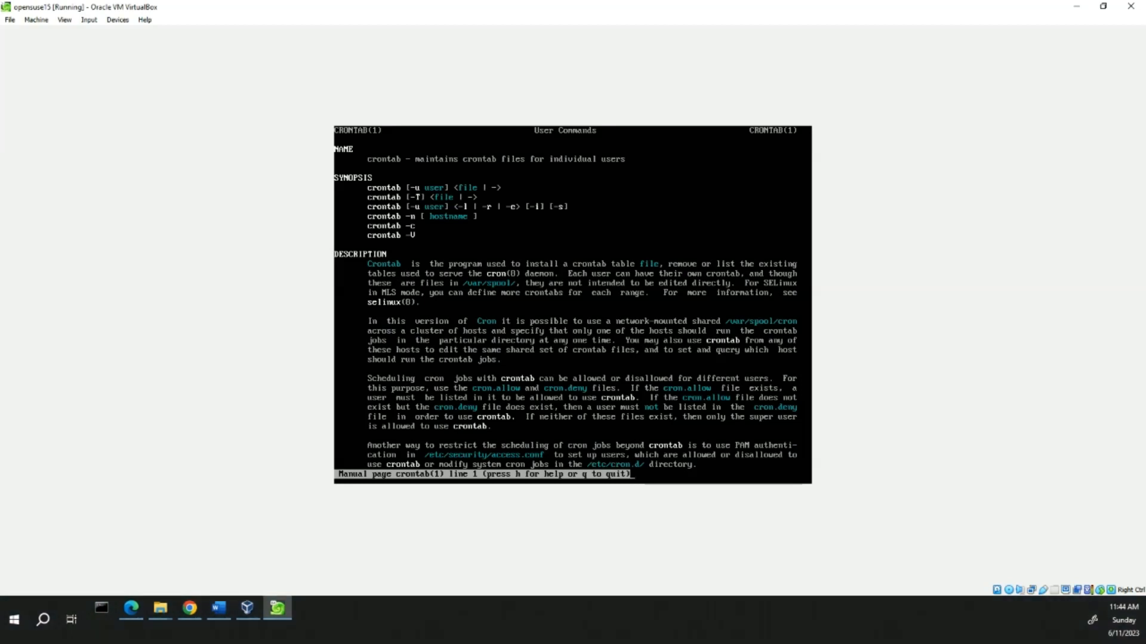
scroll("down", 3)
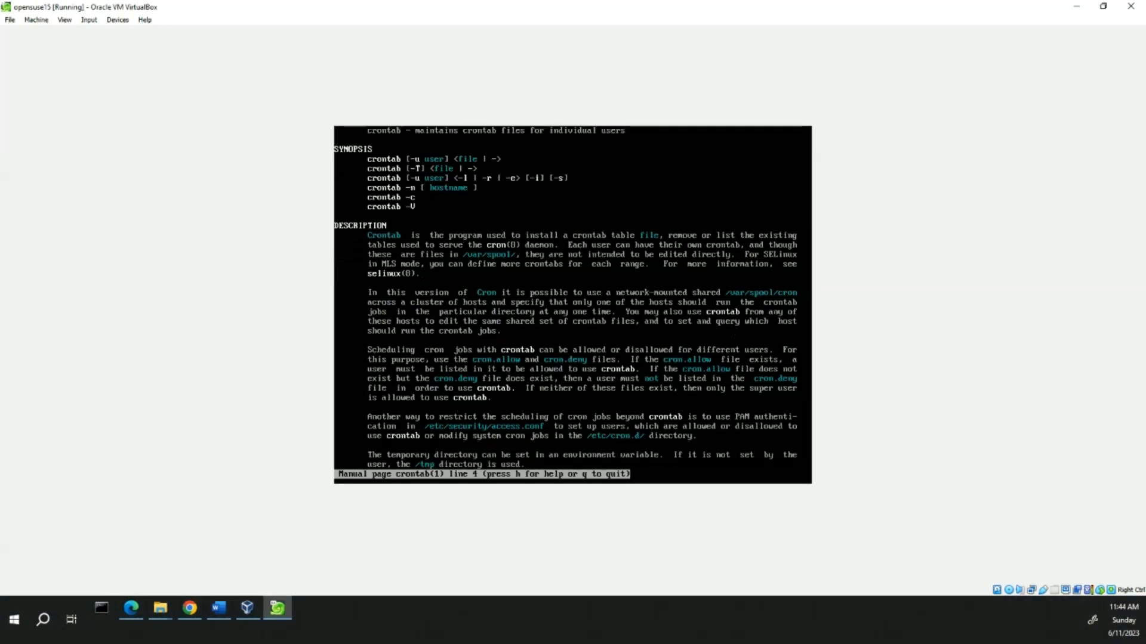
scroll("down", 3)
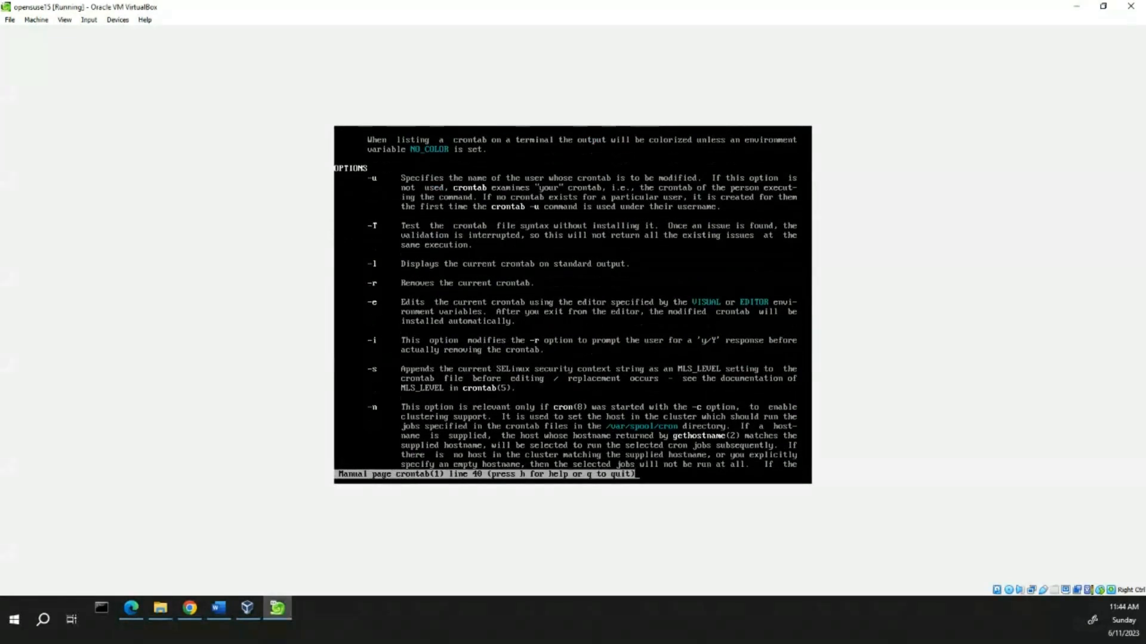
scroll("down", 3)
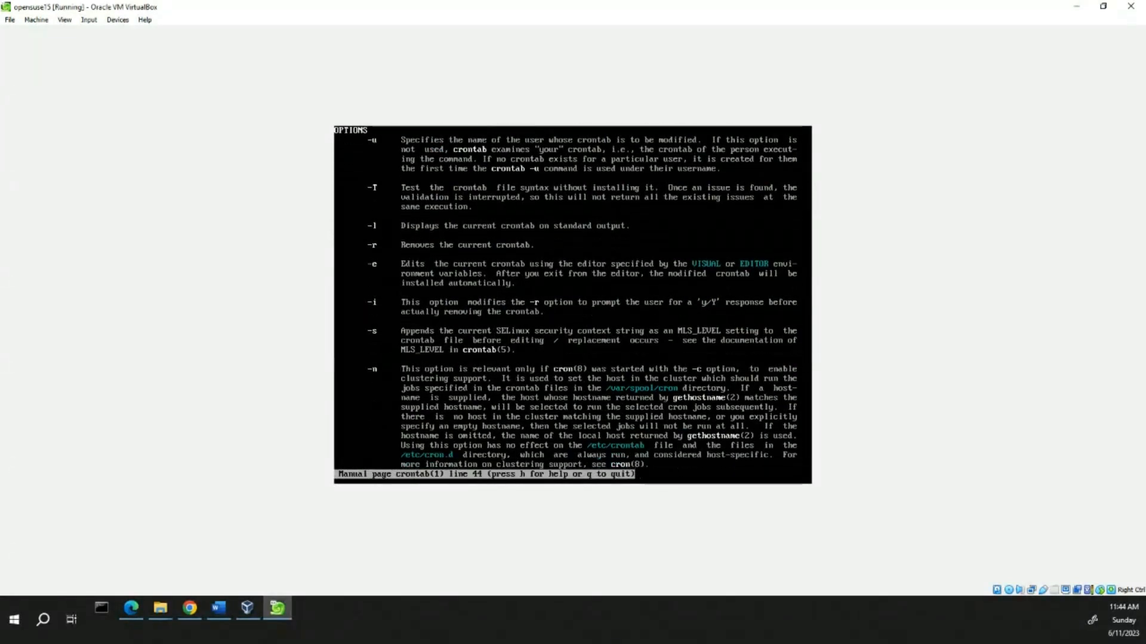
scroll("down", 3)
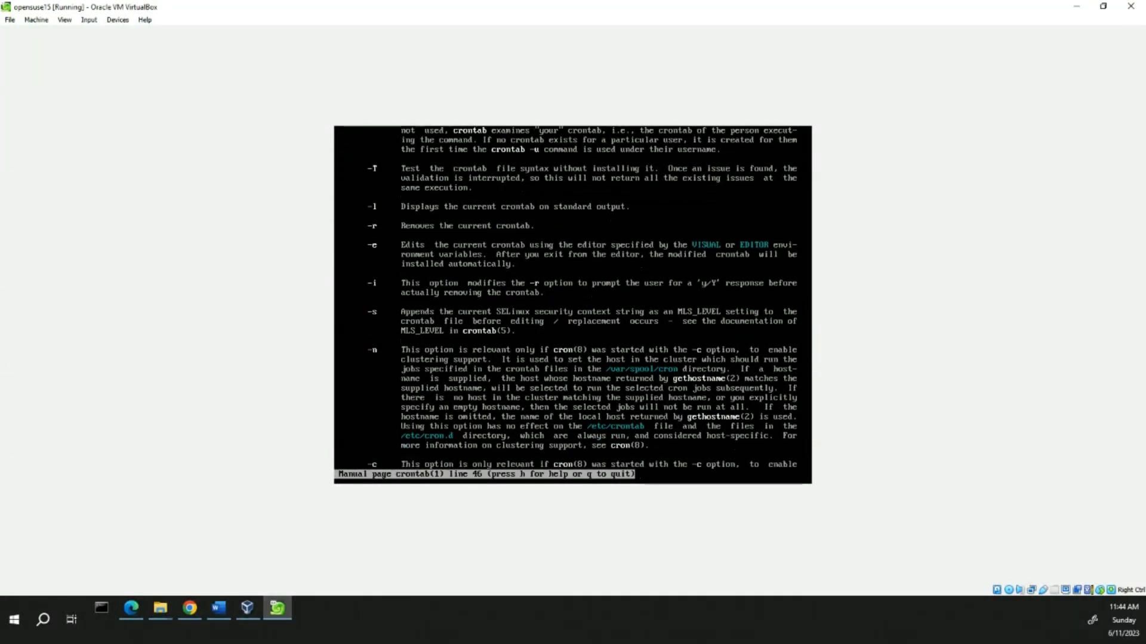
key("q")
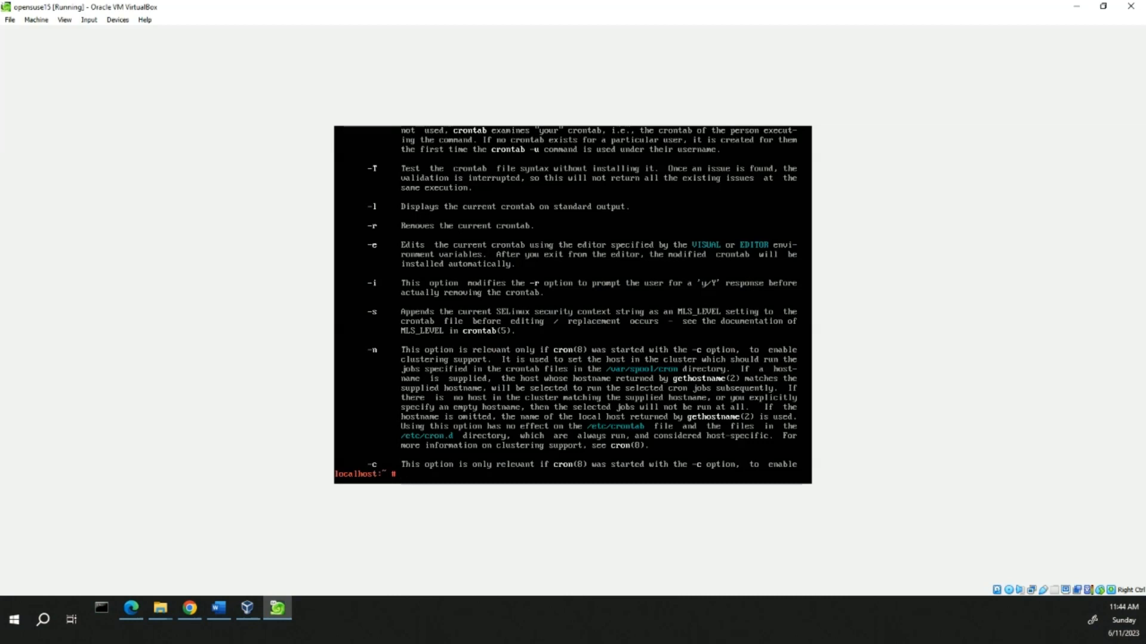
Step: Read the crontab(5) file-format page with man 5 crontab, scrolling its DESCRIPTION
type("man 5 cron")
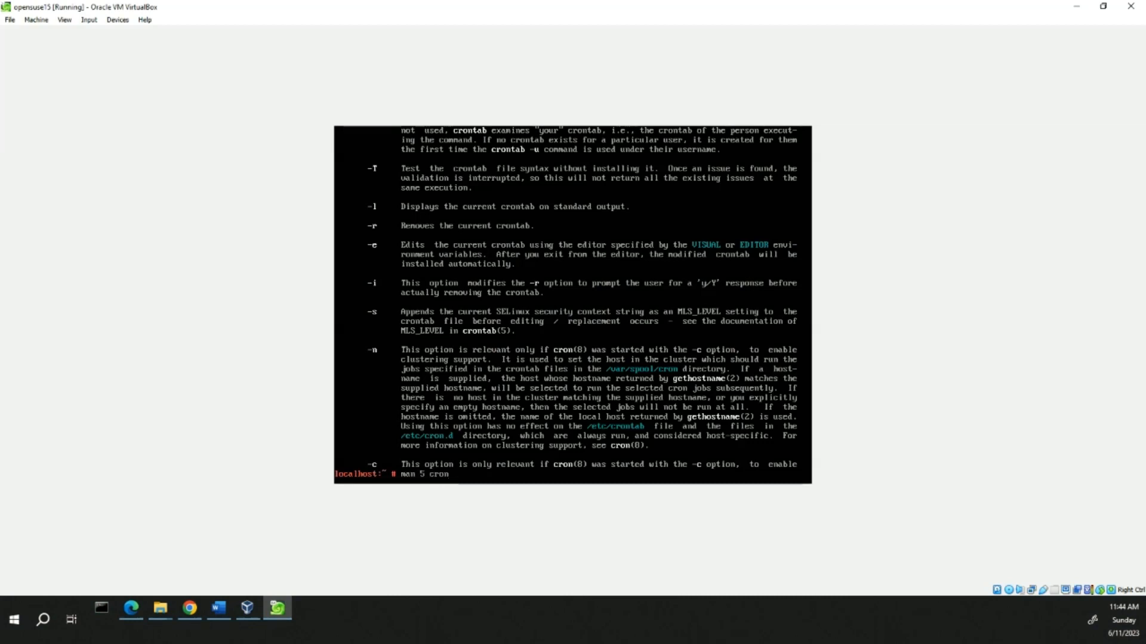
type("ta")
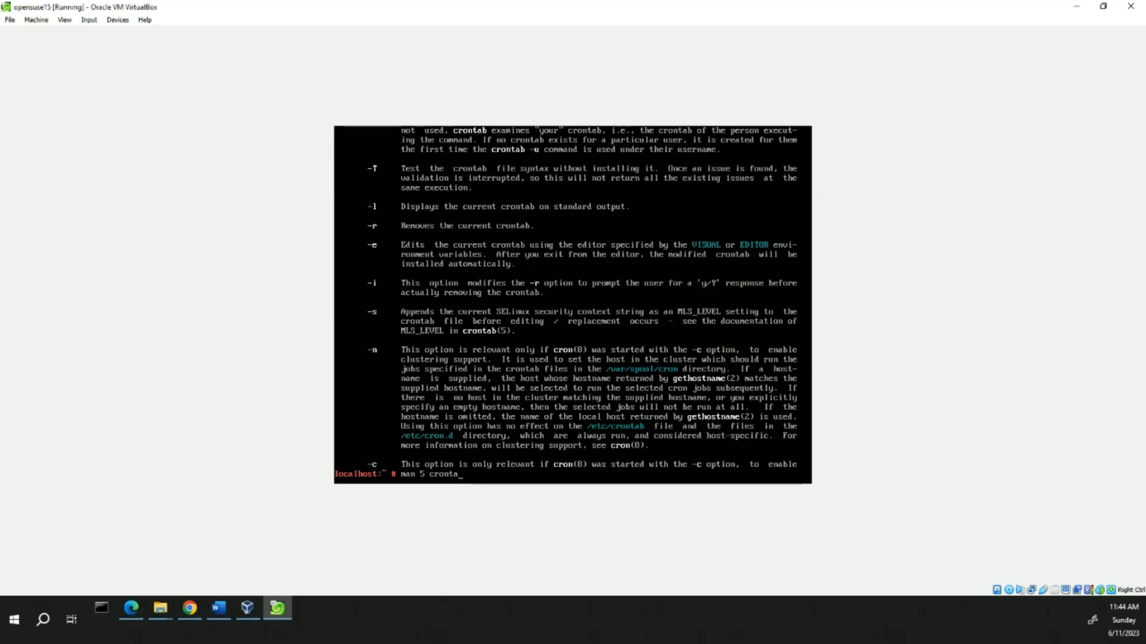
type("b")
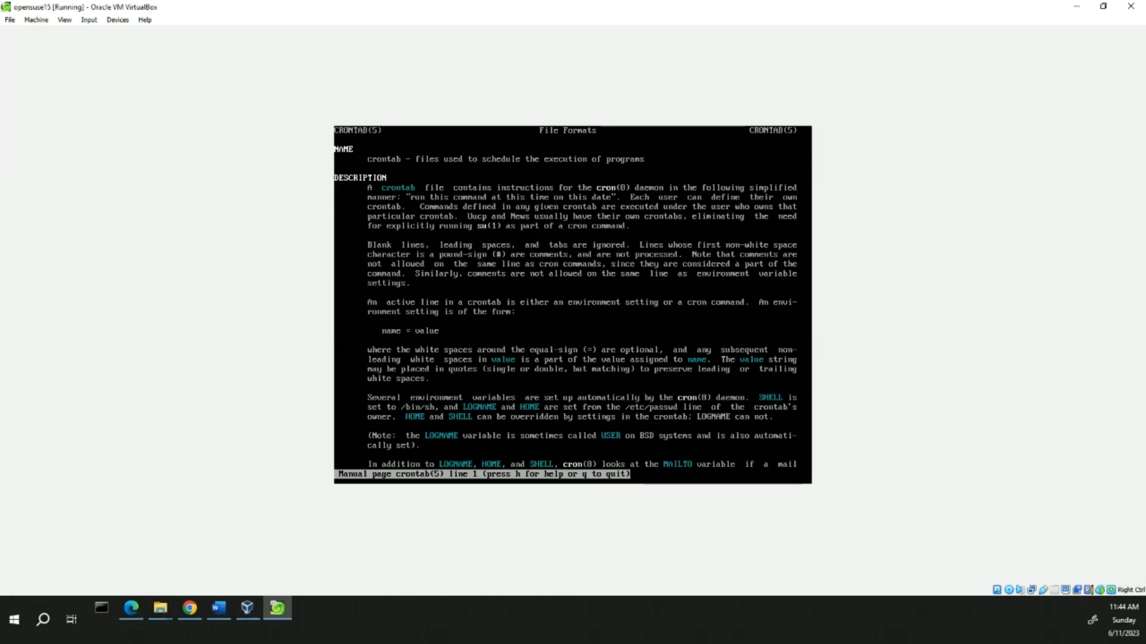
mouse_move(8, 256)
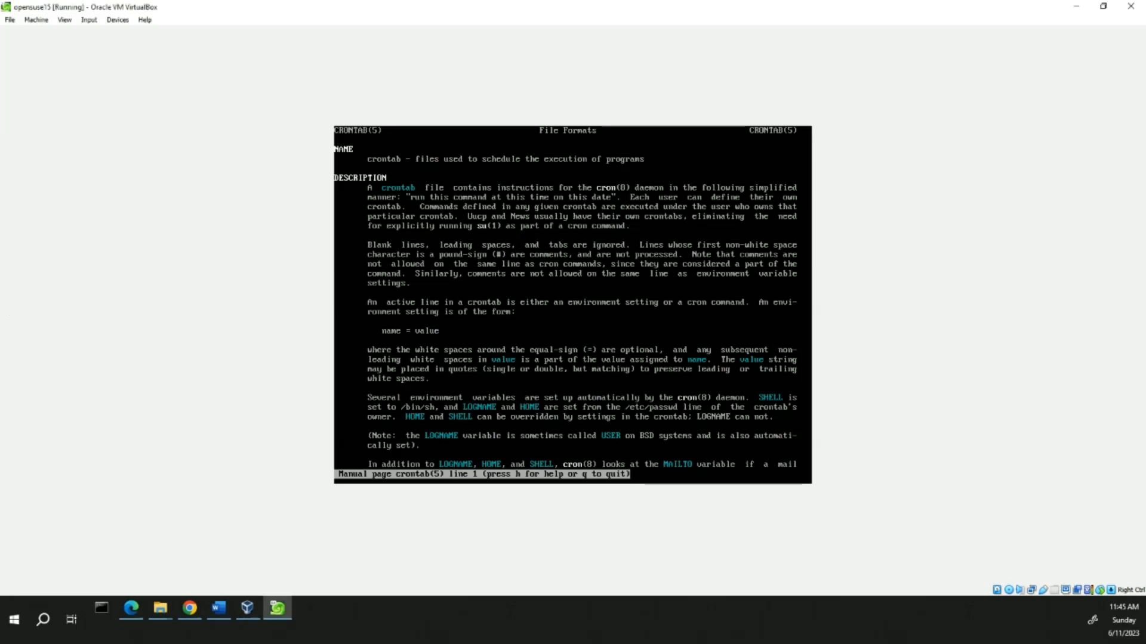
scroll("down", 3)
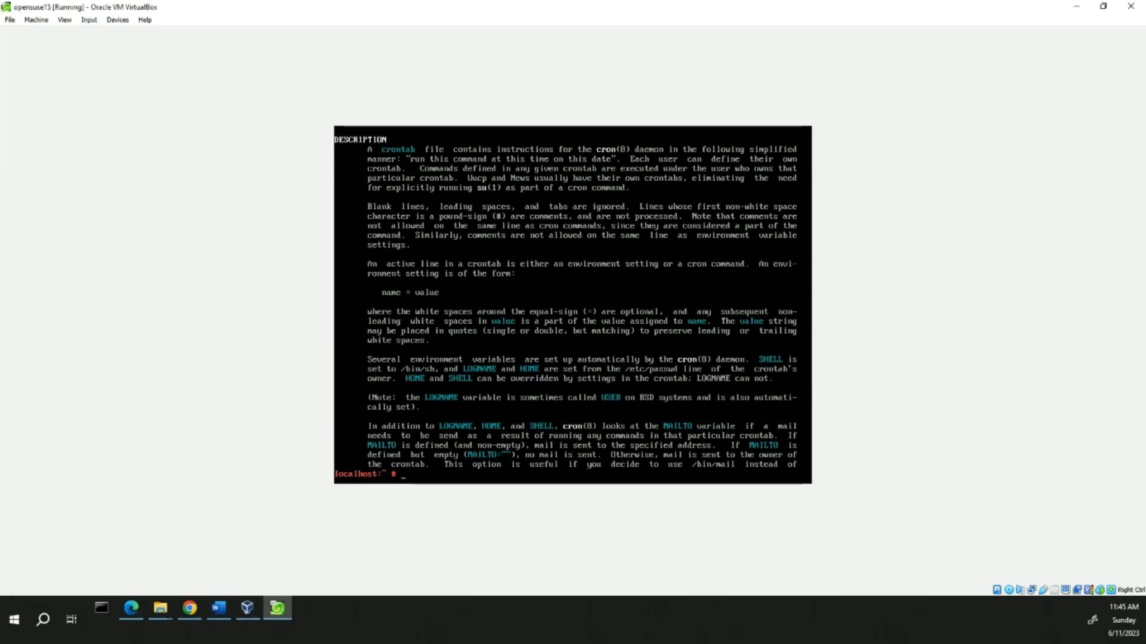
Step: Browse the GNU Info directory menu down to the utilities list, then quit to the prompt
type("info")
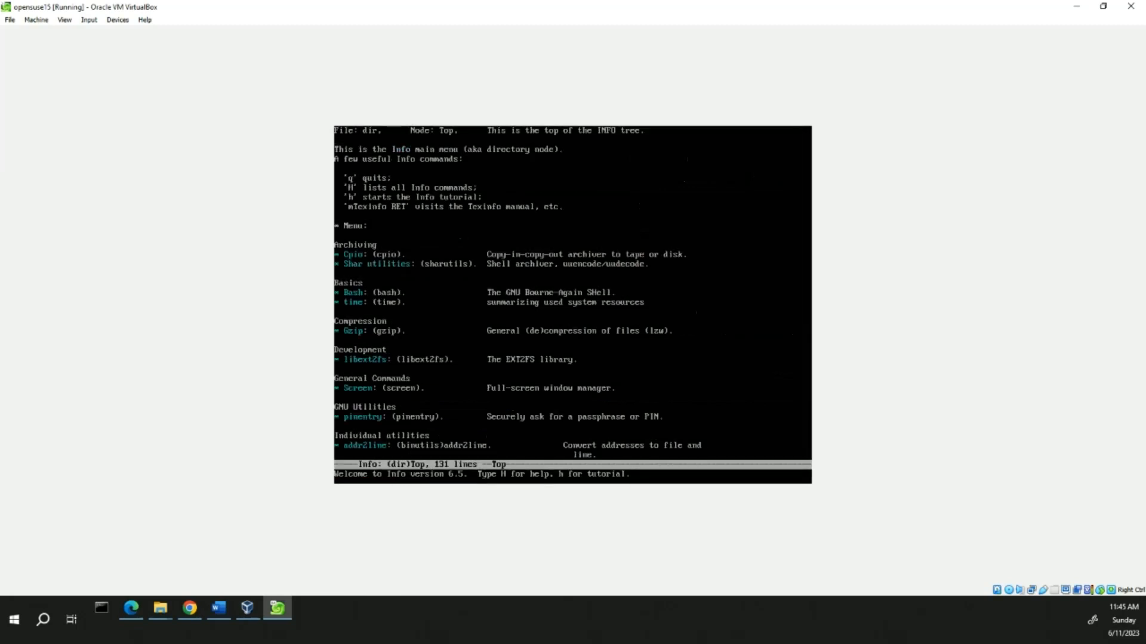
scroll("down", 3)
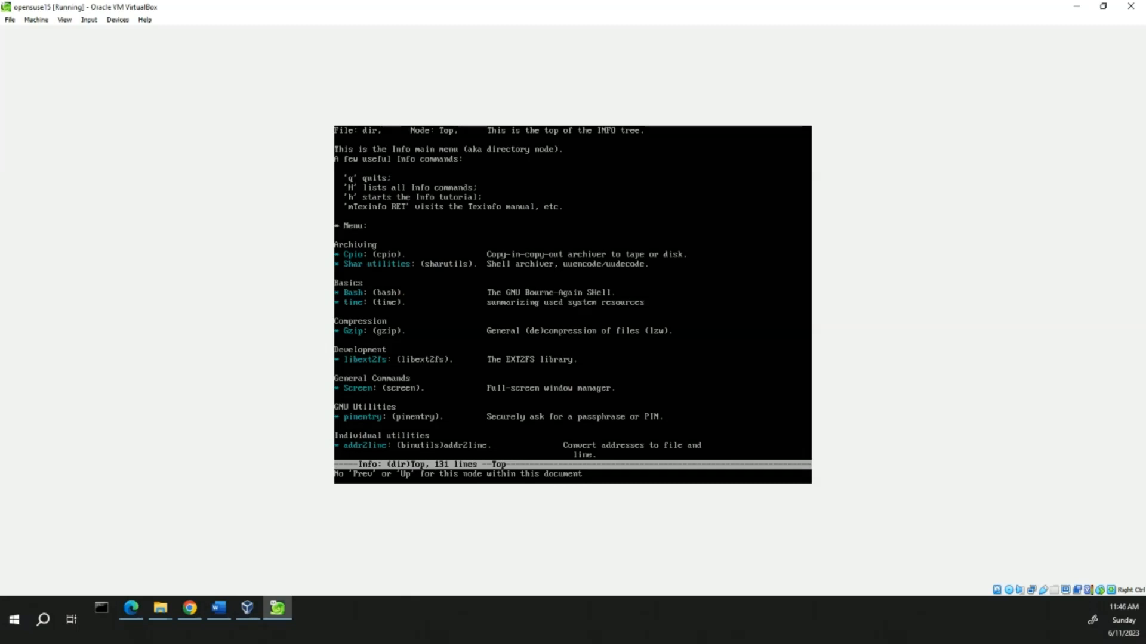
scroll("down", 3)
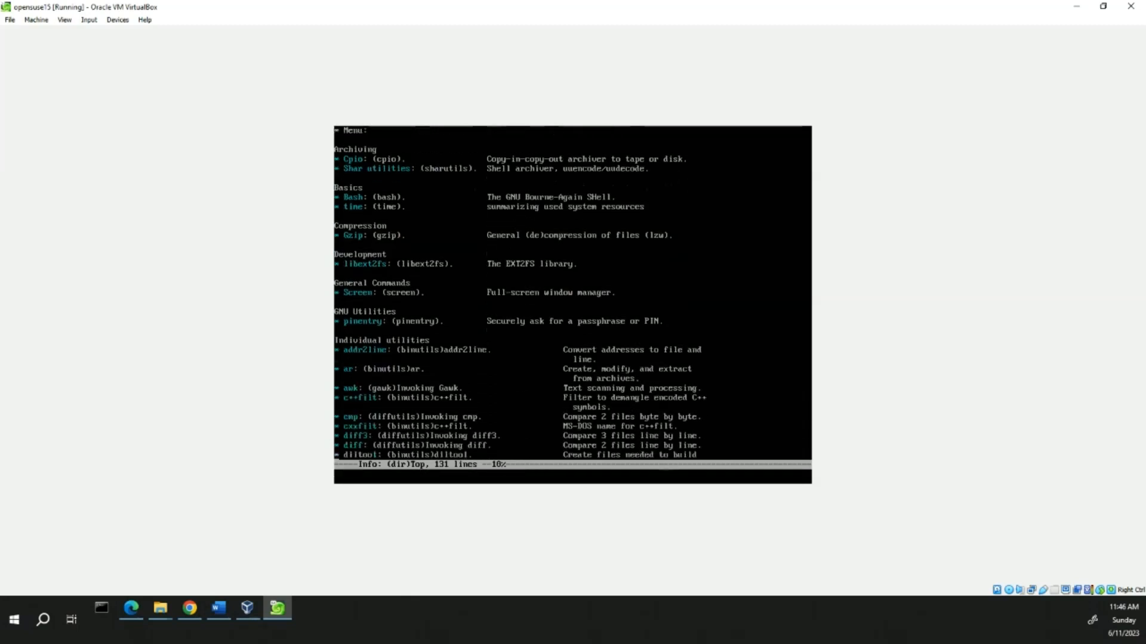
scroll("down", 3)
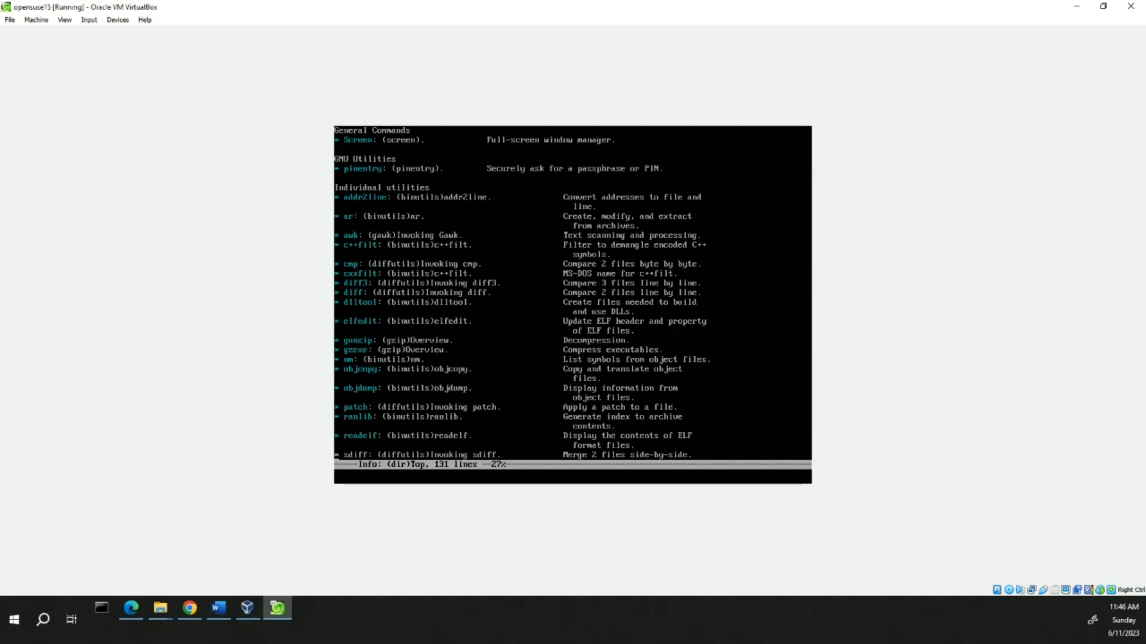
key("q")
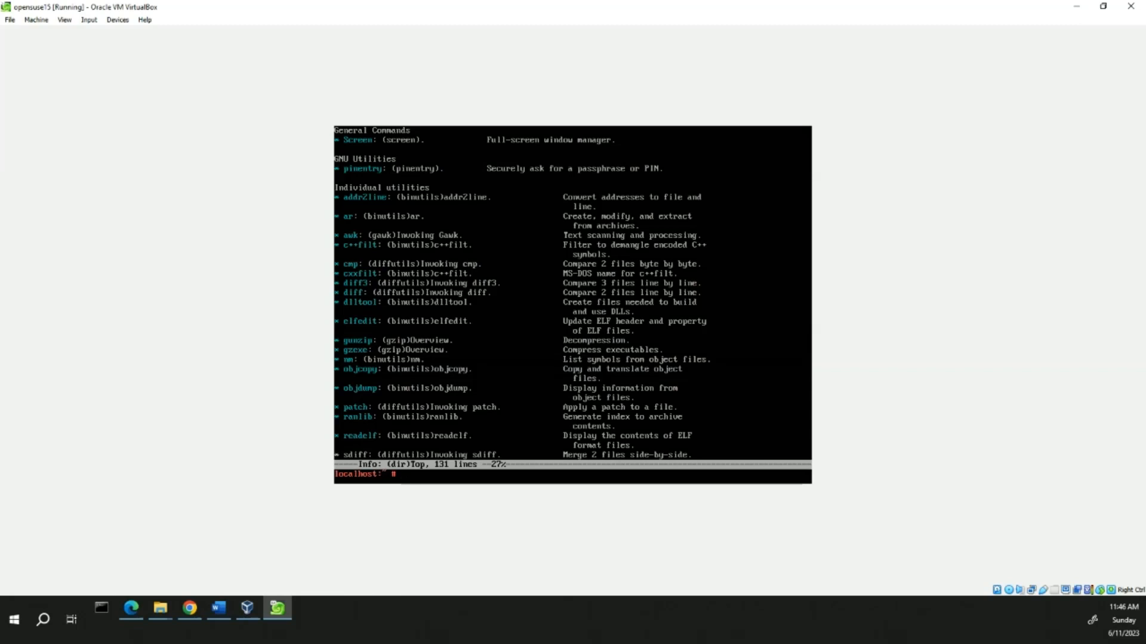
Step: Run info date to view the date command's options and format sequences
type("in")
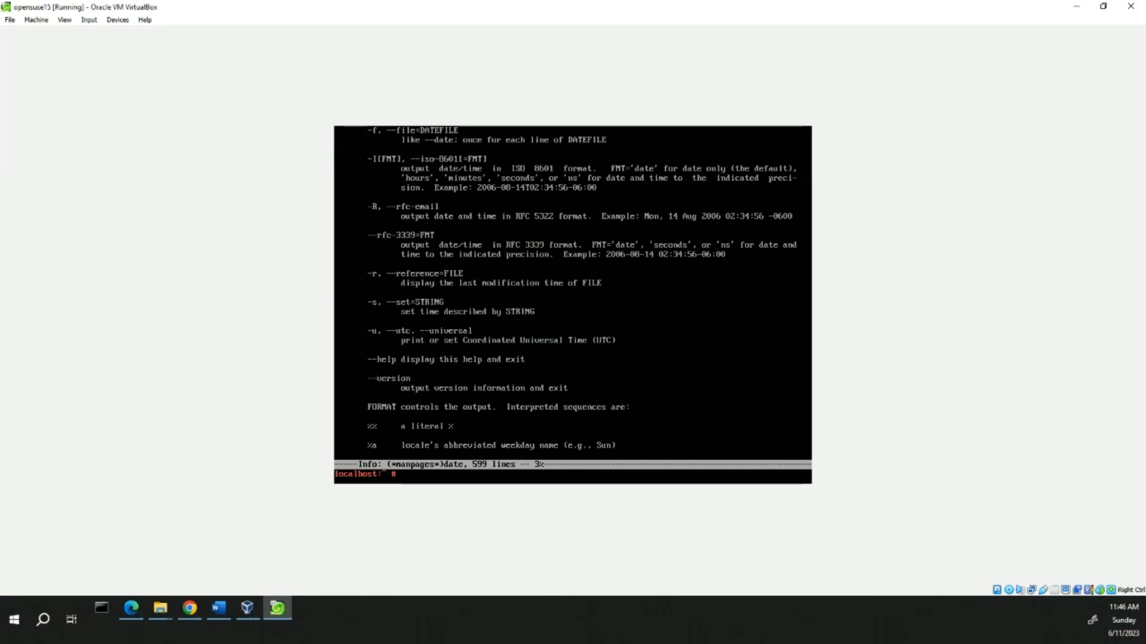
Step: Run help to list the bash builtins, then enter help exit at the prompt
type("he")
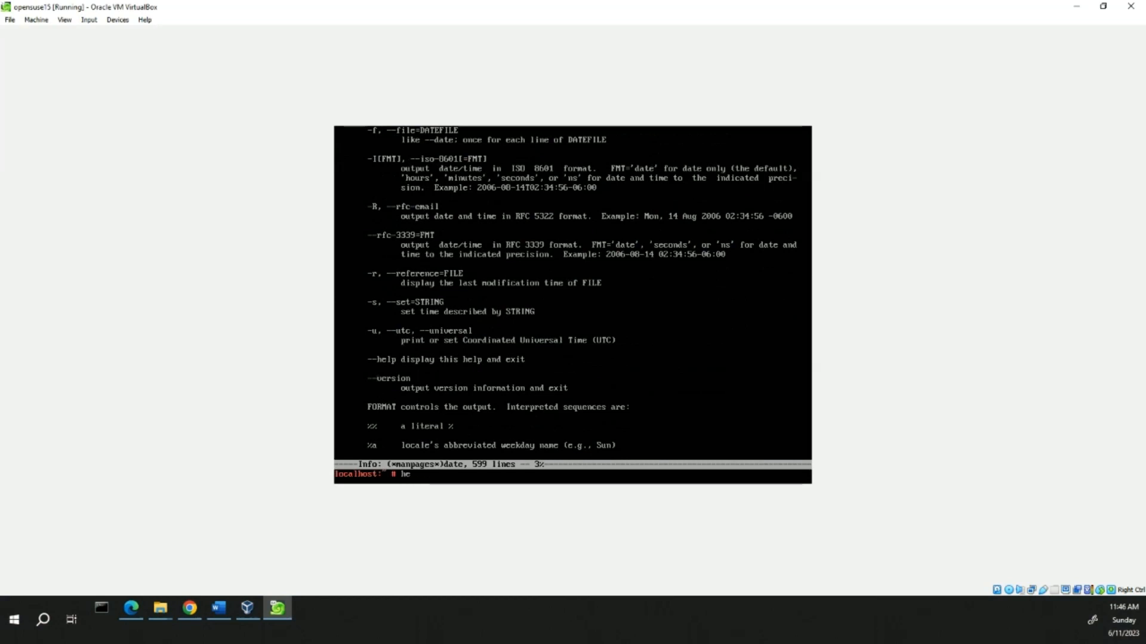
type("lp")
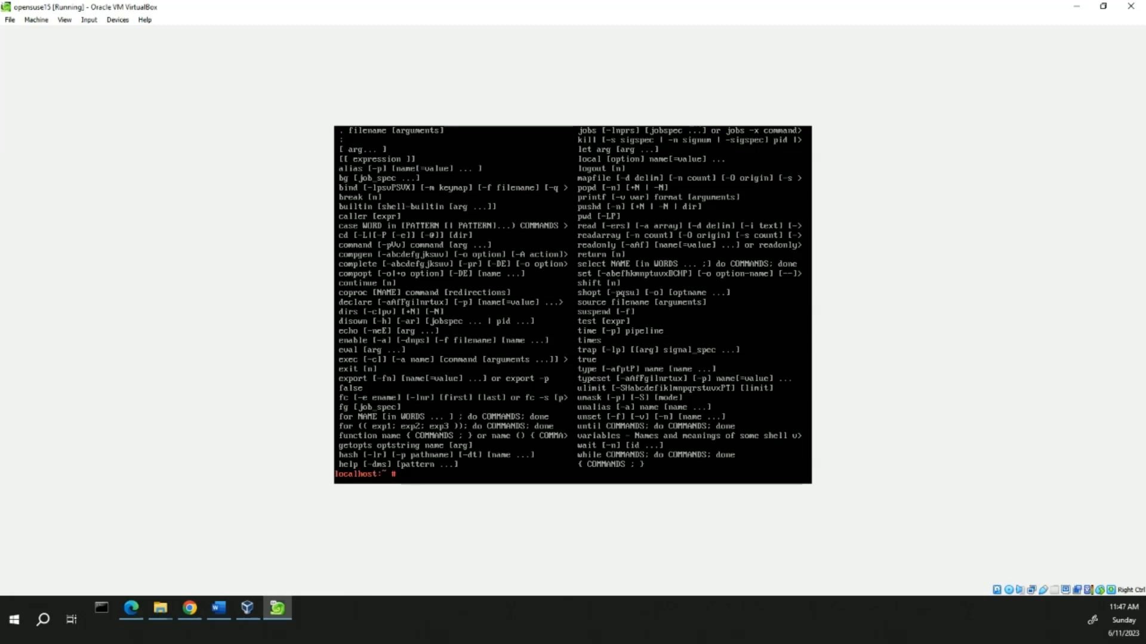
type("help exit")
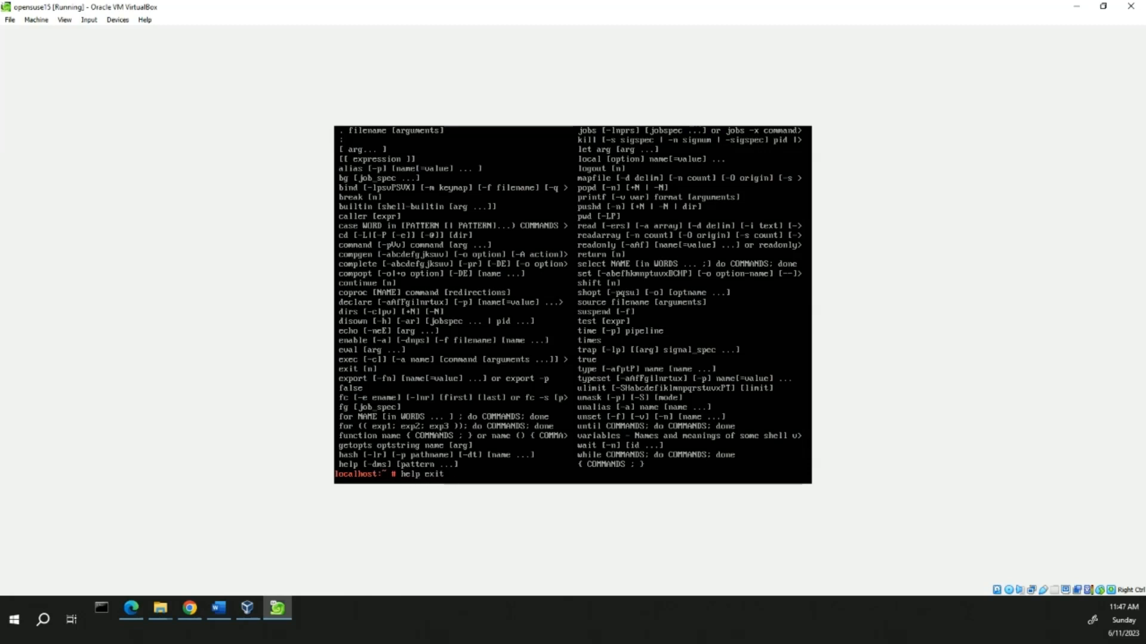